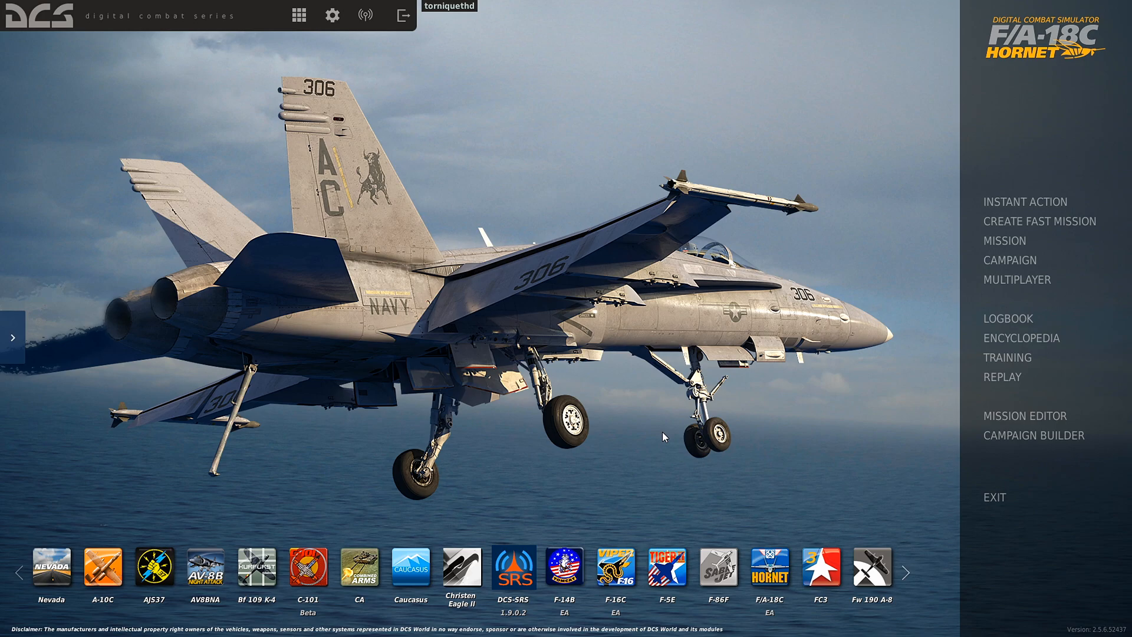
mouse_move(547, 360)
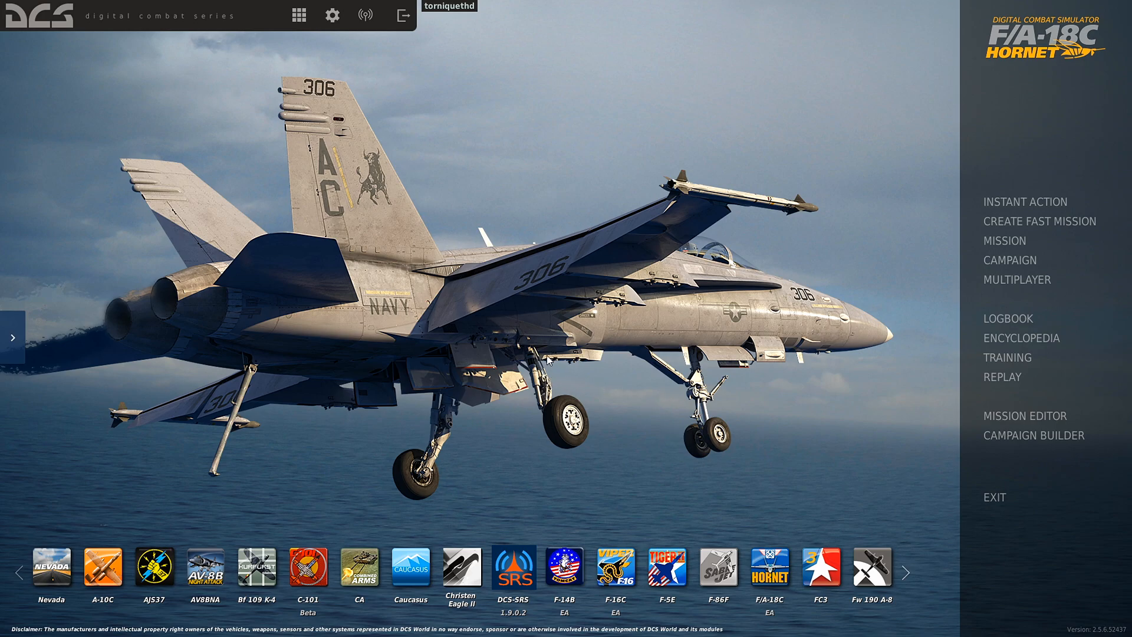
mouse_move(518, 393)
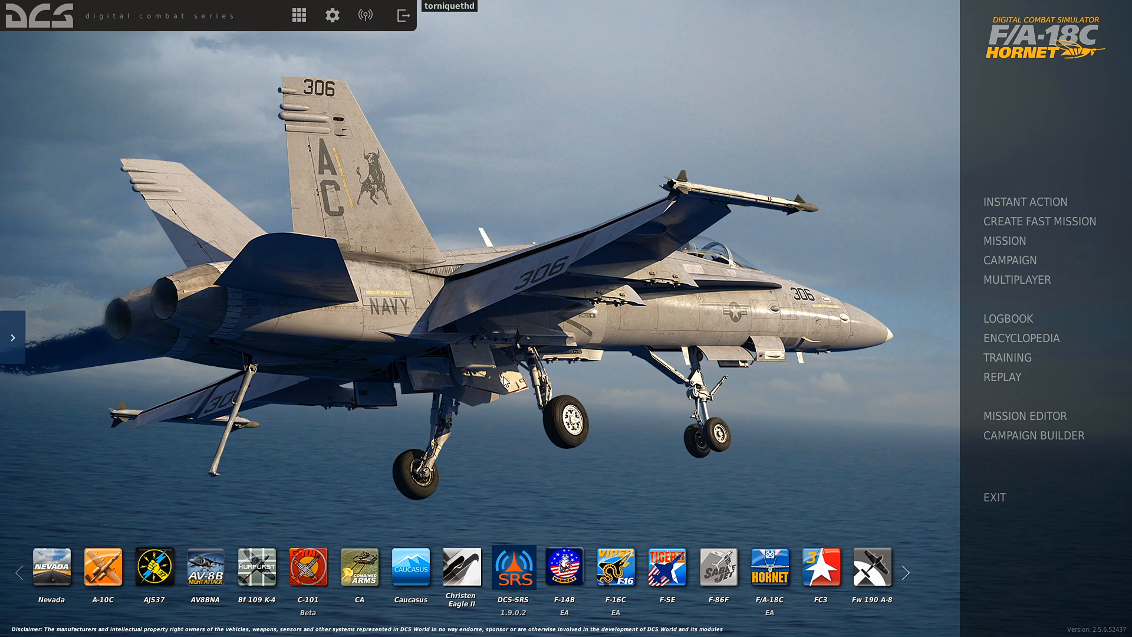
mouse_move(1024, 416)
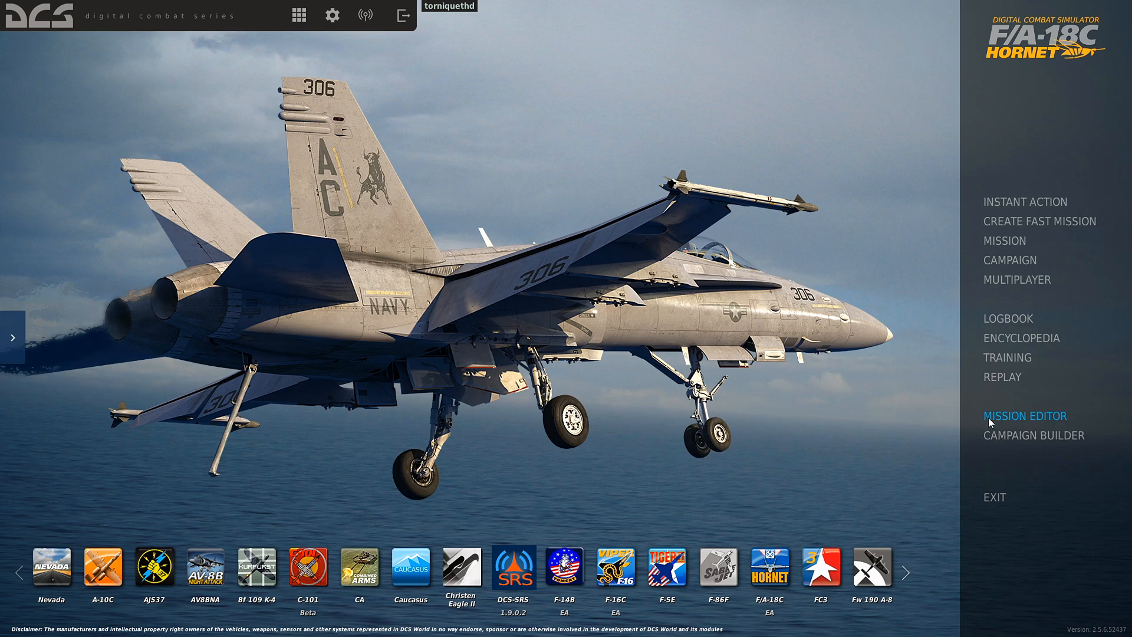
mouse_move(614, 435)
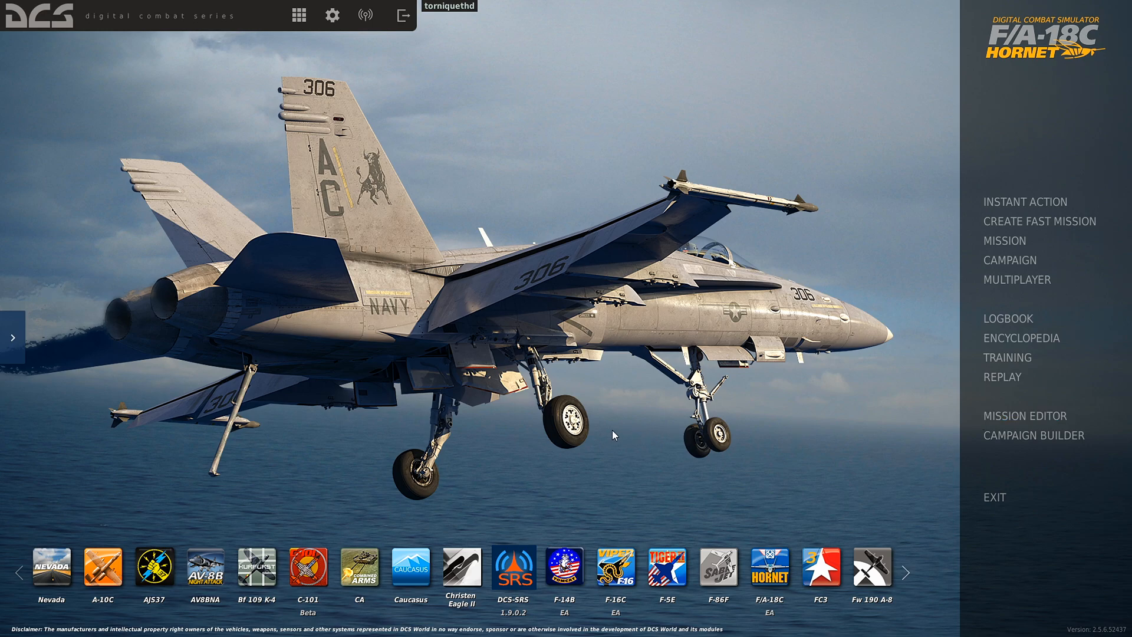
mouse_move(625, 434)
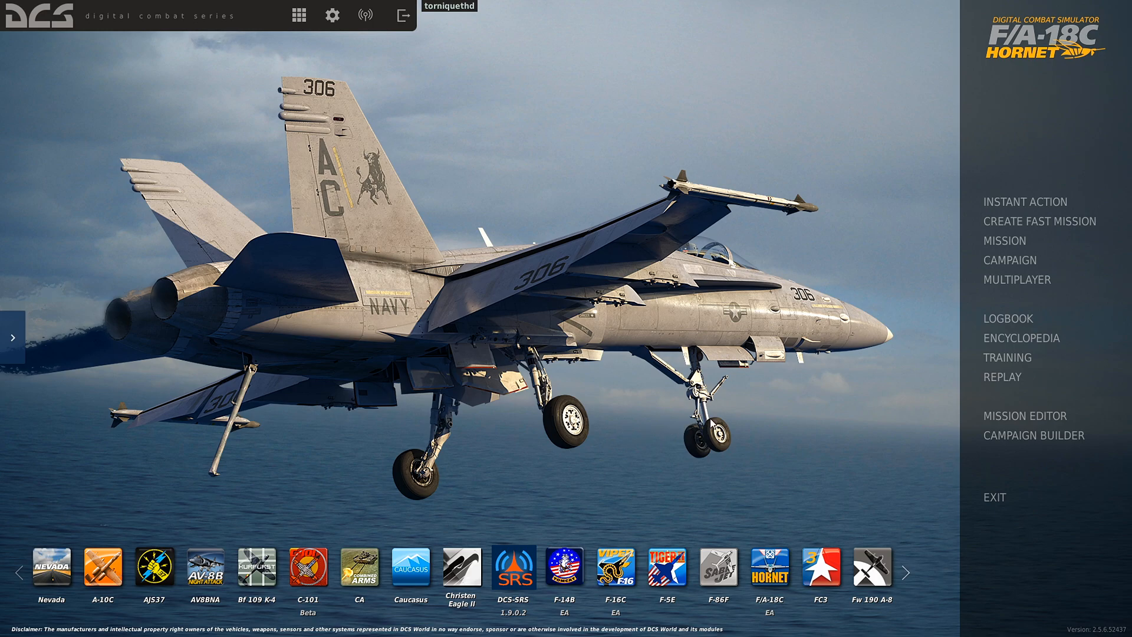
mouse_move(764, 465)
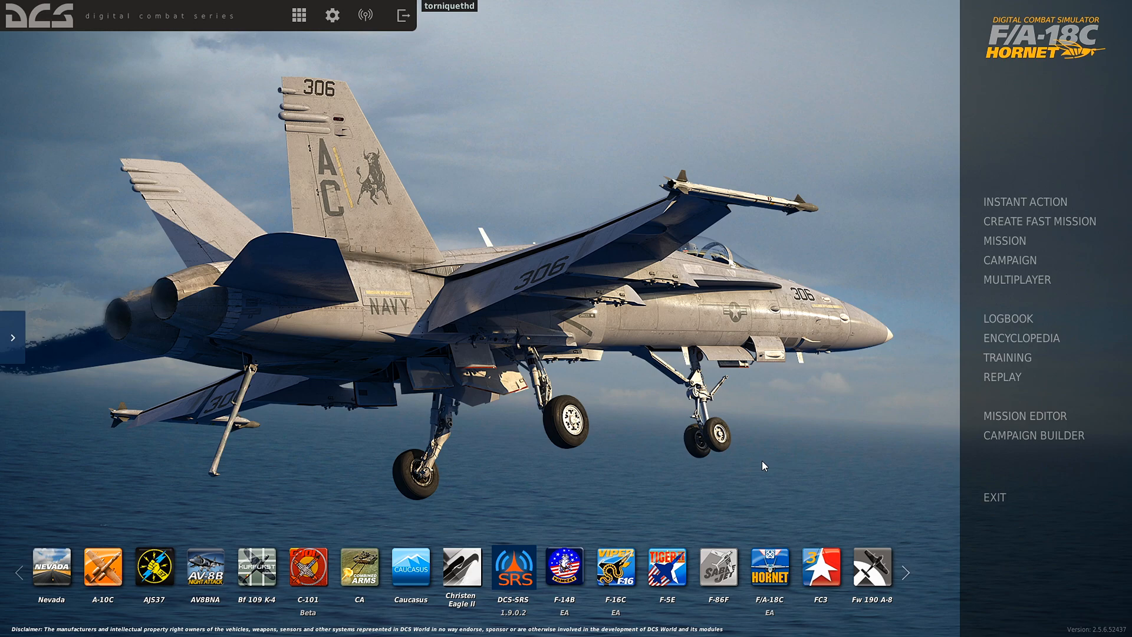
mouse_move(699, 465)
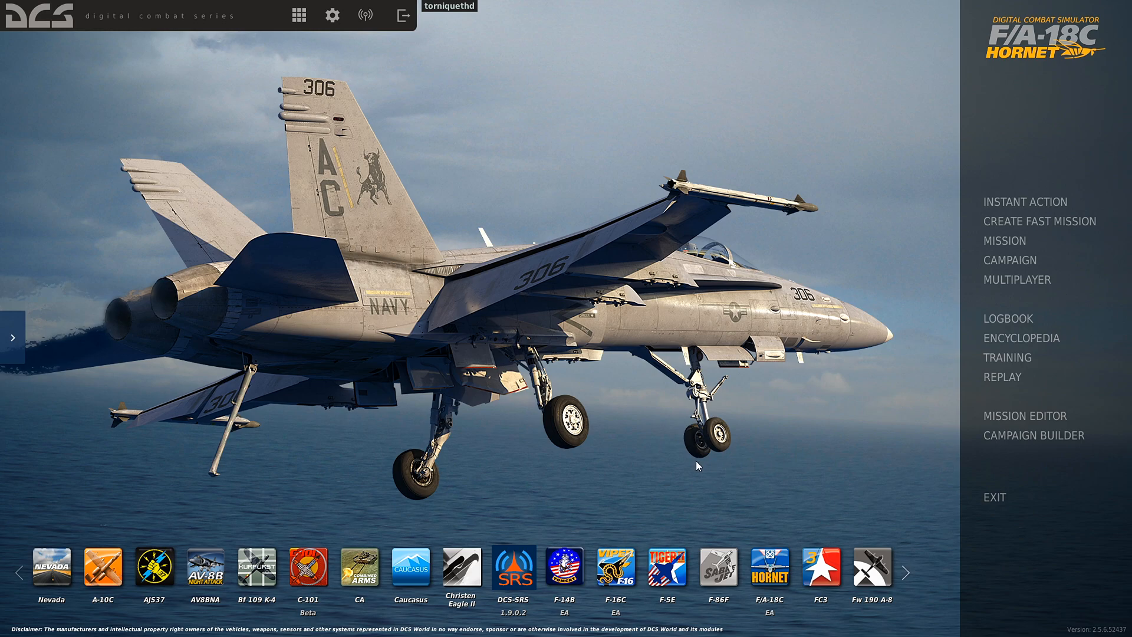
mouse_move(678, 464)
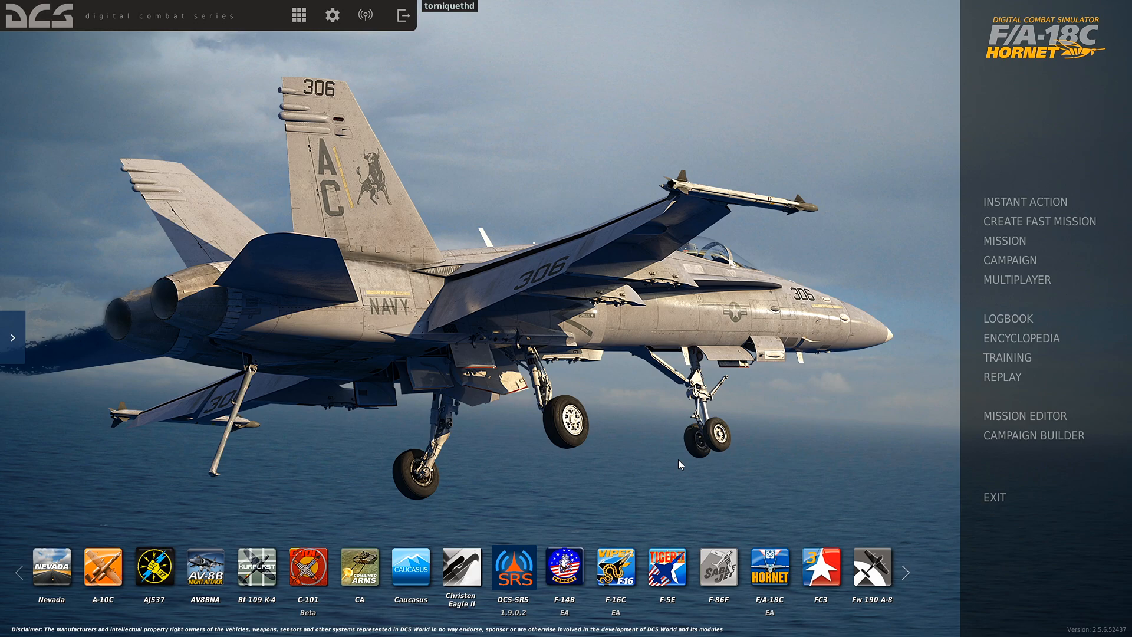
mouse_move(997, 85)
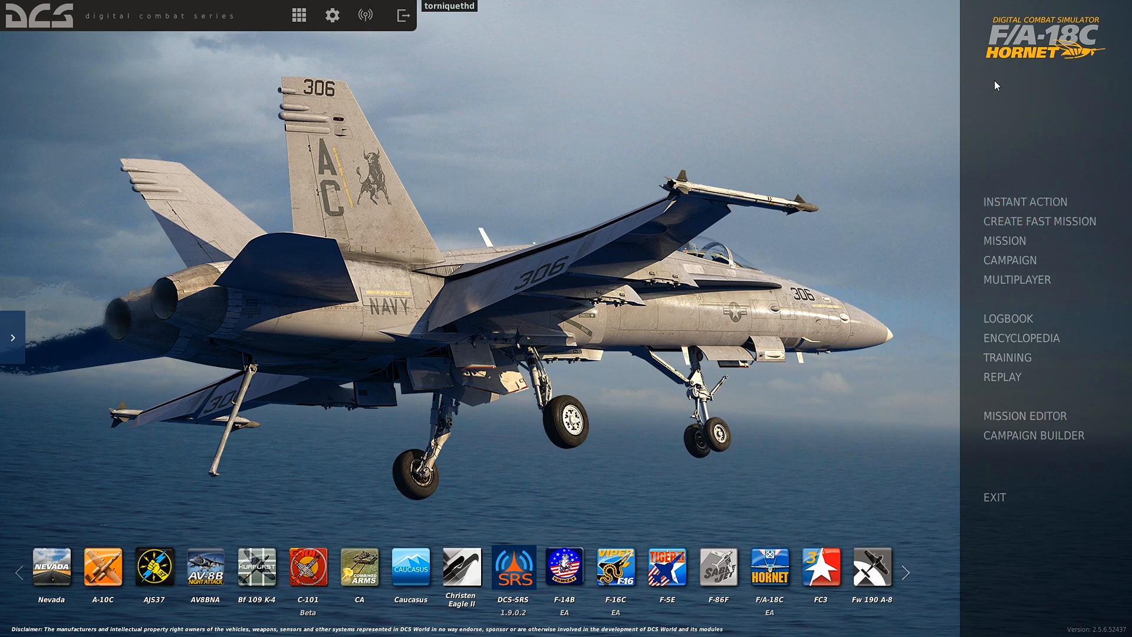
mouse_move(551, 290)
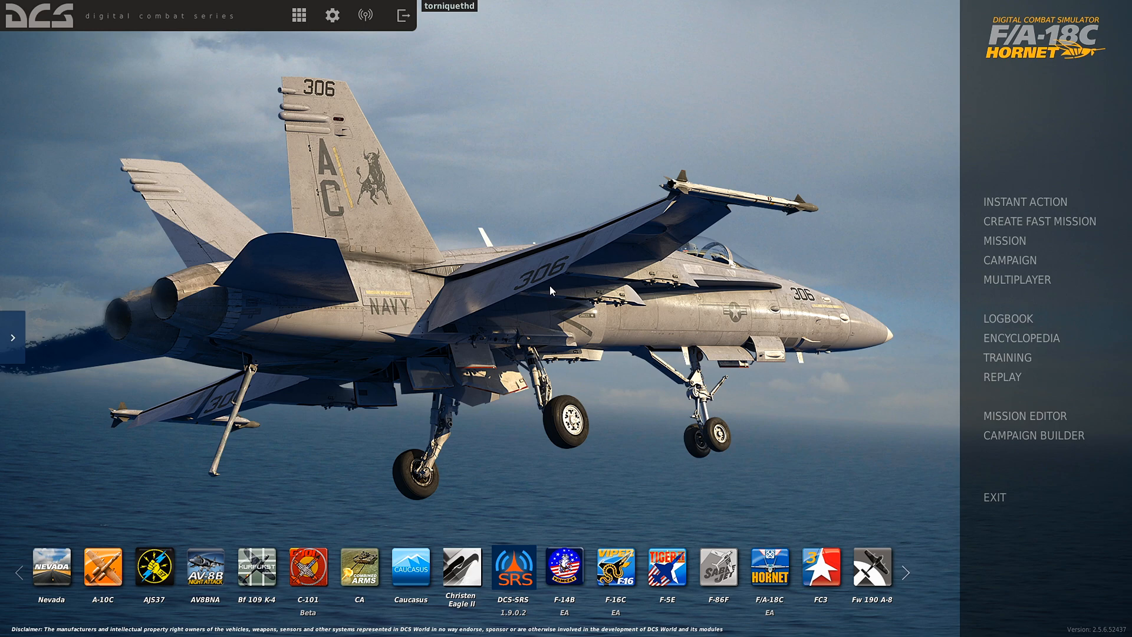
mouse_move(1024, 415)
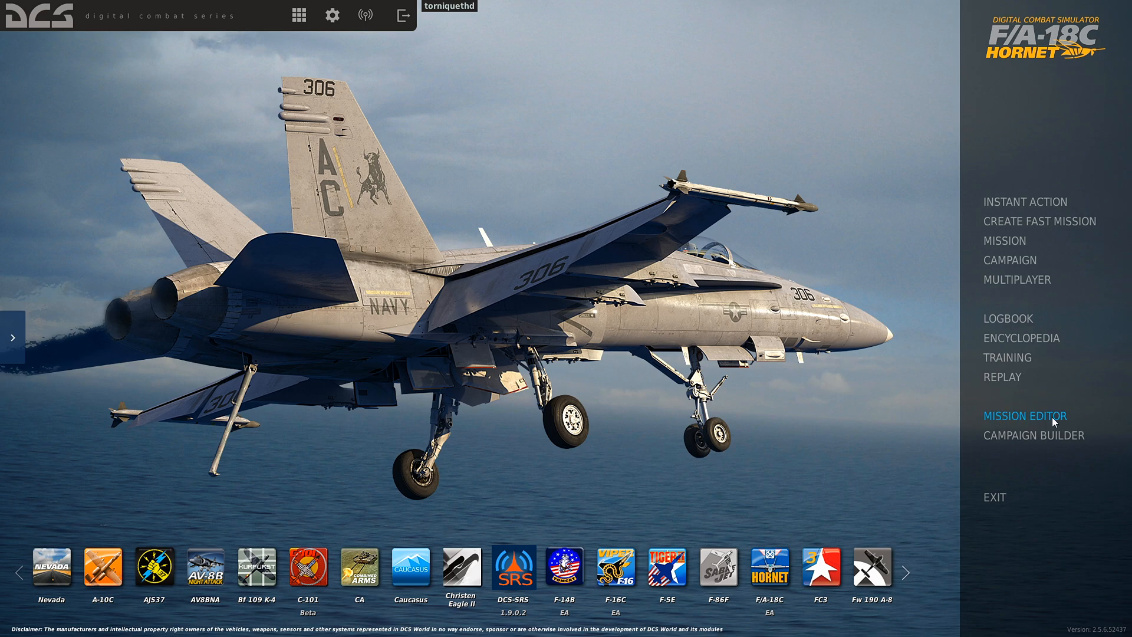
Step: Start a new mission on the Caucasus map and review the coalition presets and country lists
click(1023, 415)
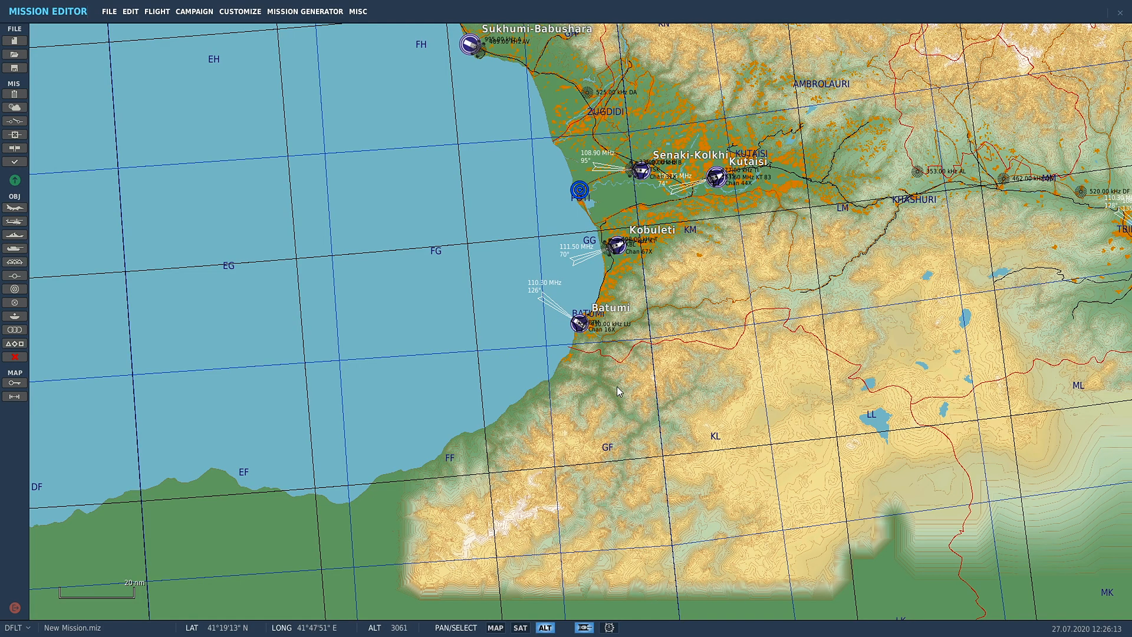
mouse_move(24, 247)
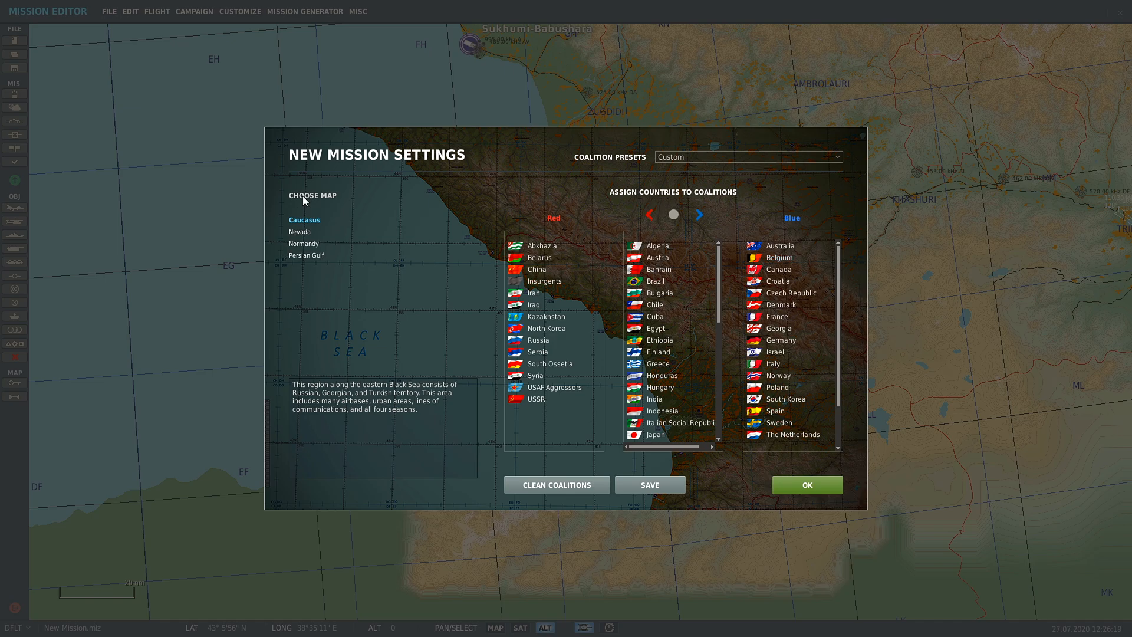
mouse_move(345, 184)
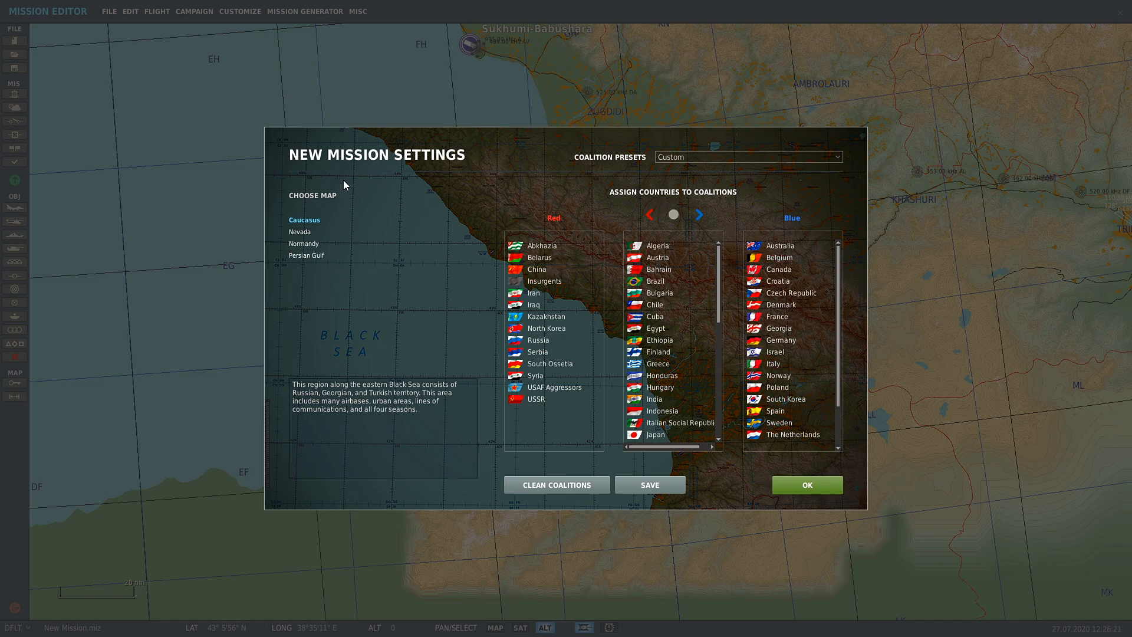
mouse_move(289, 227)
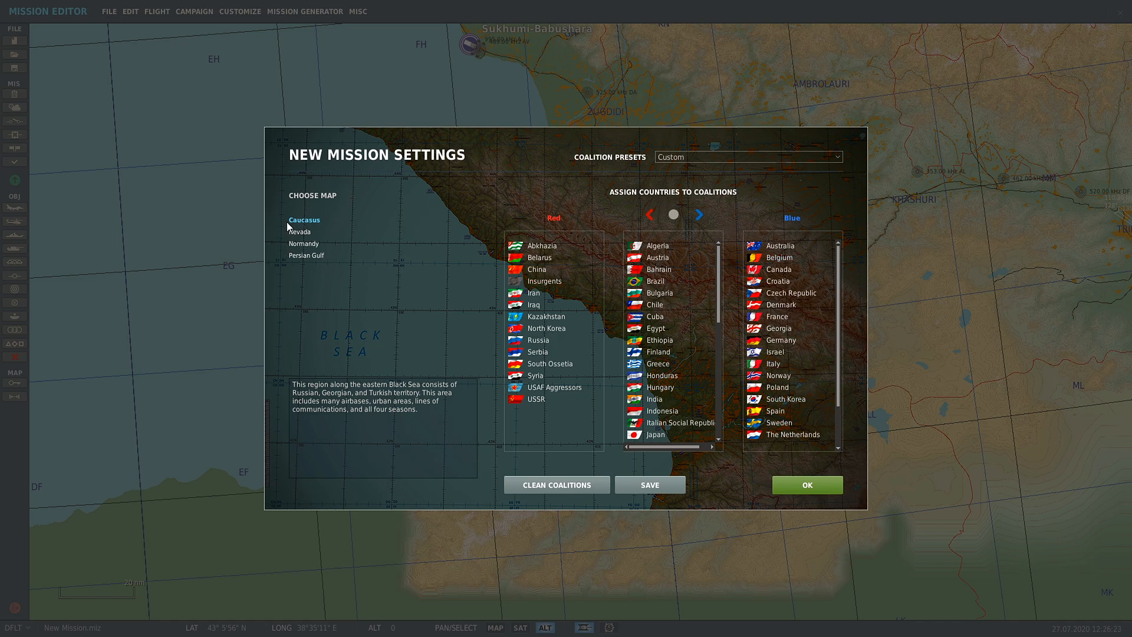
mouse_move(309, 224)
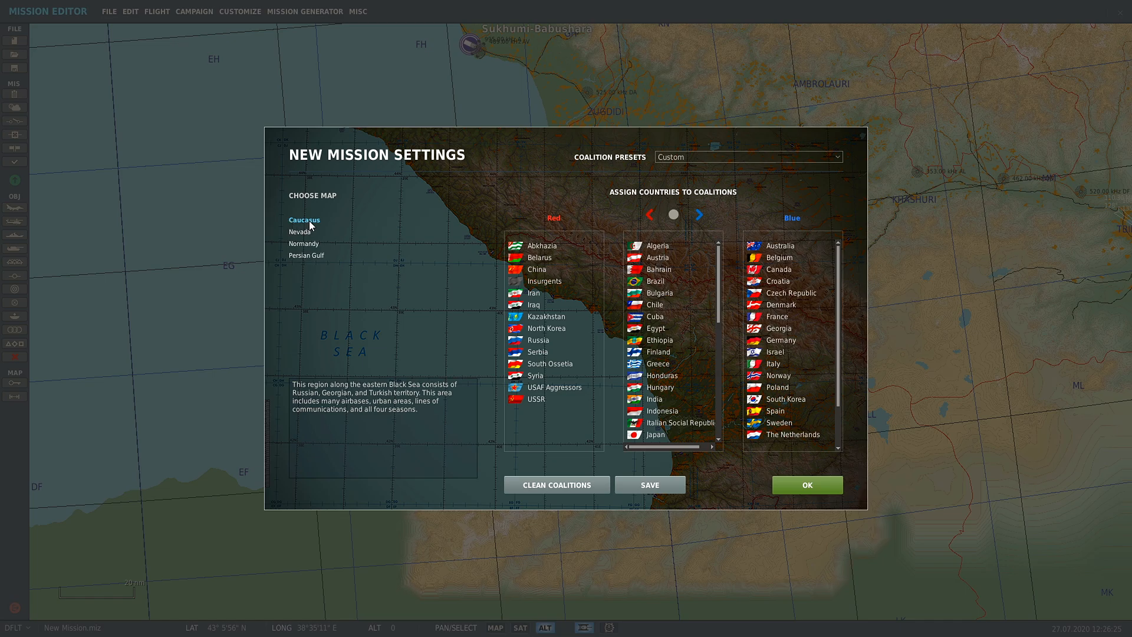
mouse_move(293, 225)
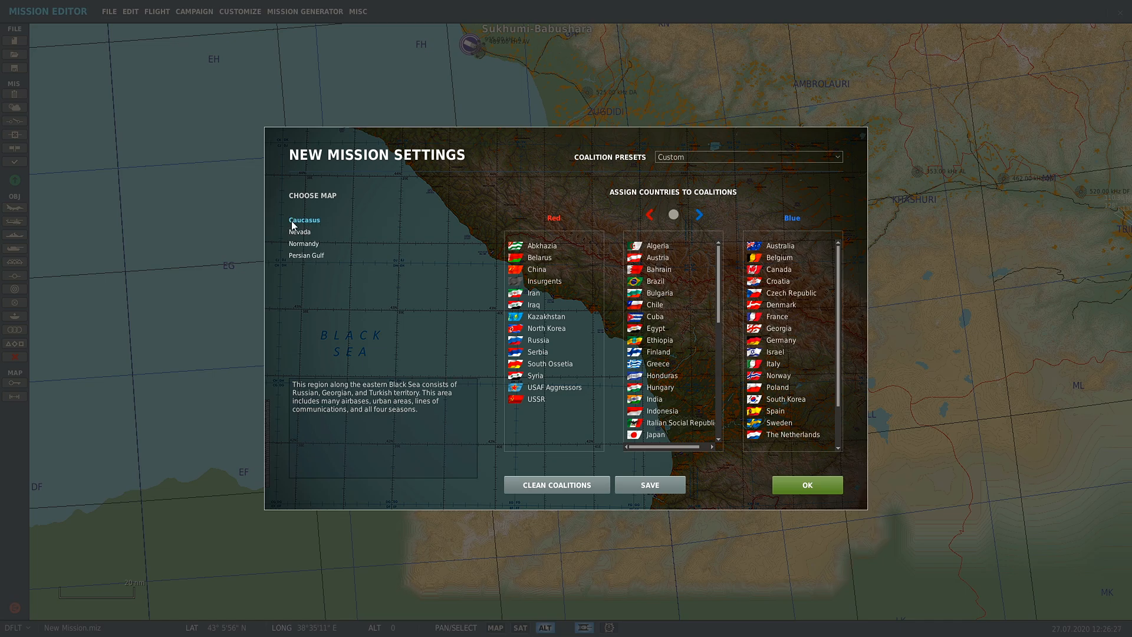
mouse_move(299, 218)
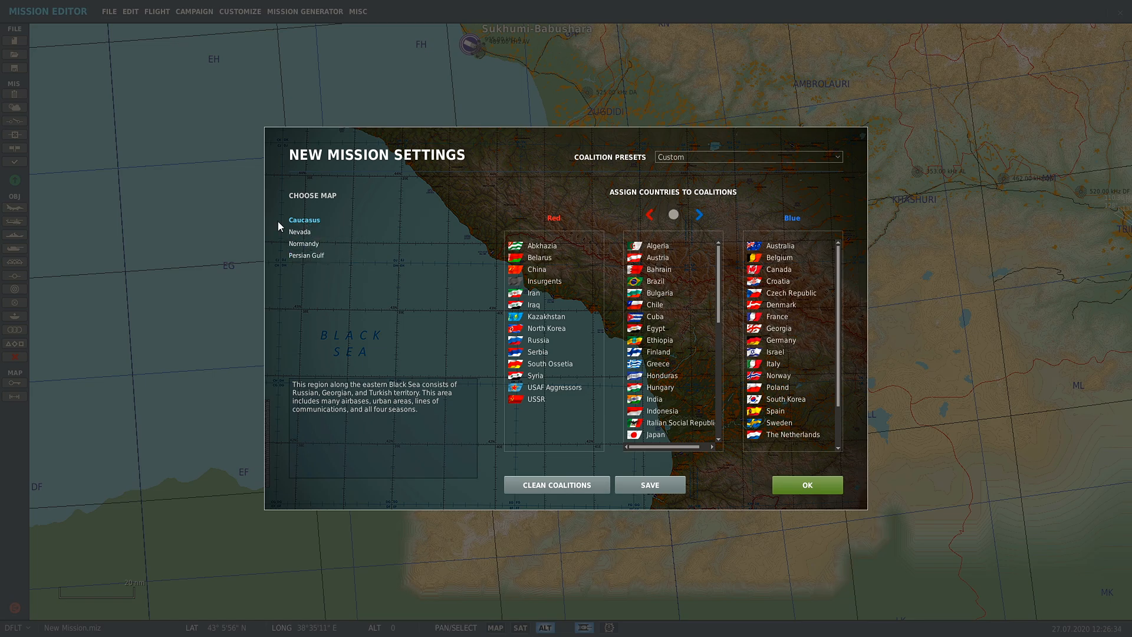
mouse_move(437, 277)
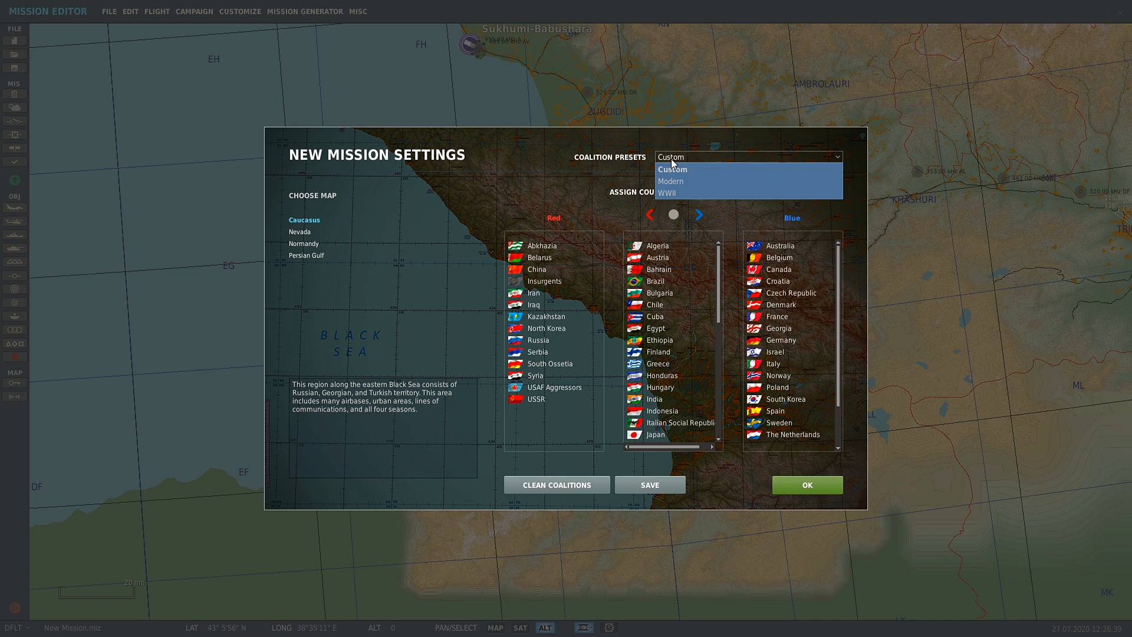
click(672, 170)
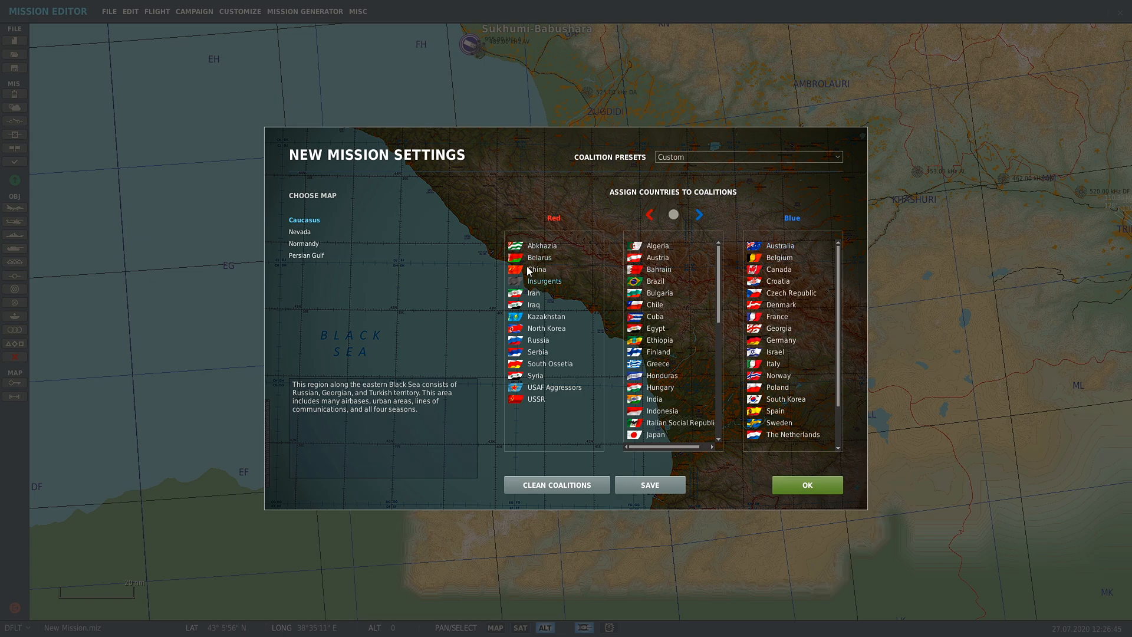
scroll(down, 3)
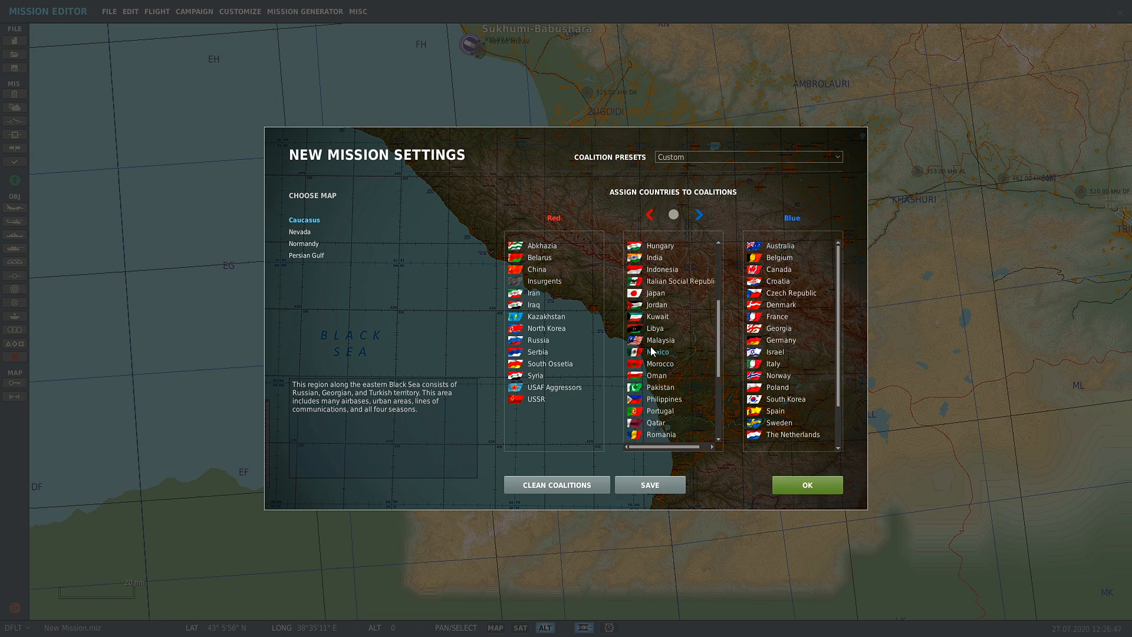
scroll(up, 3)
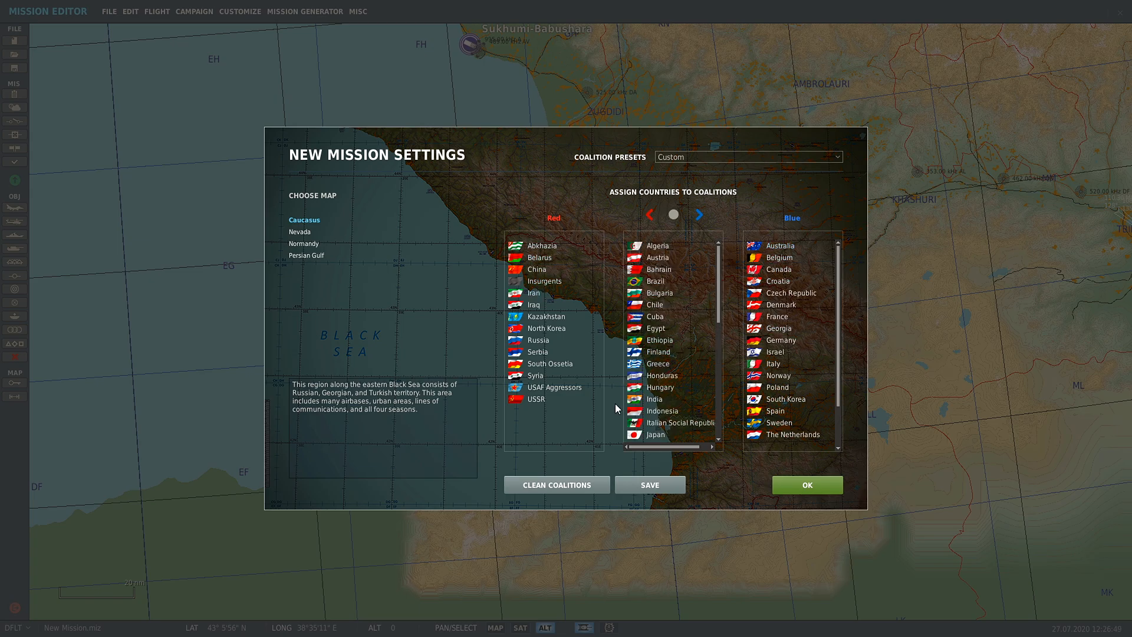
Step: Accept the New Mission Settings to get an empty Caucasus mission map
click(806, 485)
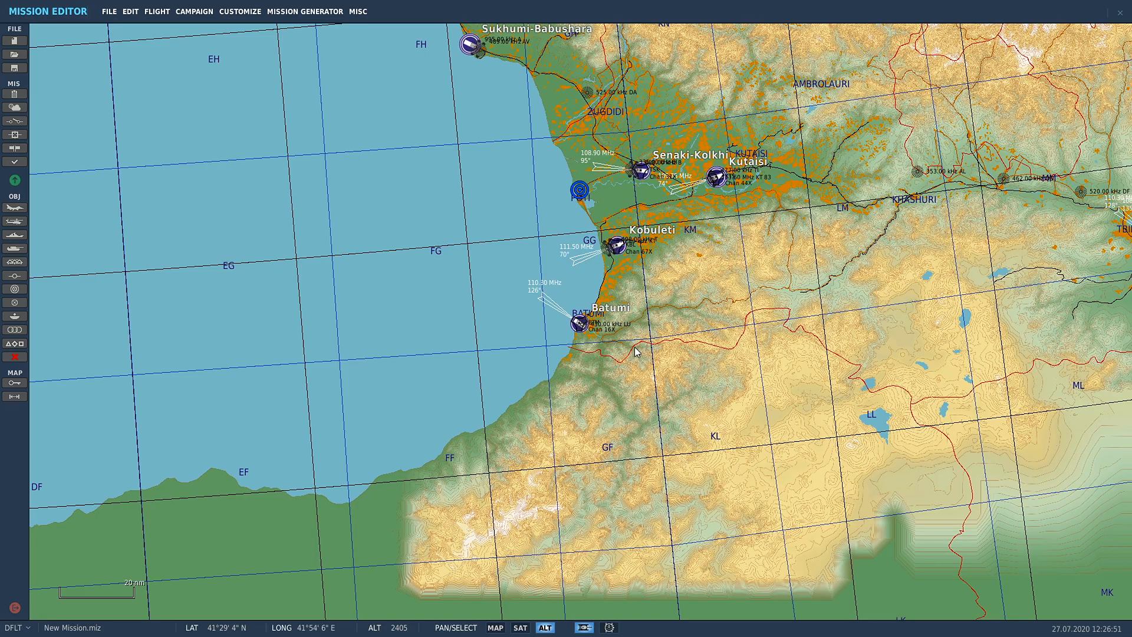
mouse_move(268, 33)
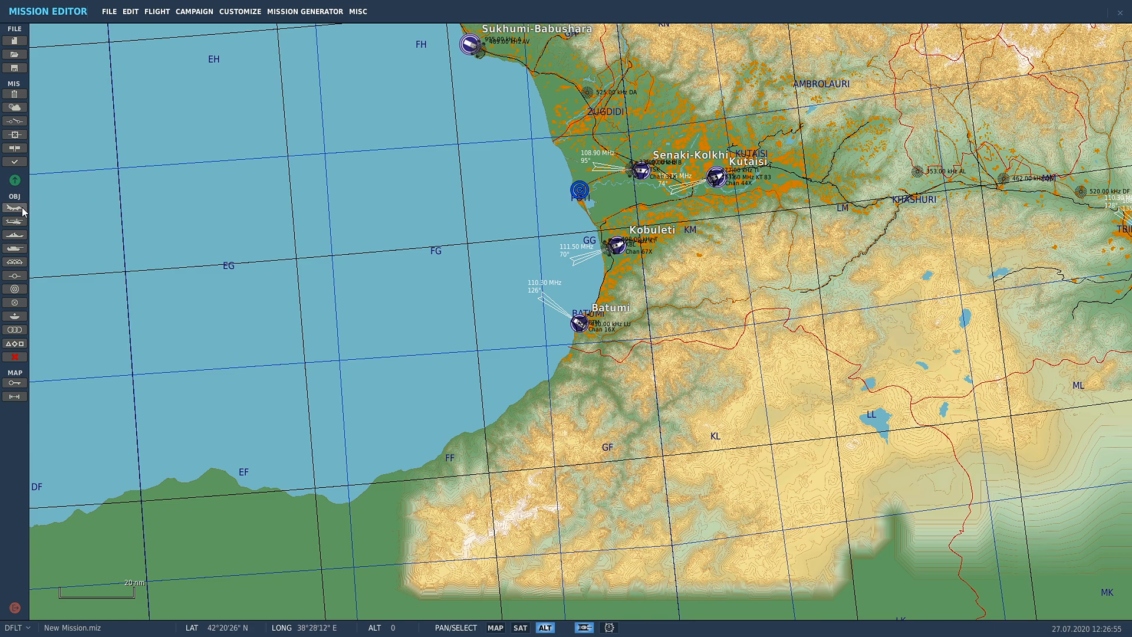
mouse_move(13, 210)
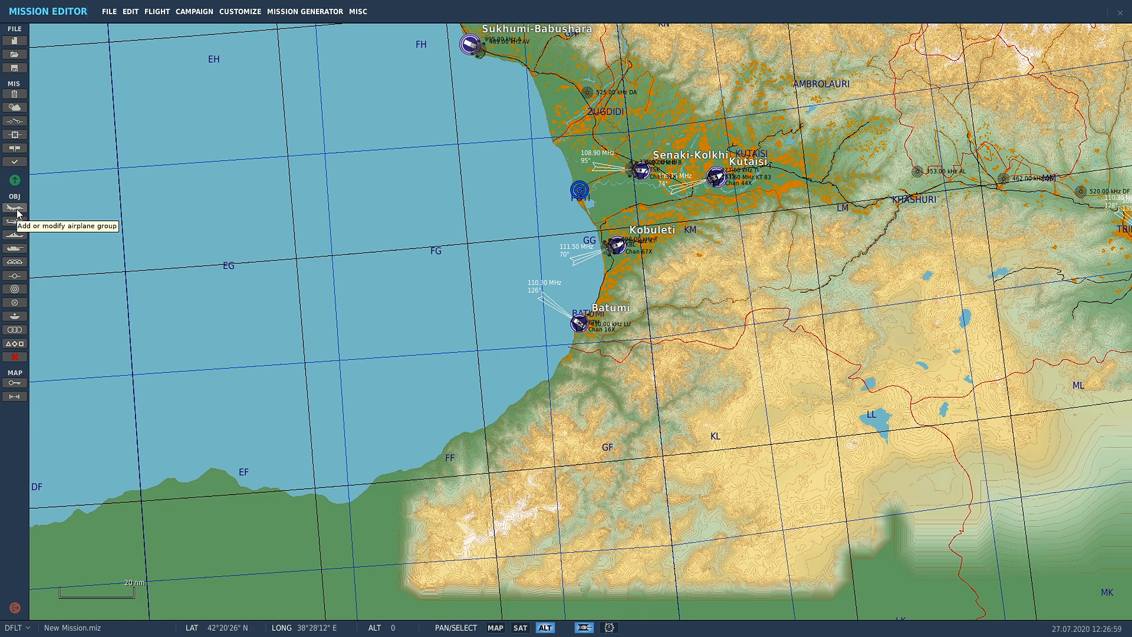
Step: Add a new airplane group using the OBJ toolbar's airplane group tool
click(13, 209)
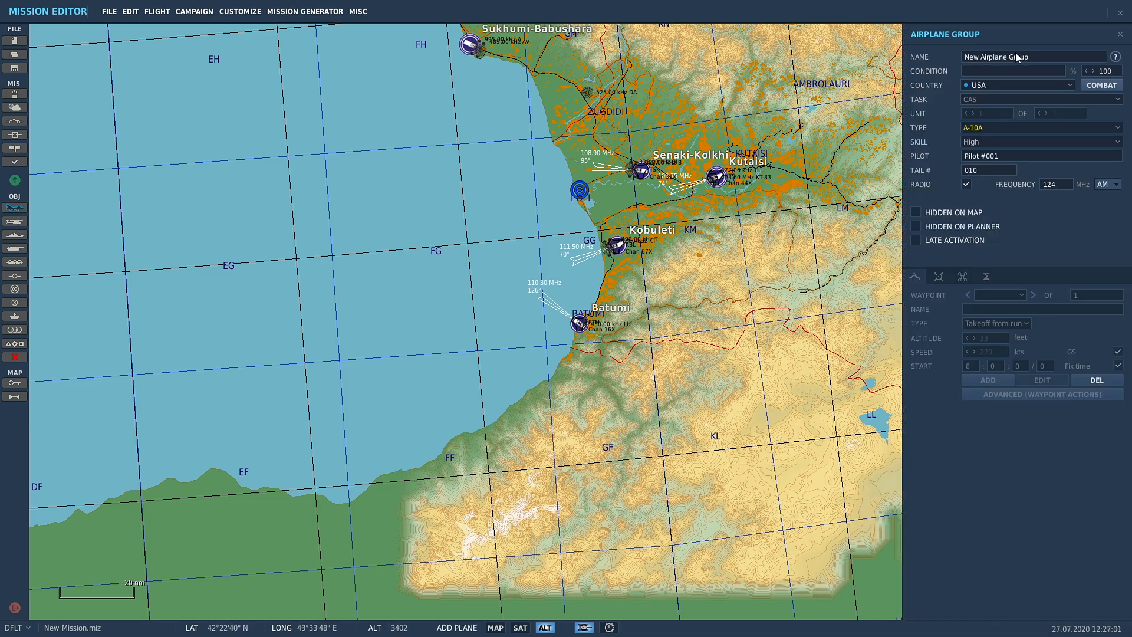
mouse_move(1016, 210)
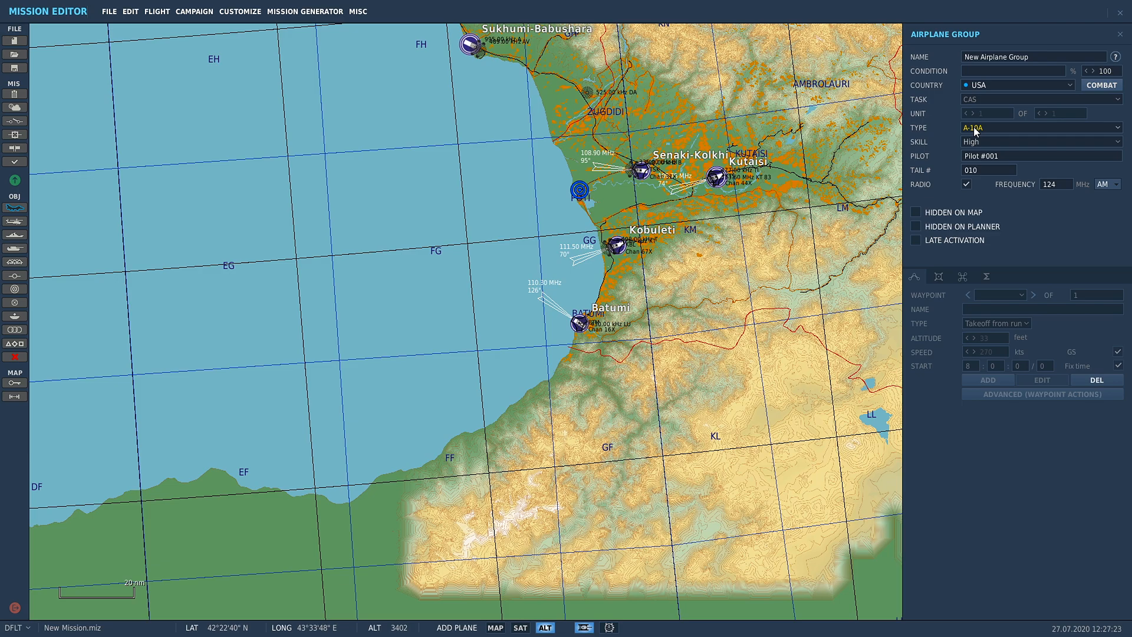
mouse_move(1031, 42)
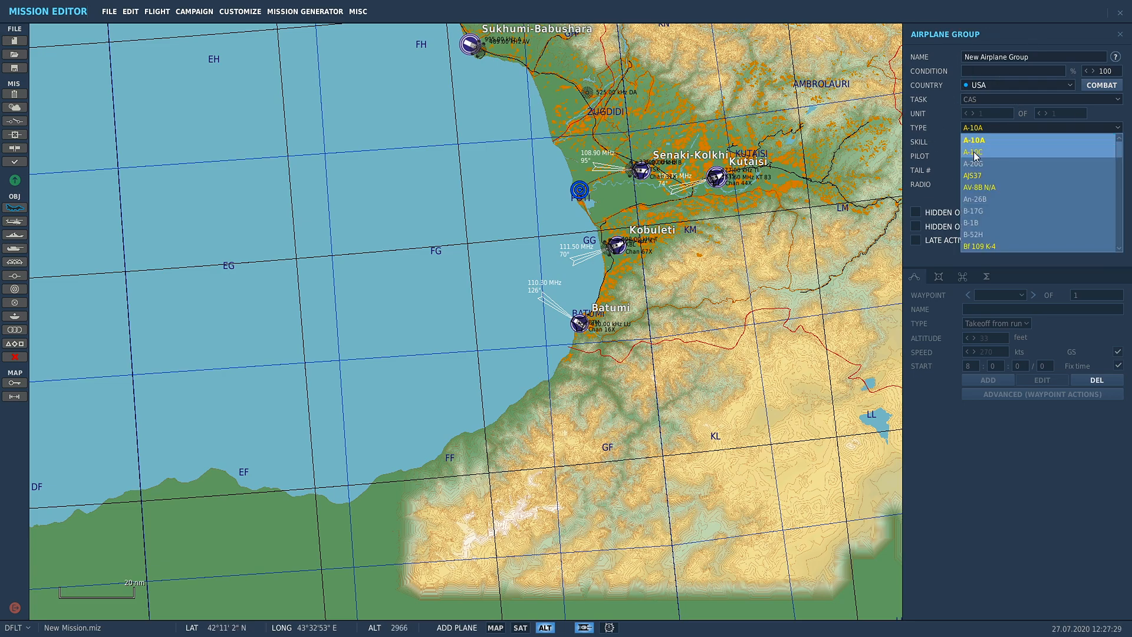
mouse_move(980, 187)
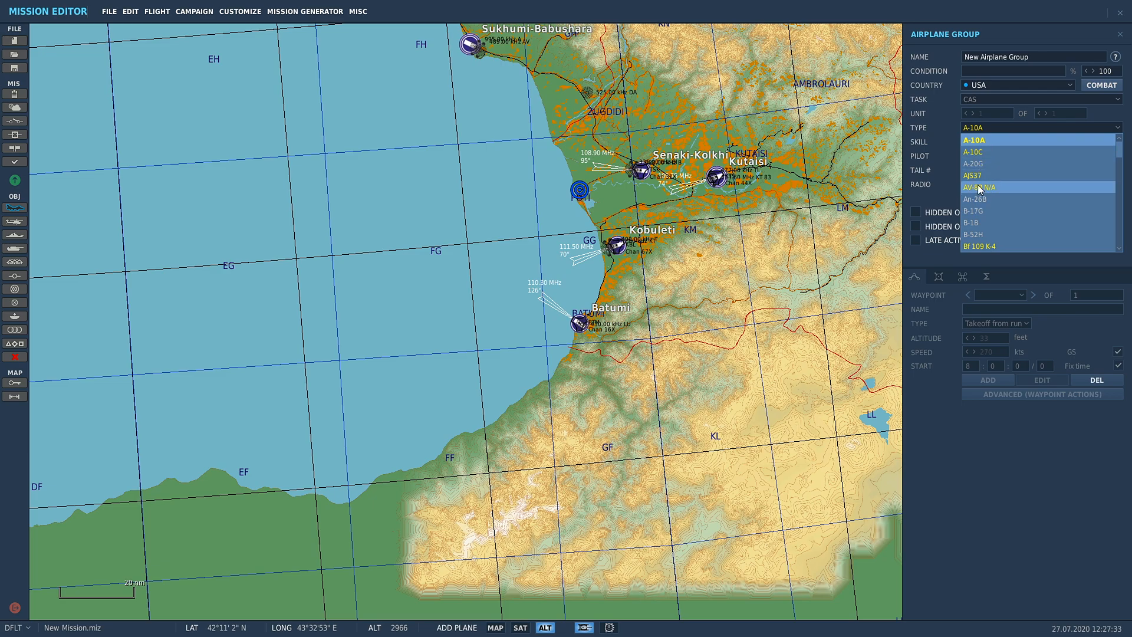
mouse_move(994, 188)
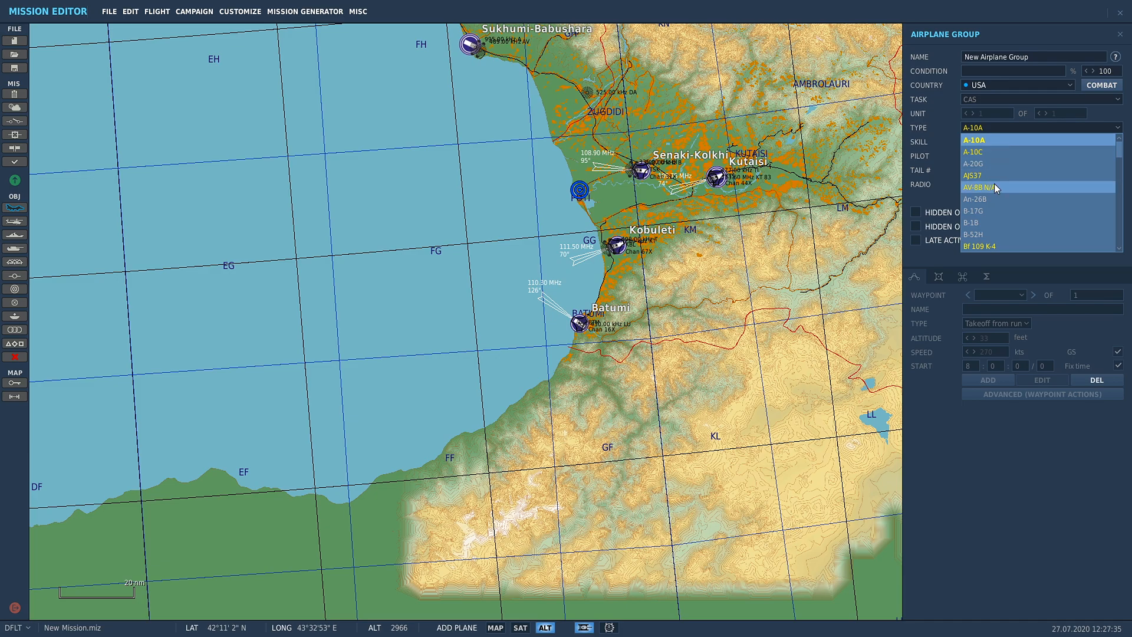
mouse_move(979, 197)
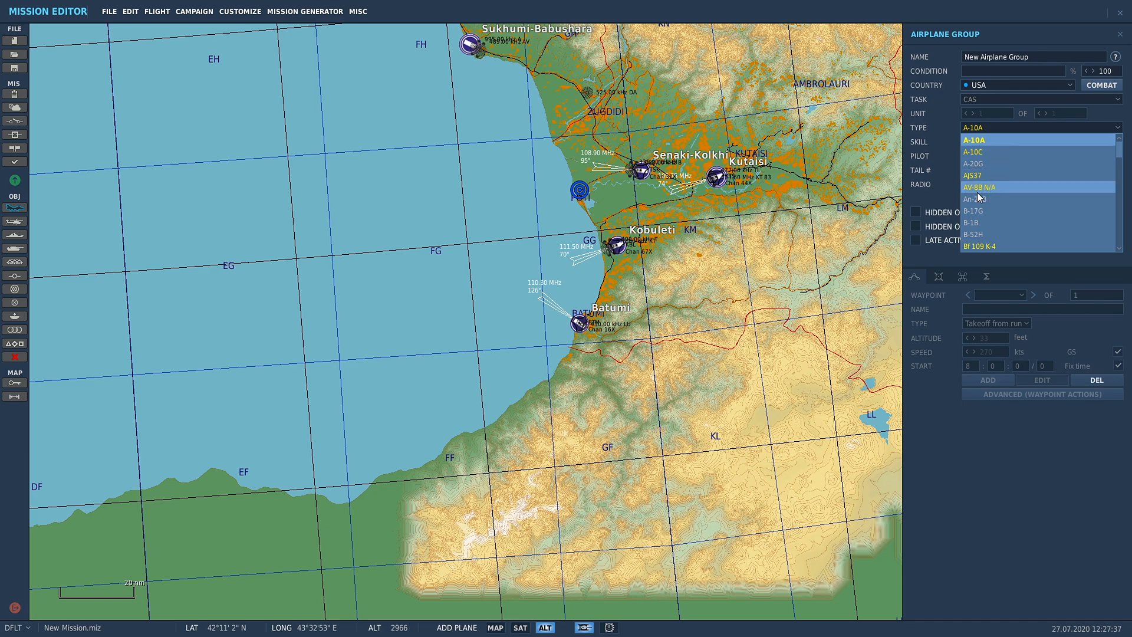
mouse_move(1017, 143)
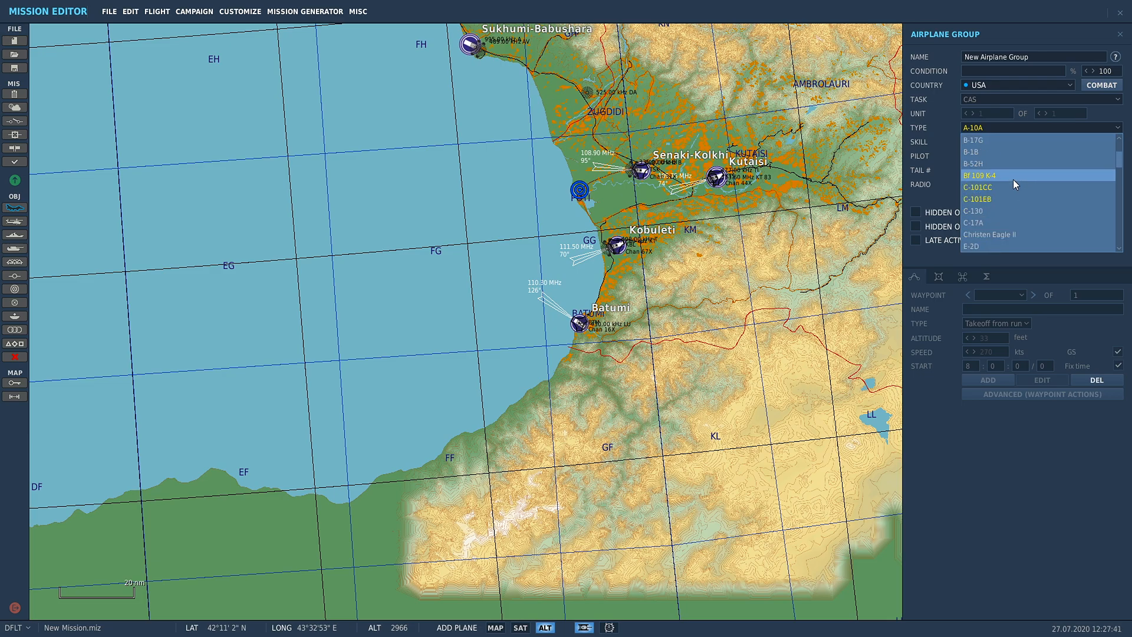
mouse_move(1010, 187)
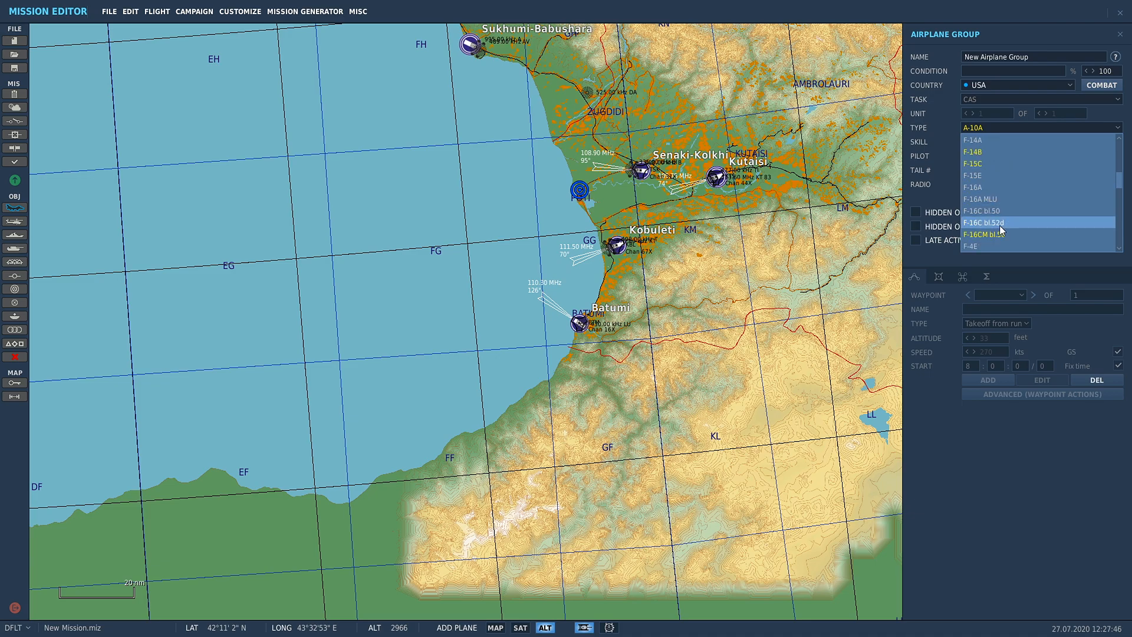
Step: Set the group's aircraft type to F/A-18C Lot 20
scroll(down, 3)
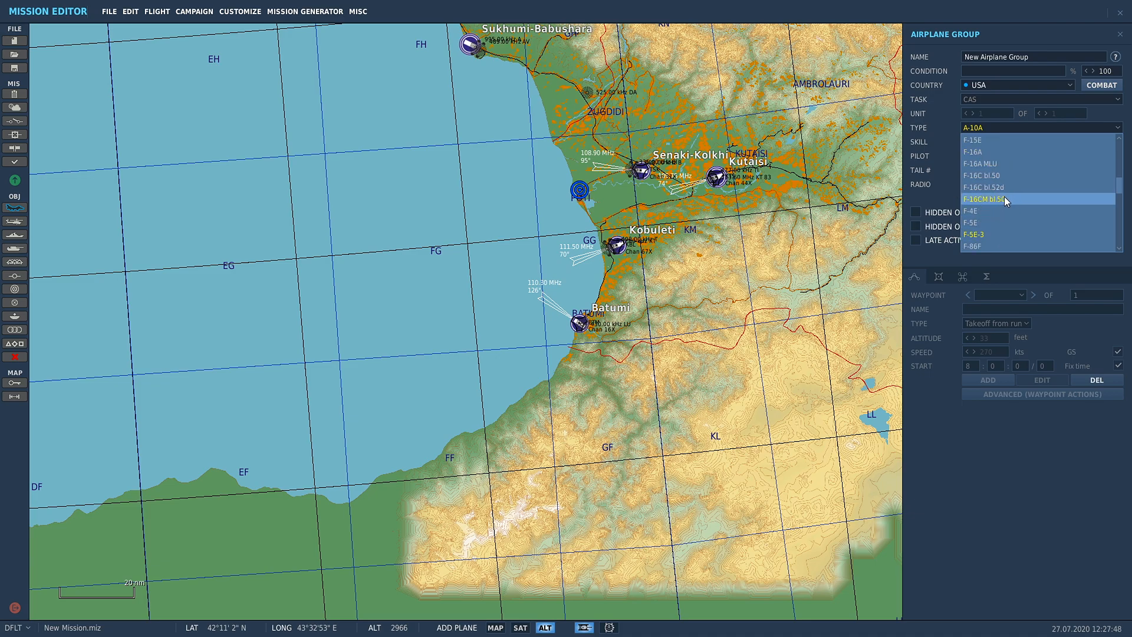
mouse_move(1013, 211)
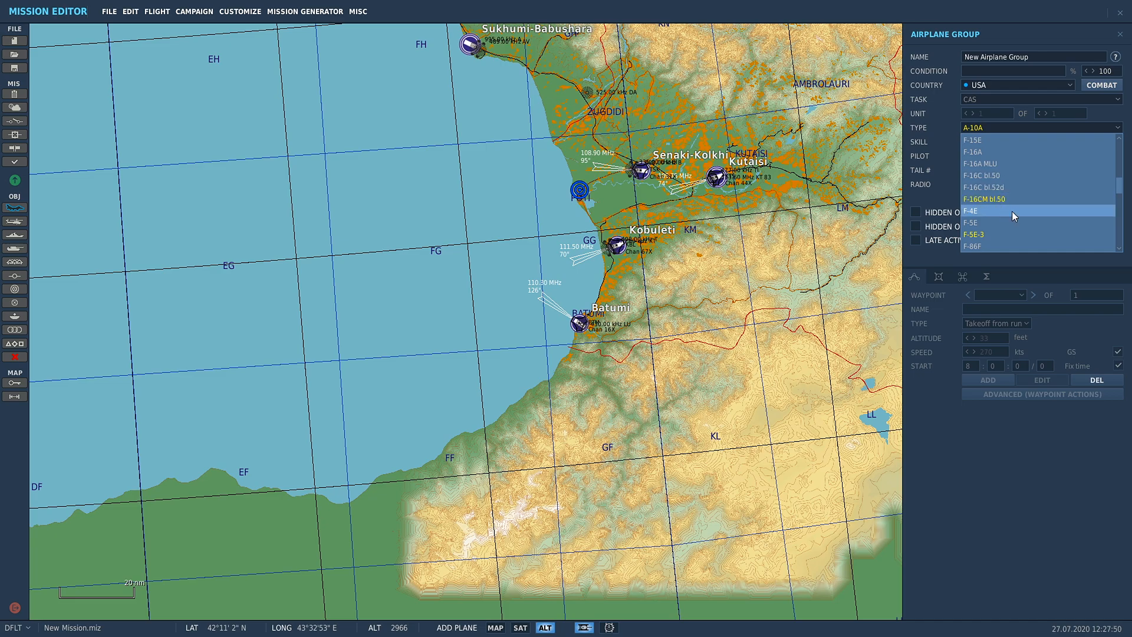
mouse_move(1007, 171)
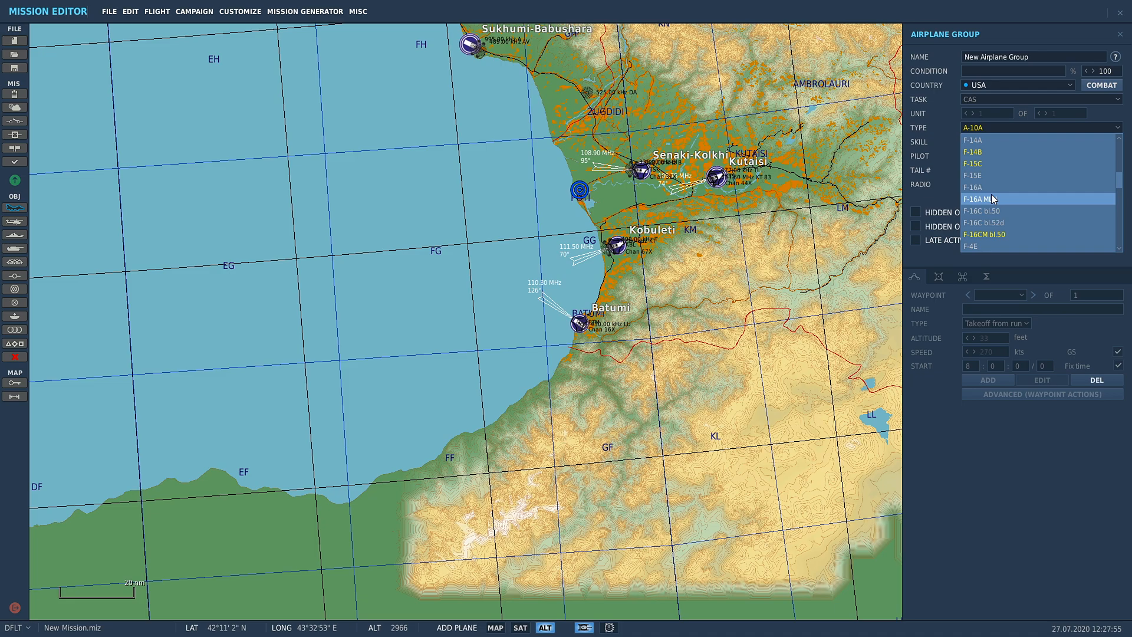
scroll(up, 3)
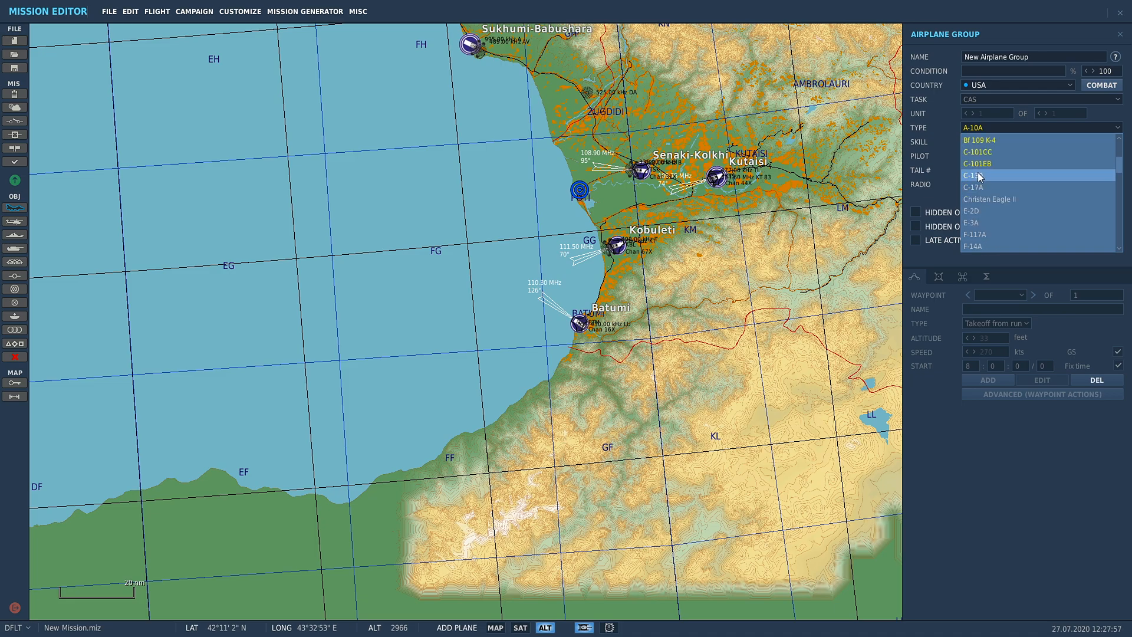
mouse_move(981, 178)
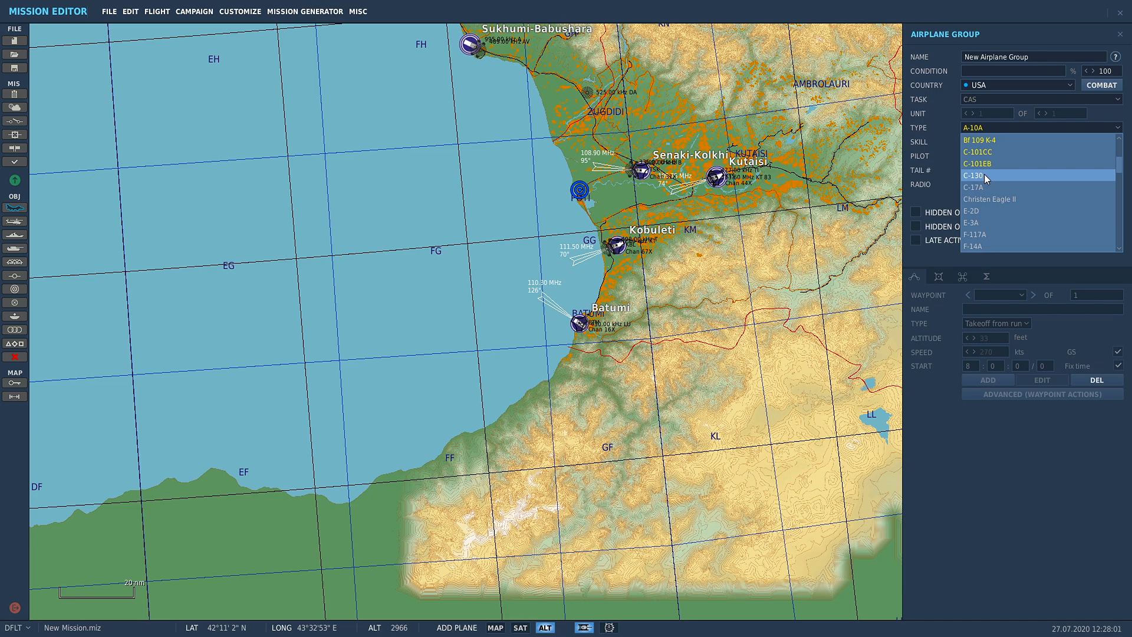
mouse_move(1012, 180)
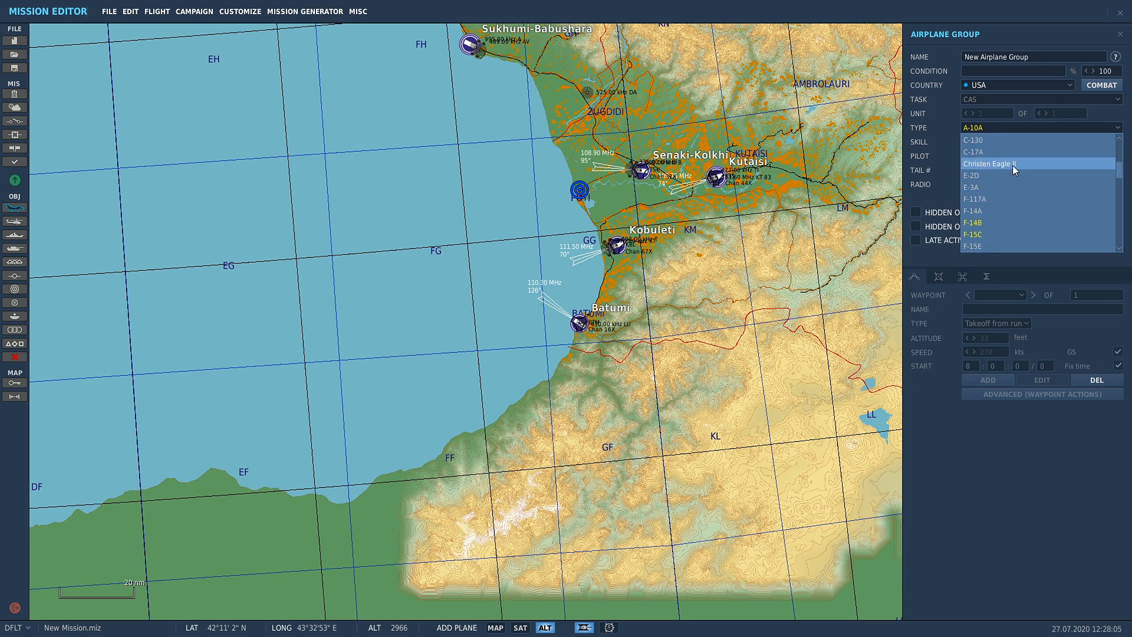
mouse_move(1002, 170)
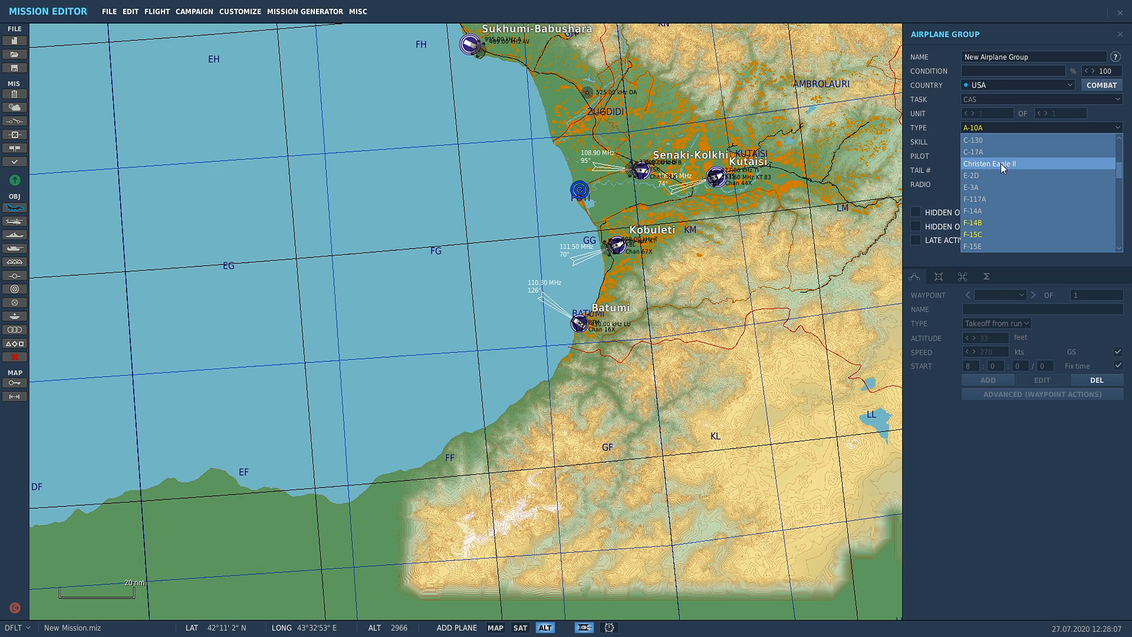
mouse_move(1013, 170)
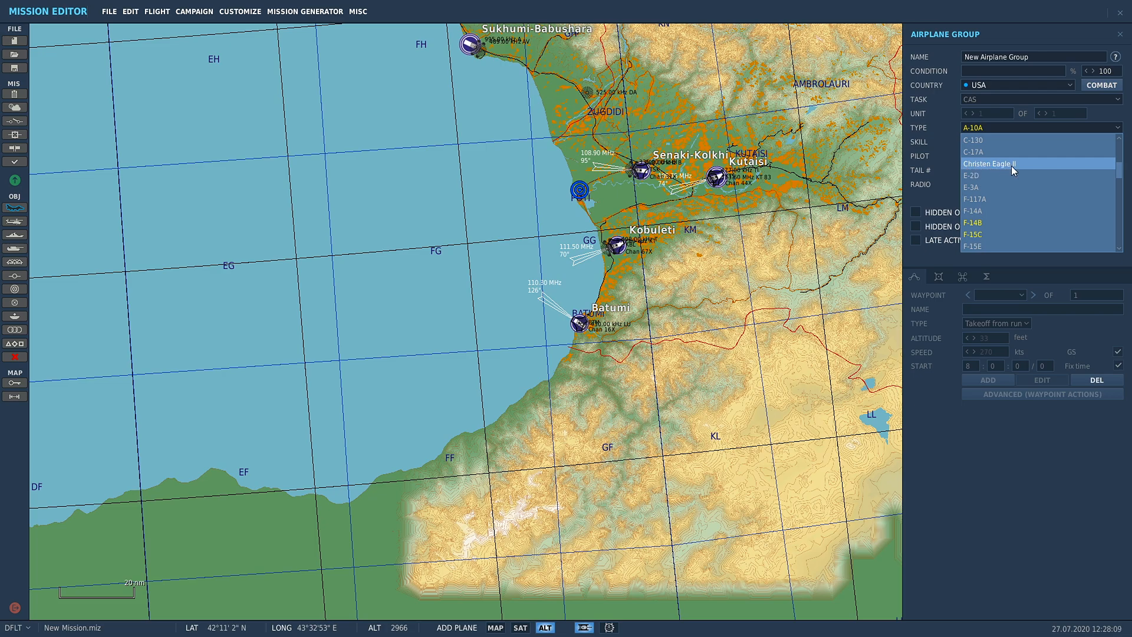
mouse_move(1011, 170)
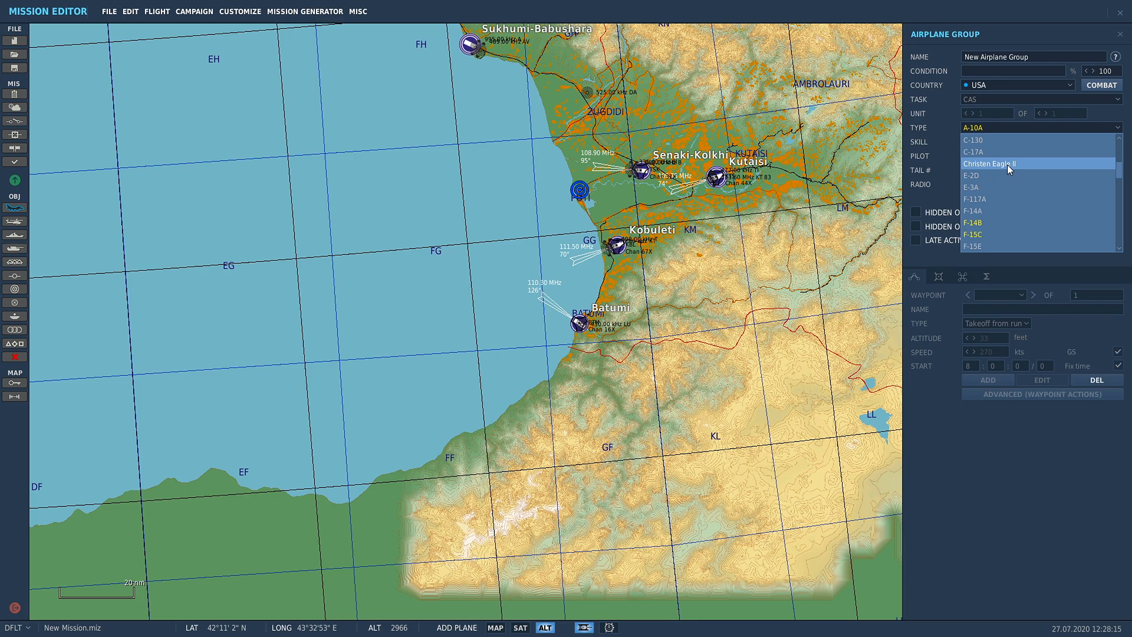
scroll(down, 3)
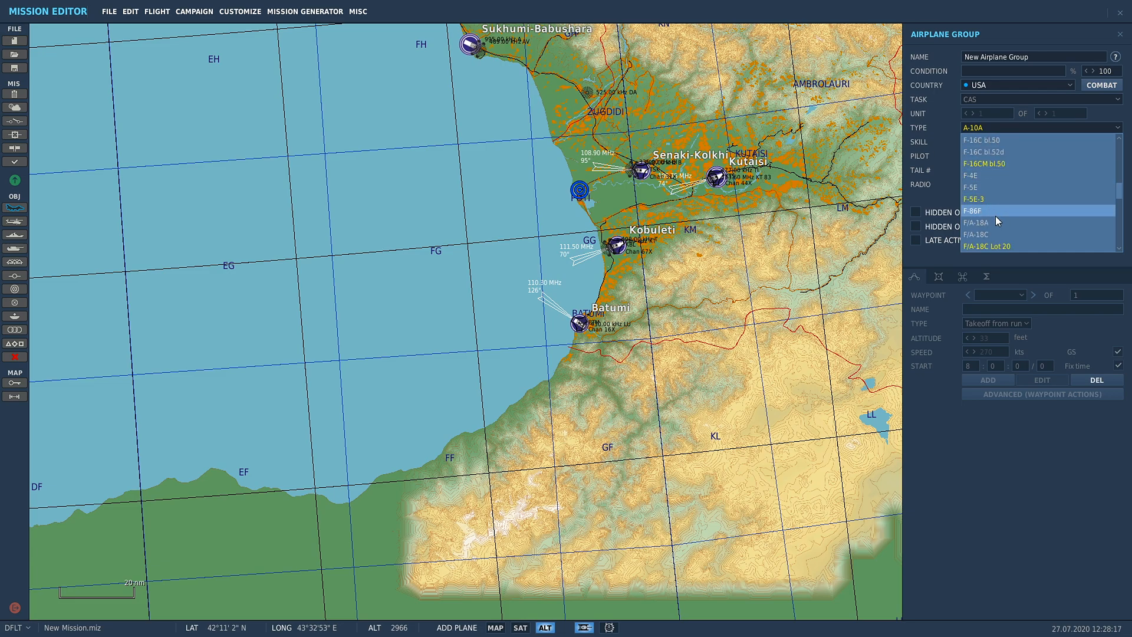
click(988, 245)
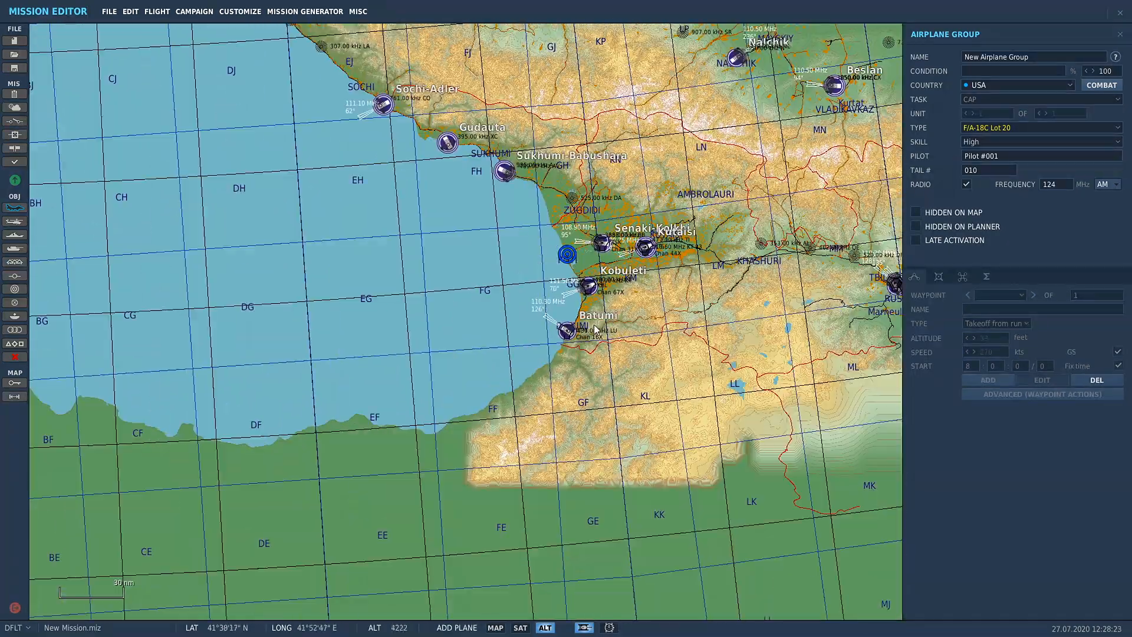
Step: Zoom the mission map in on Batumi airfield
scroll(up, 3)
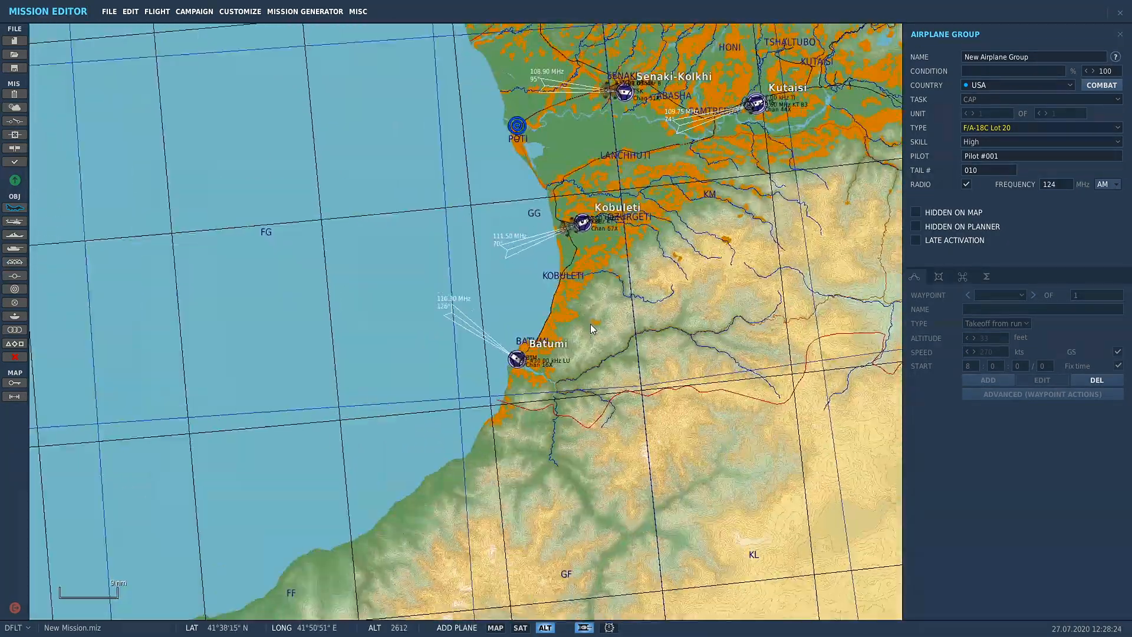
scroll(down, 3)
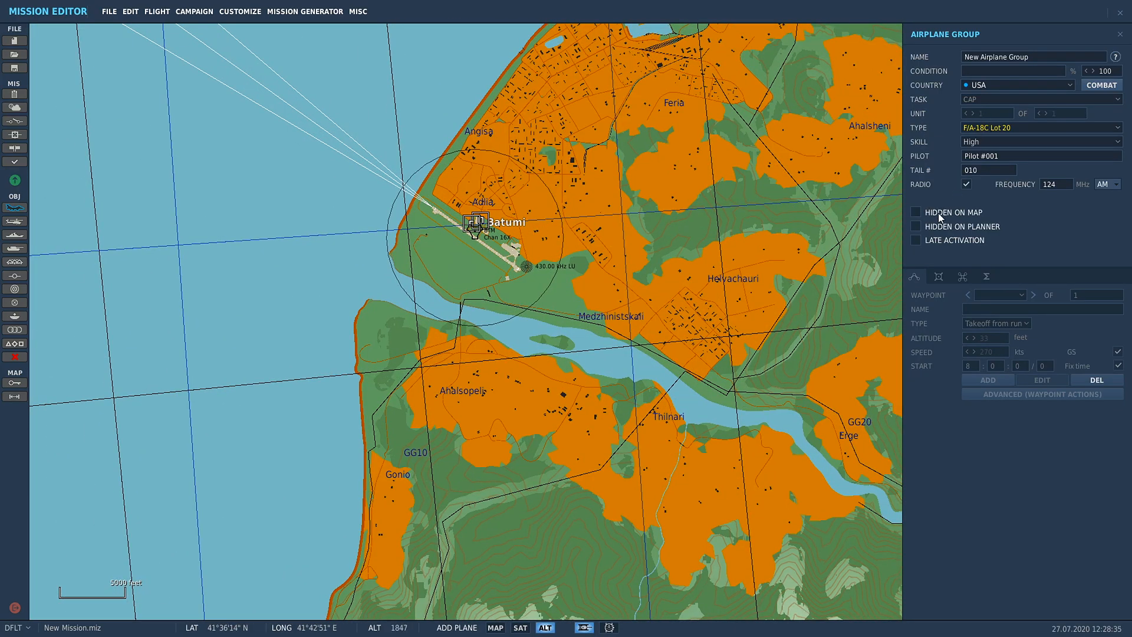
mouse_move(1020, 131)
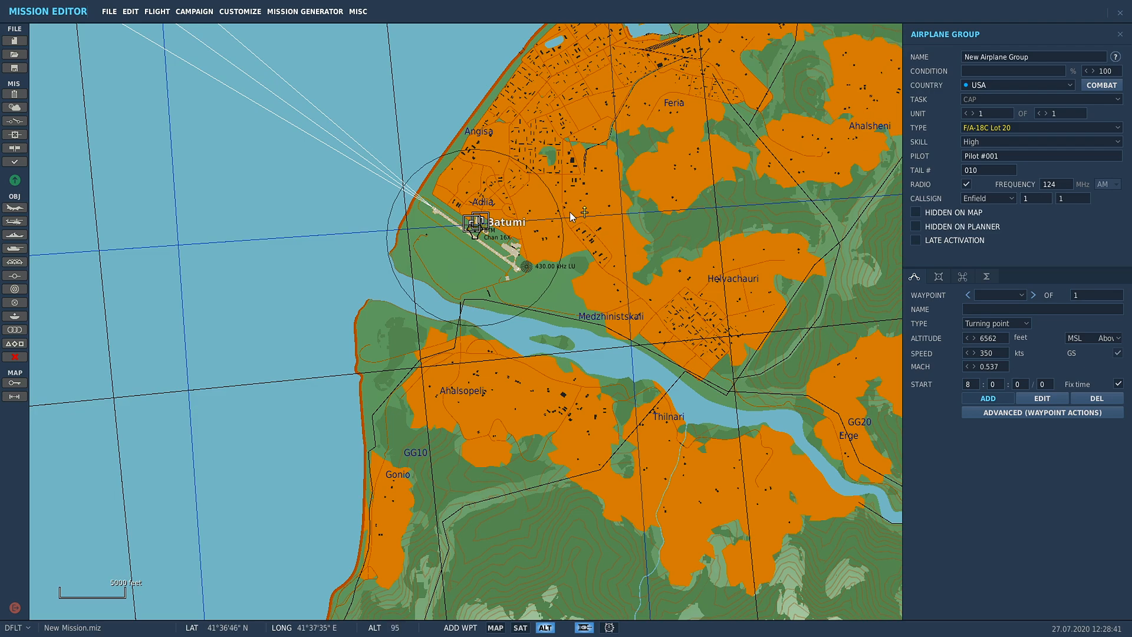
mouse_move(560, 218)
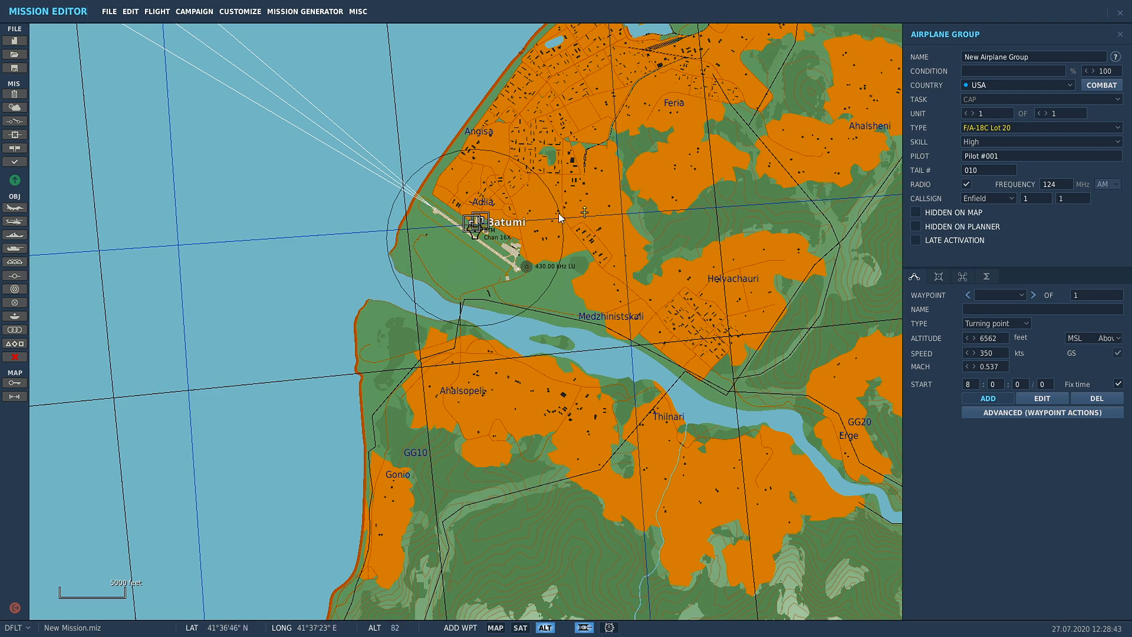
mouse_move(955, 137)
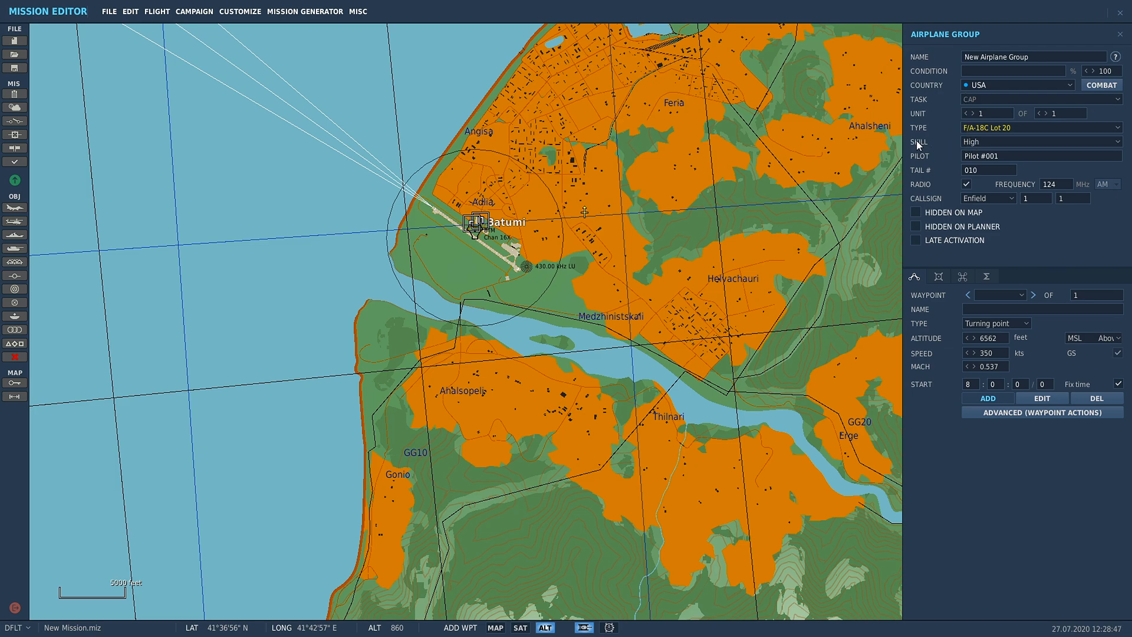
mouse_move(982, 147)
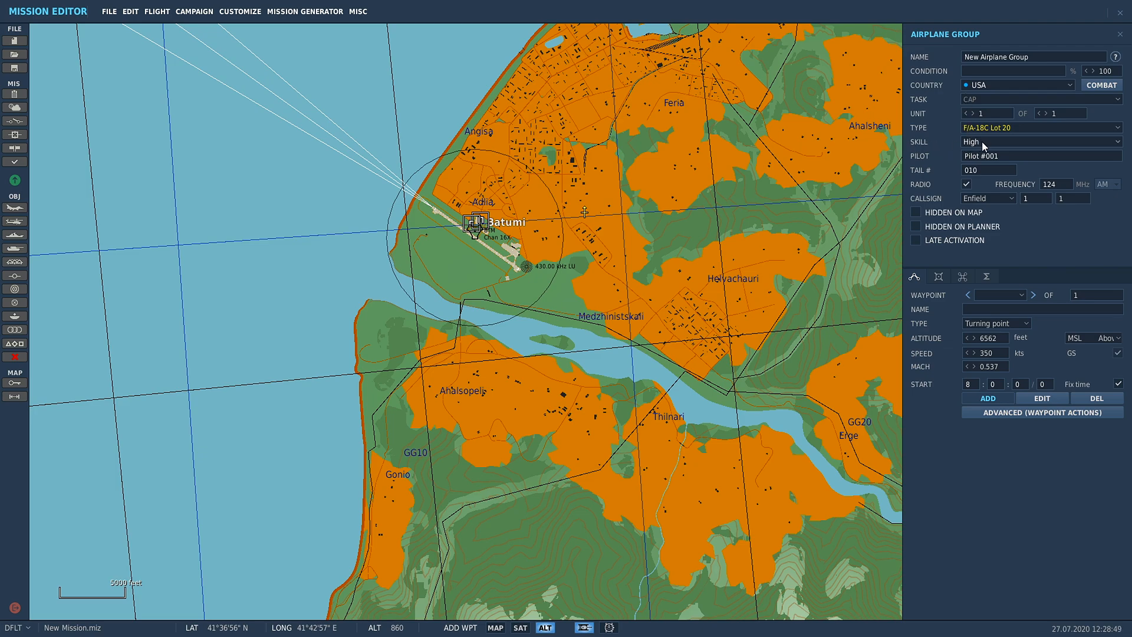
Step: Change the F/A-18C group's skill setting to Client
click(1039, 142)
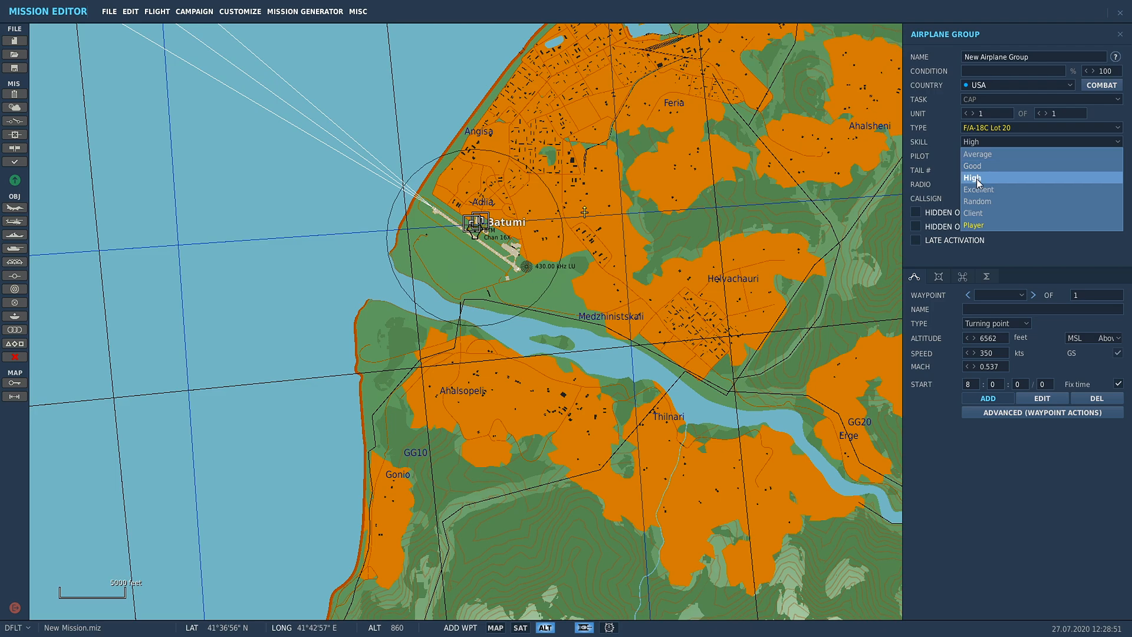
mouse_move(976, 201)
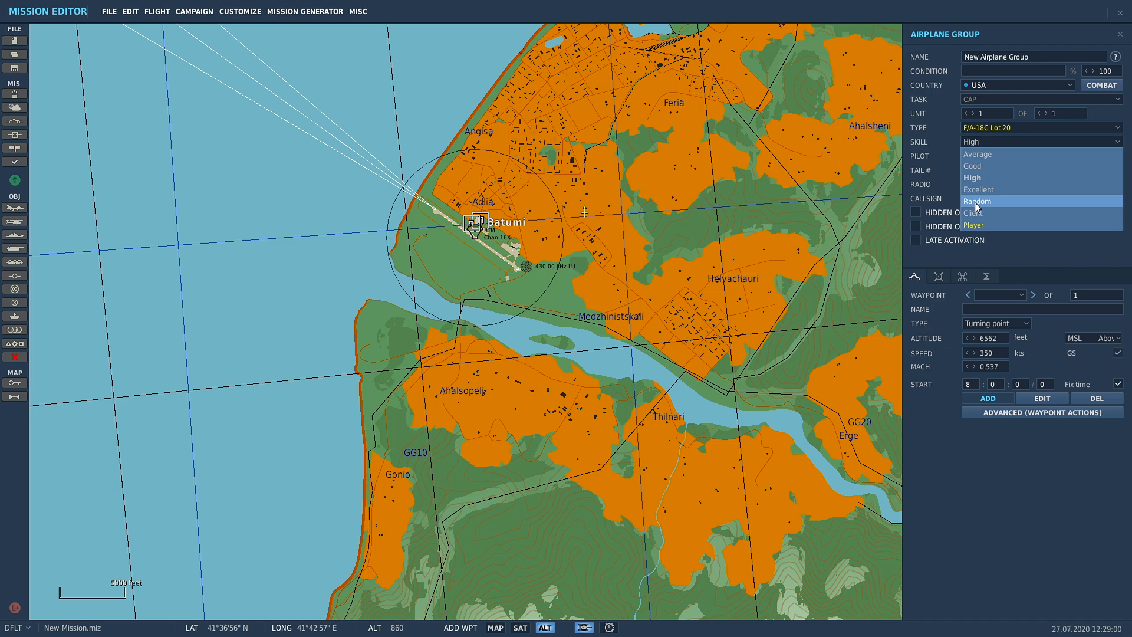
mouse_move(982, 178)
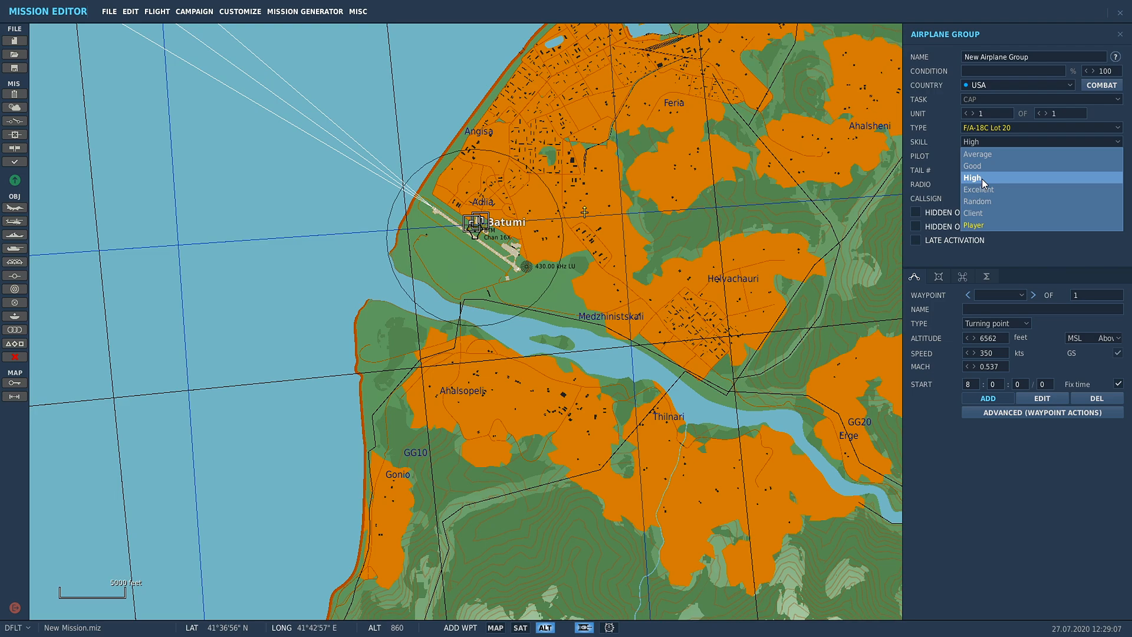
mouse_move(978, 154)
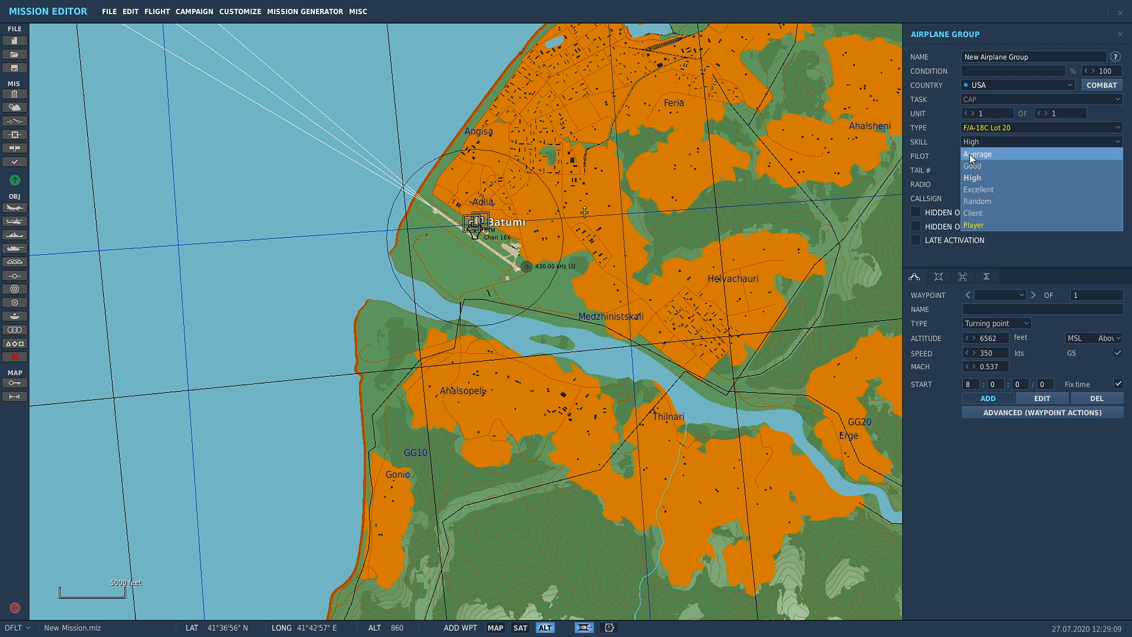
mouse_move(975, 202)
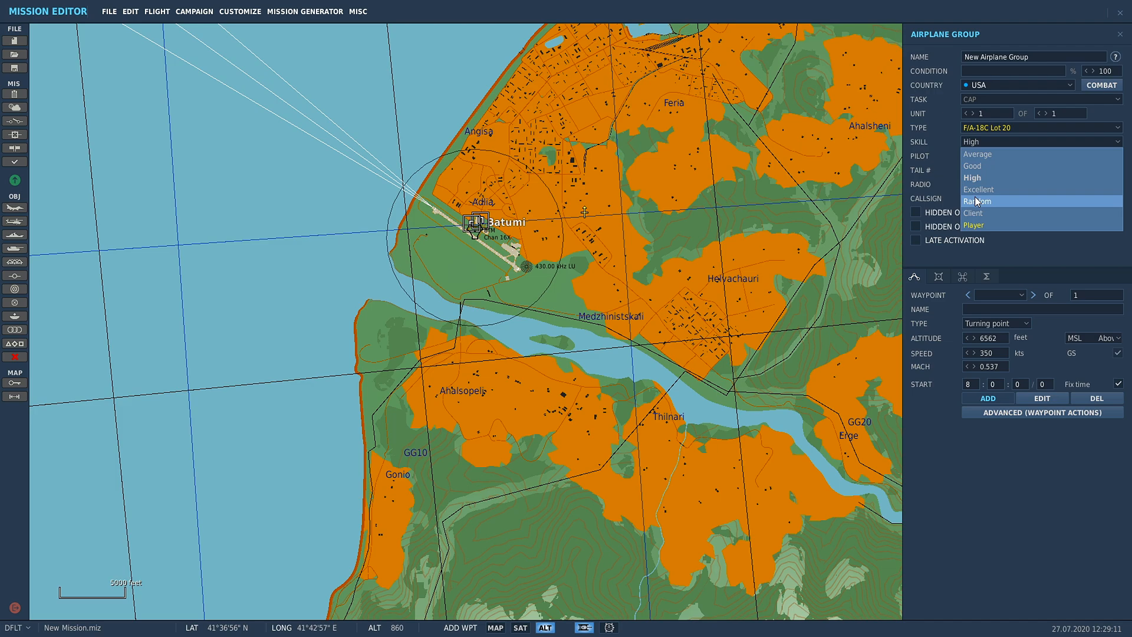
mouse_move(980, 214)
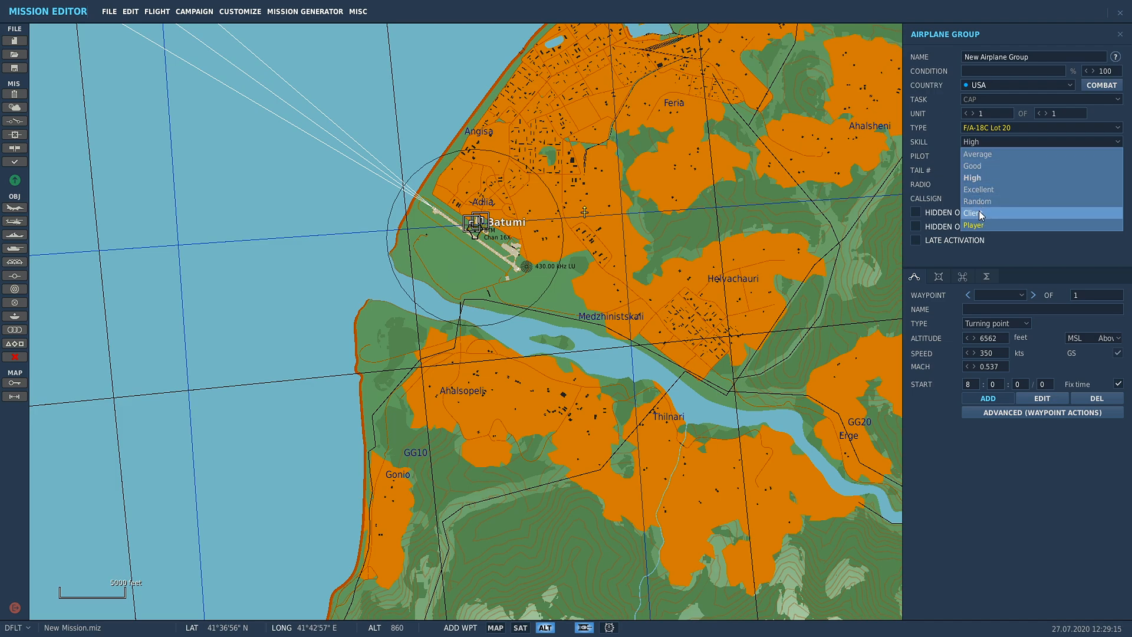
mouse_move(972, 225)
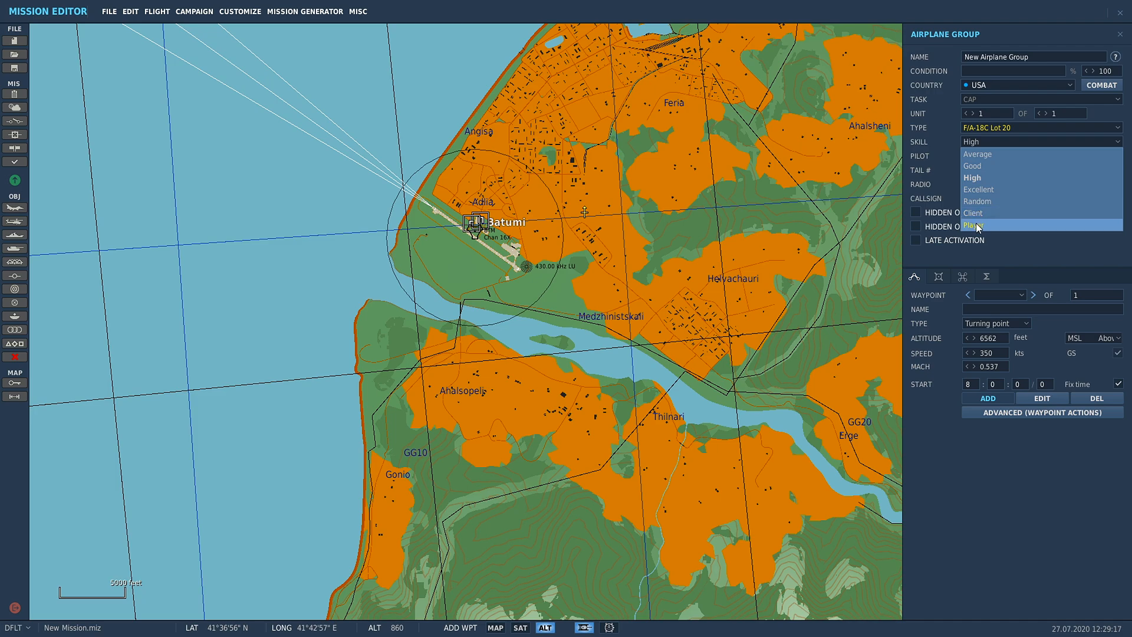
mouse_move(974, 212)
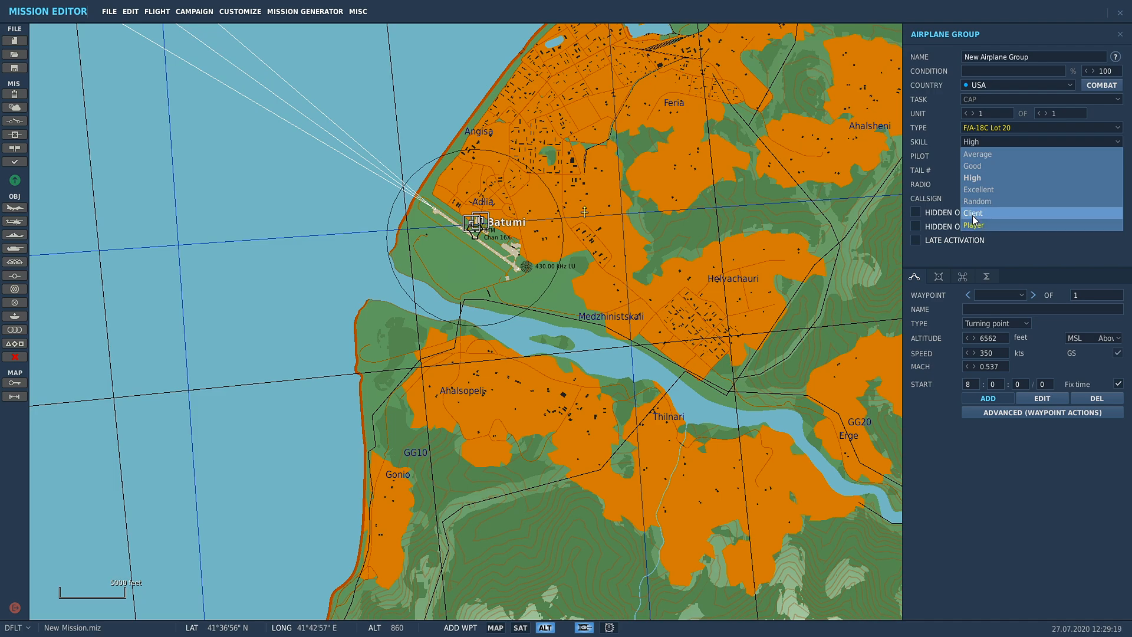
mouse_move(977, 218)
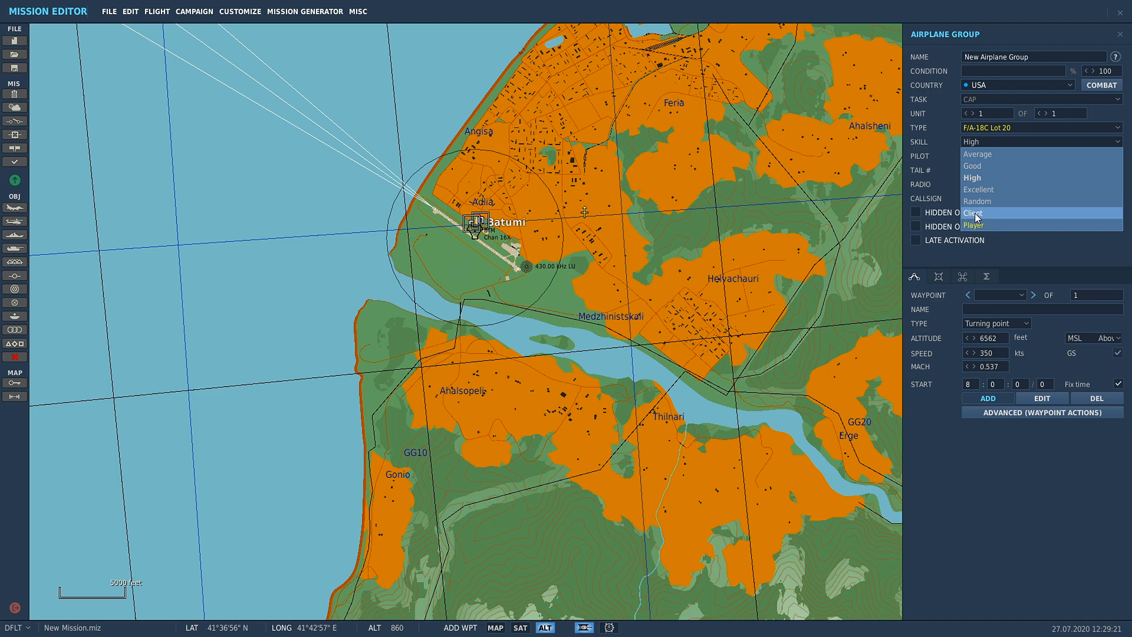
click(973, 225)
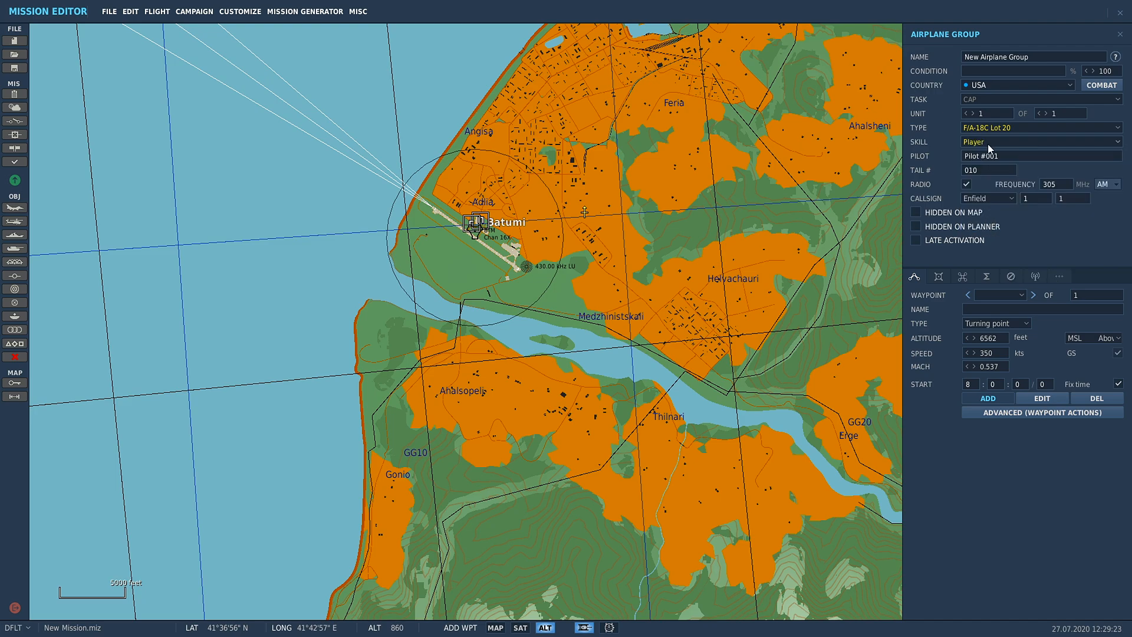
mouse_move(729, 144)
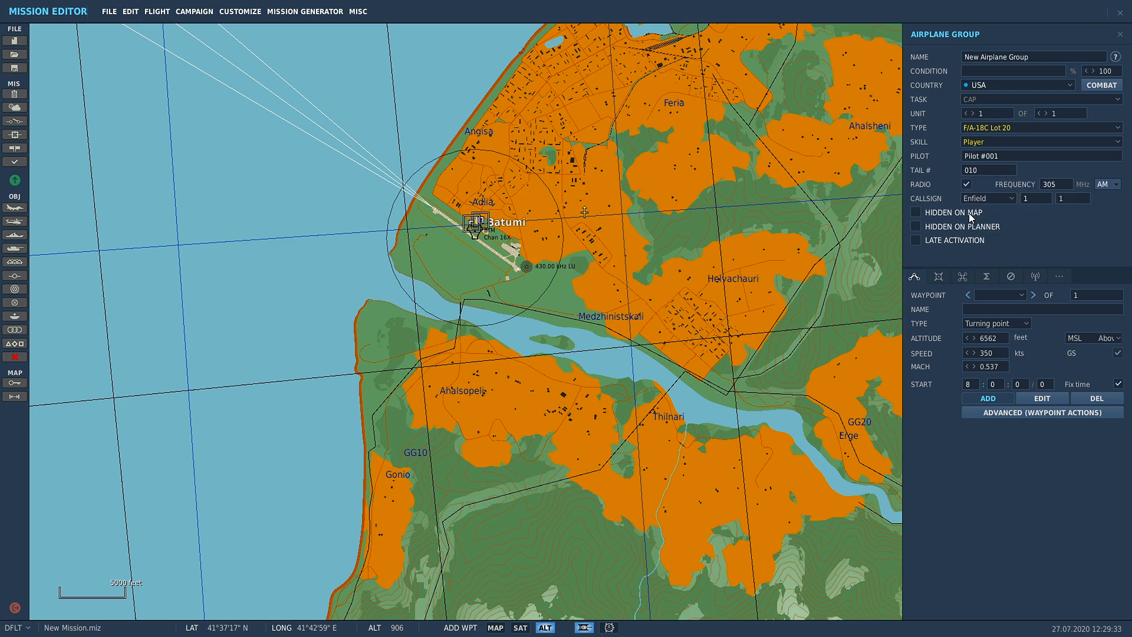
click(1039, 141)
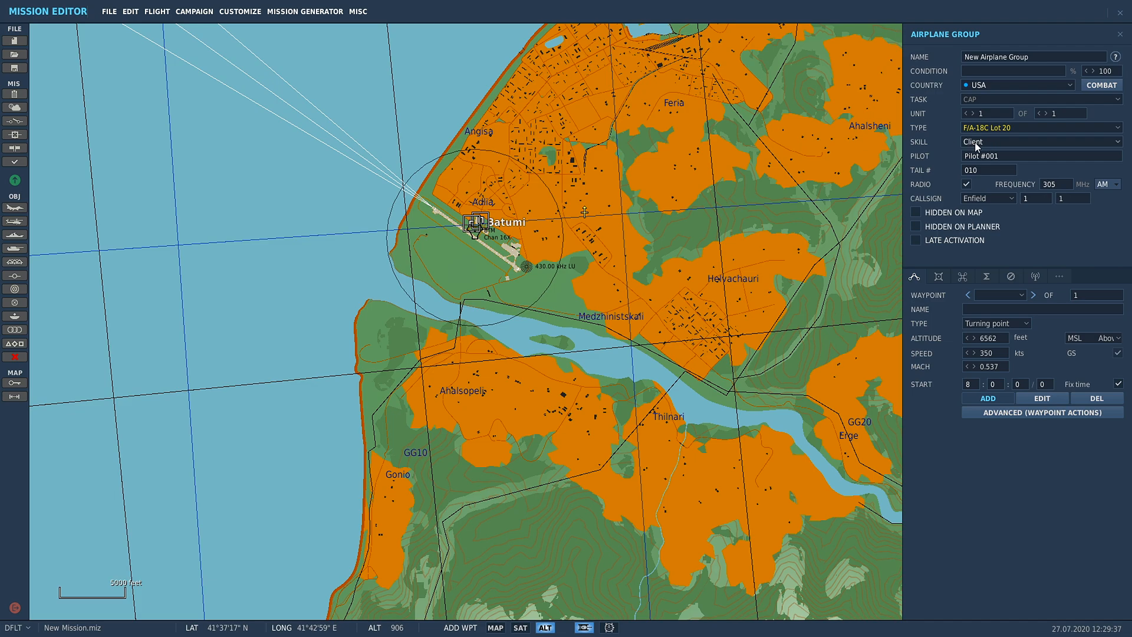
mouse_move(978, 186)
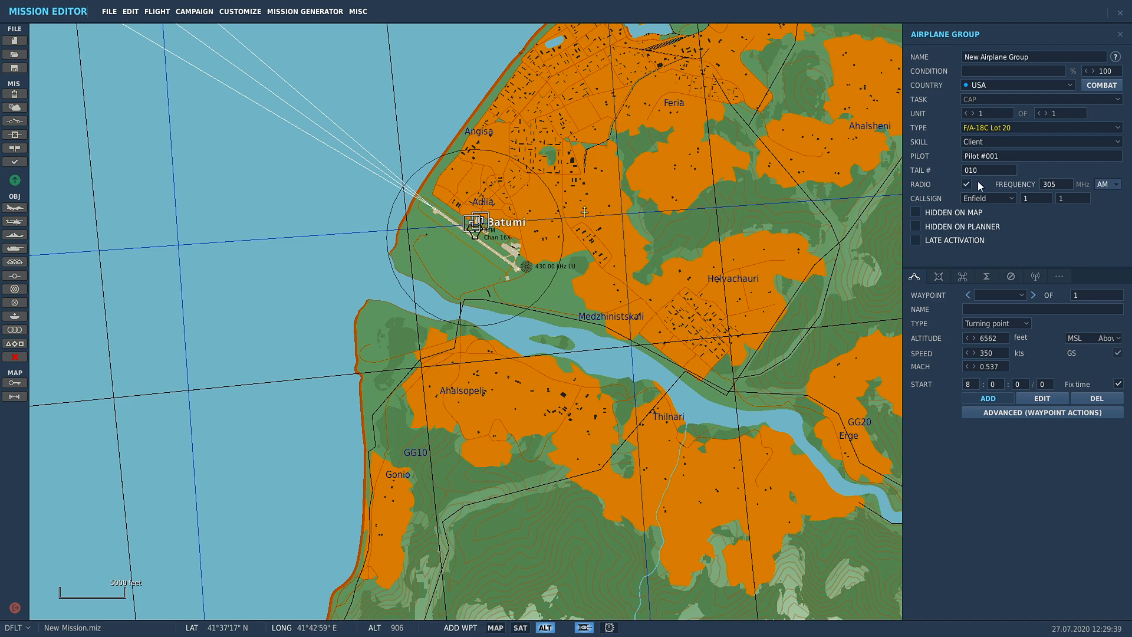
mouse_move(995, 323)
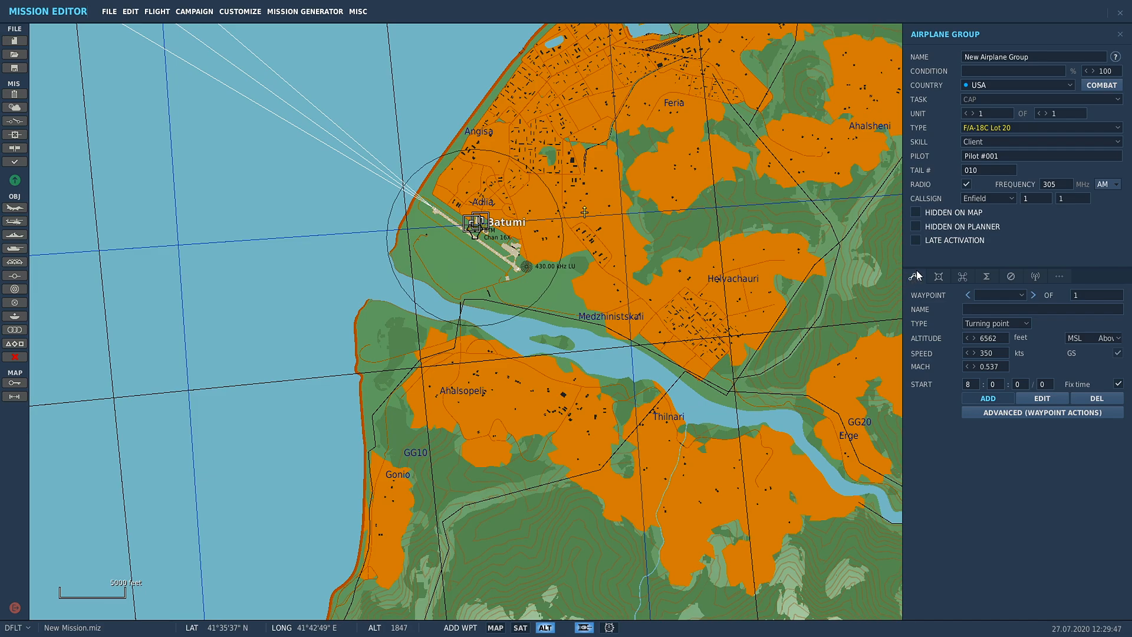
mouse_move(917, 276)
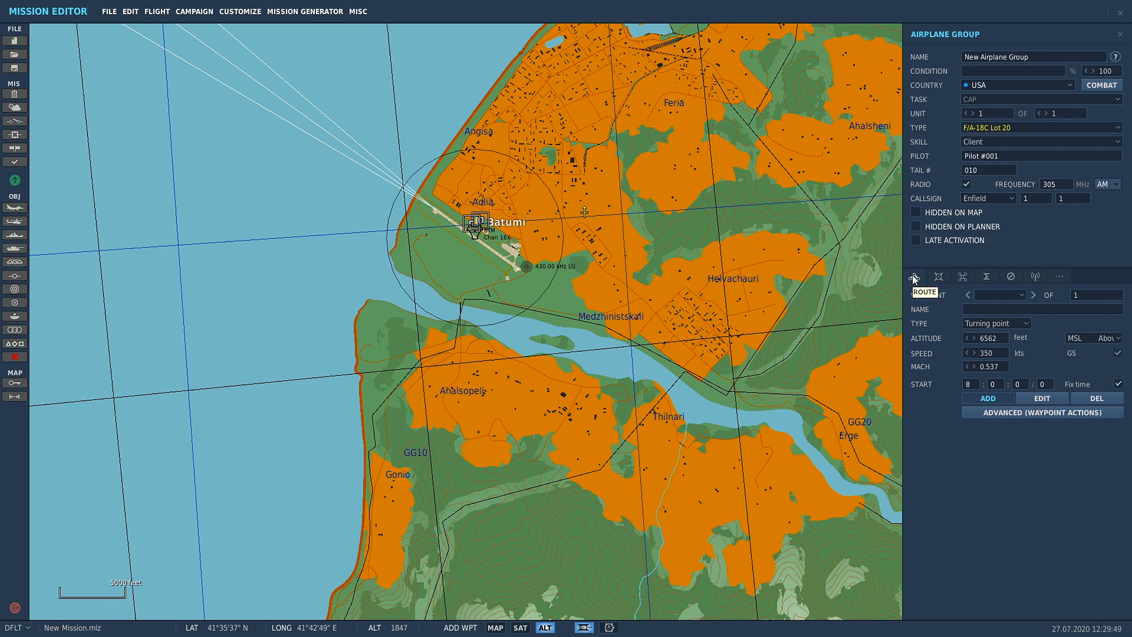
Step: Check the group's empty Triggered Actions list, then return to the Route settings
click(962, 276)
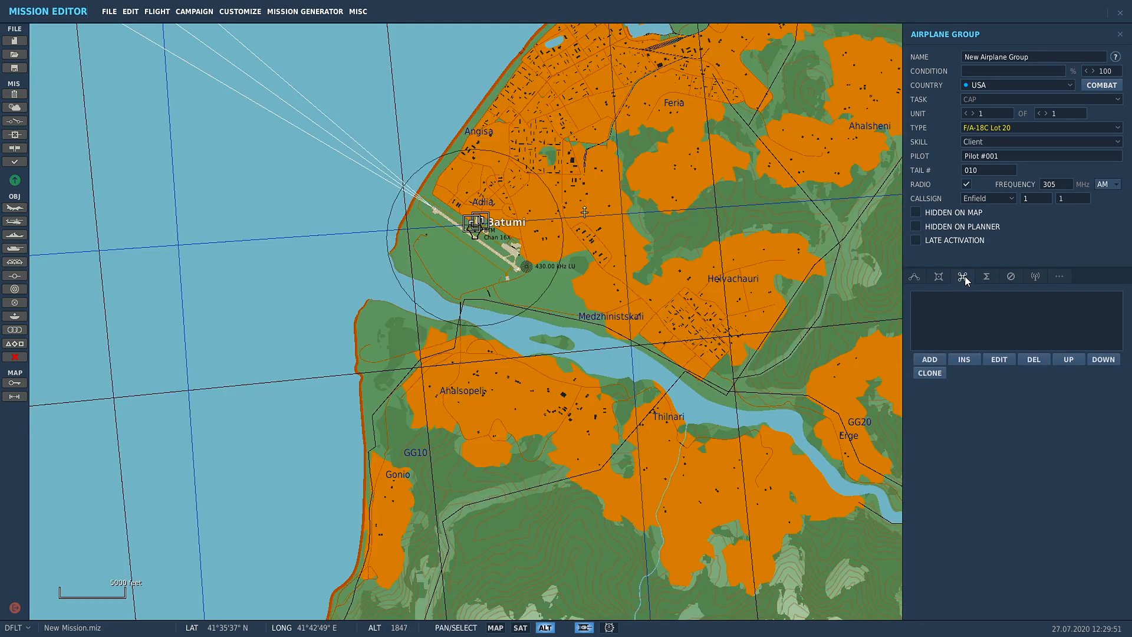
click(914, 276)
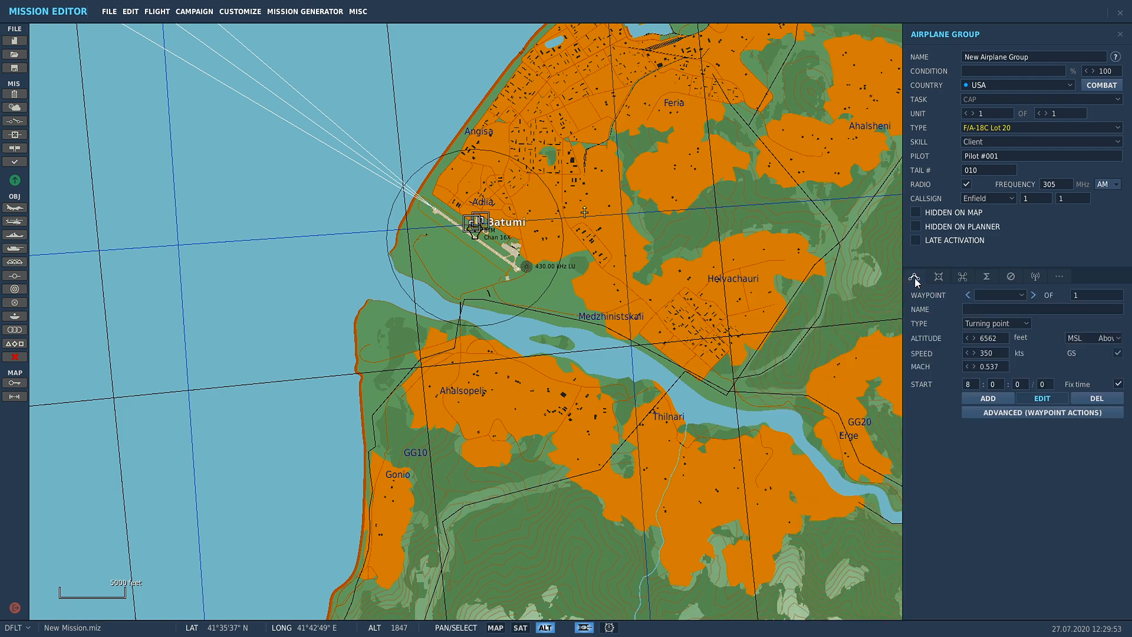
mouse_move(988, 331)
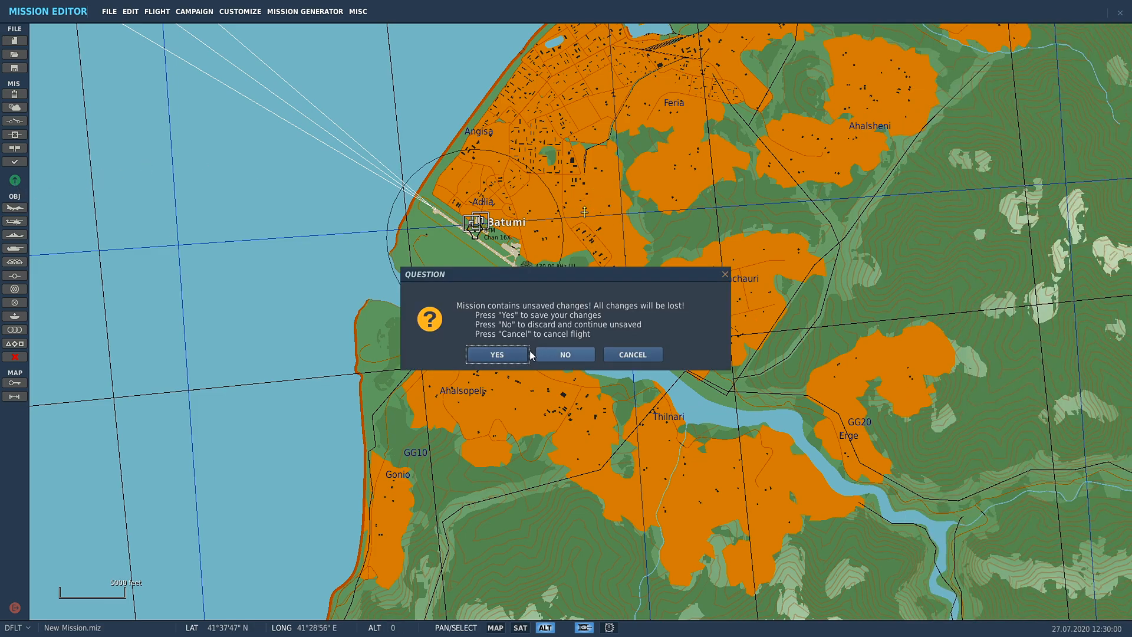
Step: Save the mission, confirm the F/A-18C pilot role, and fly from the briefing
click(563, 355)
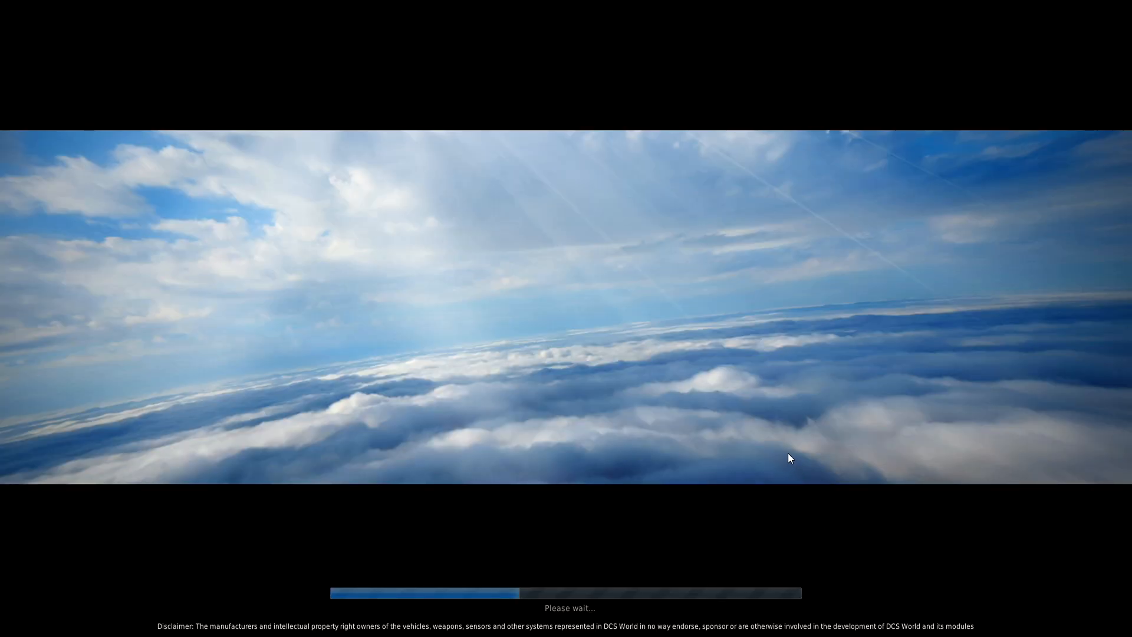
mouse_move(617, 386)
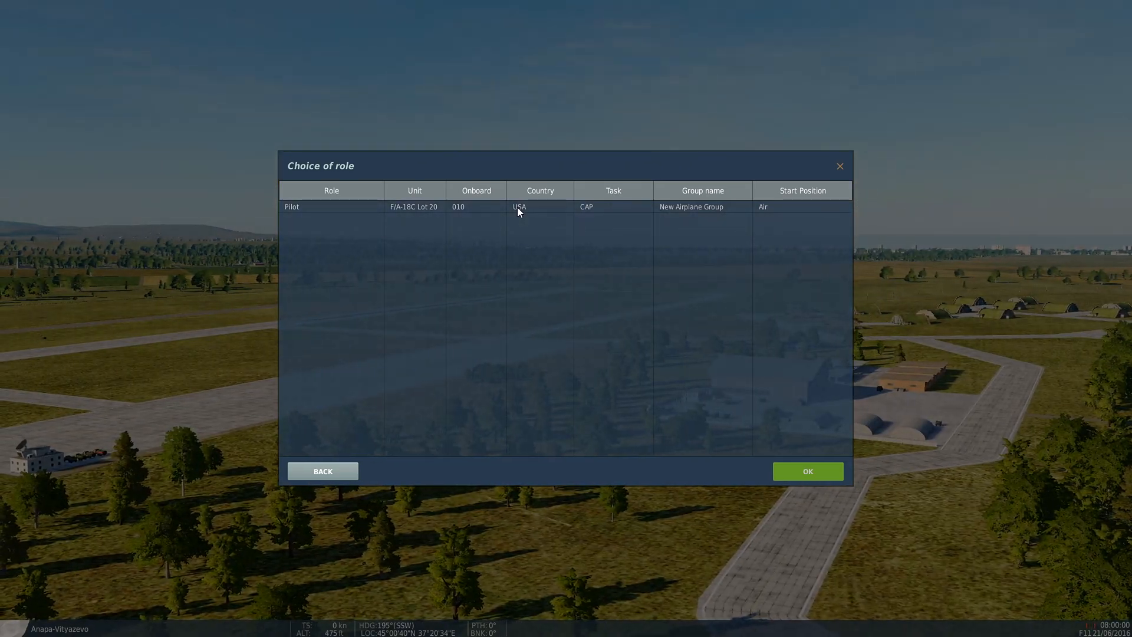
click(806, 471)
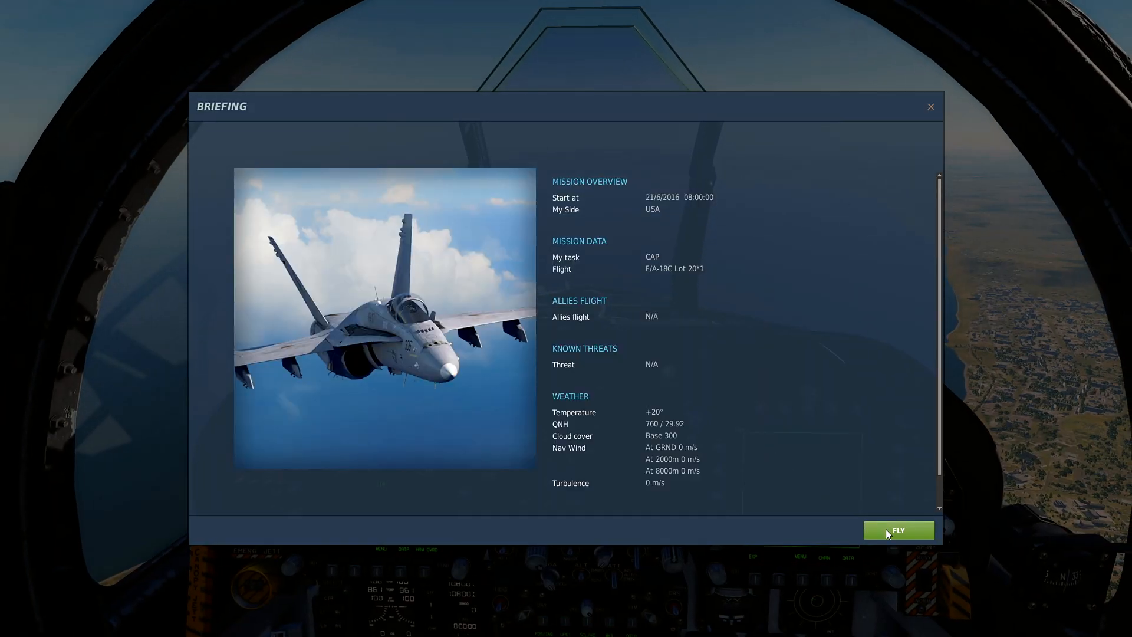
click(898, 530)
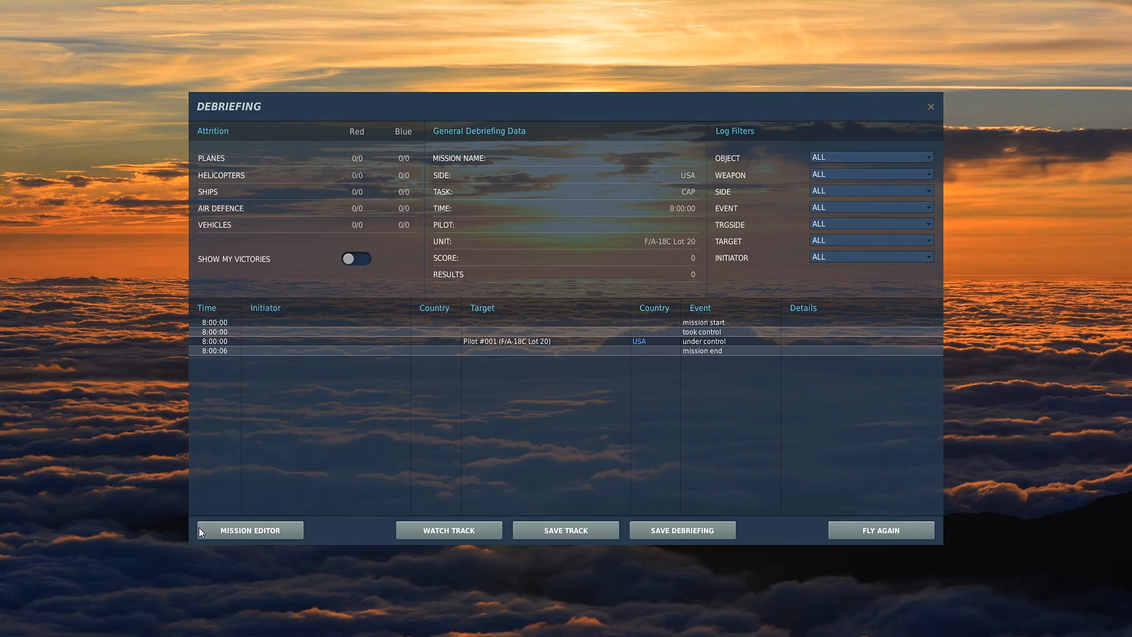
Step: Return to the editor and make the first waypoint a fly-over point at 30000 ft, 500 kt
click(249, 530)
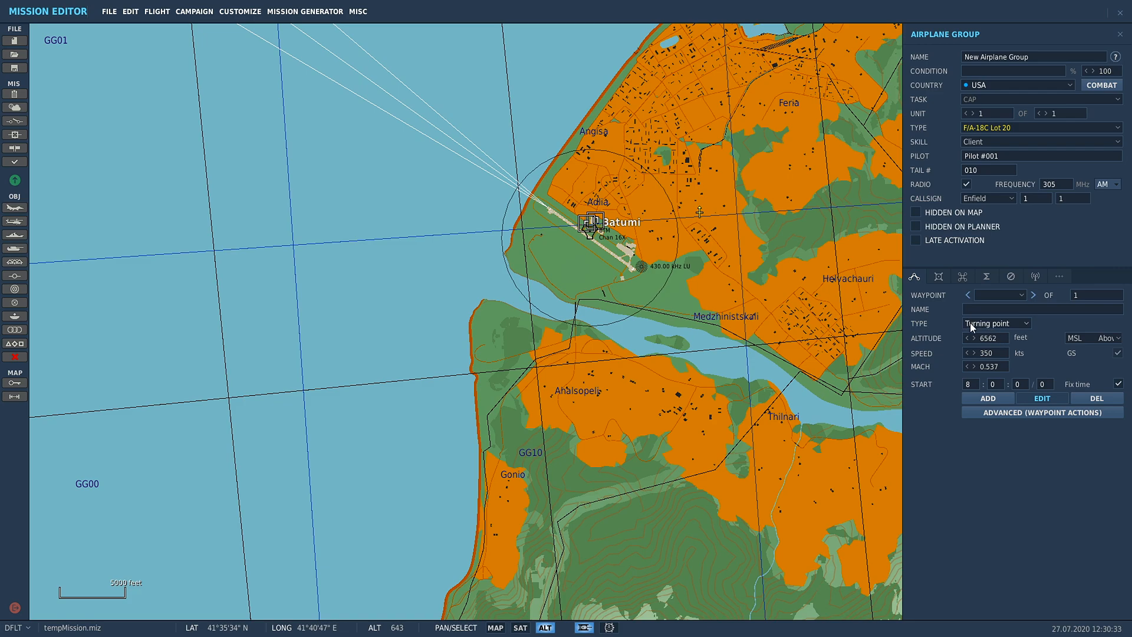
mouse_move(987, 345)
text(30000)
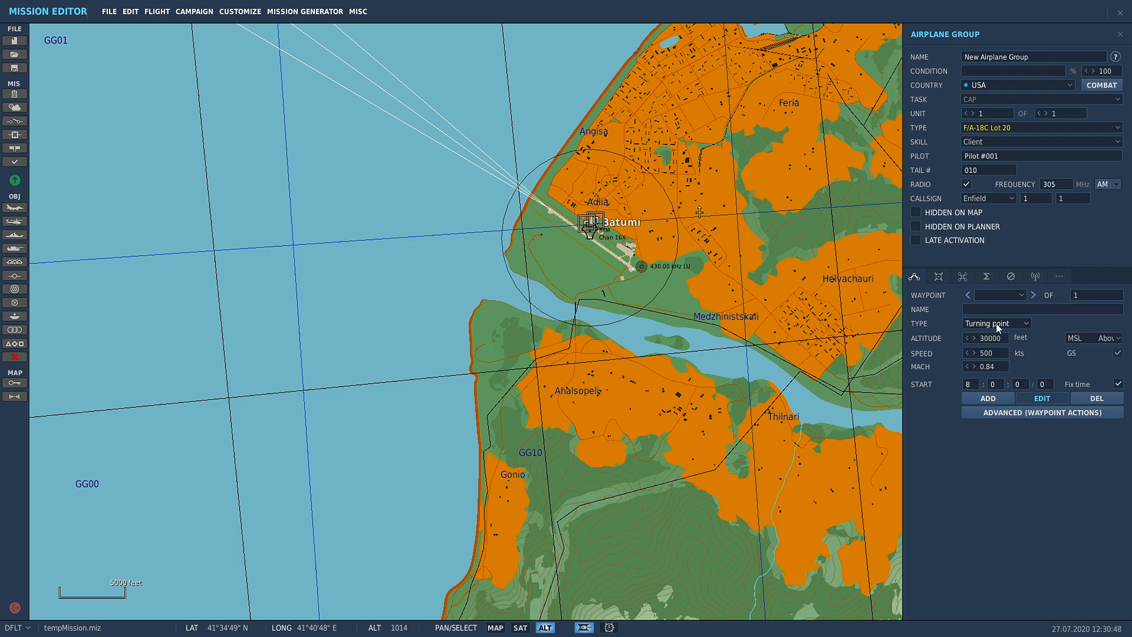
mouse_move(997, 323)
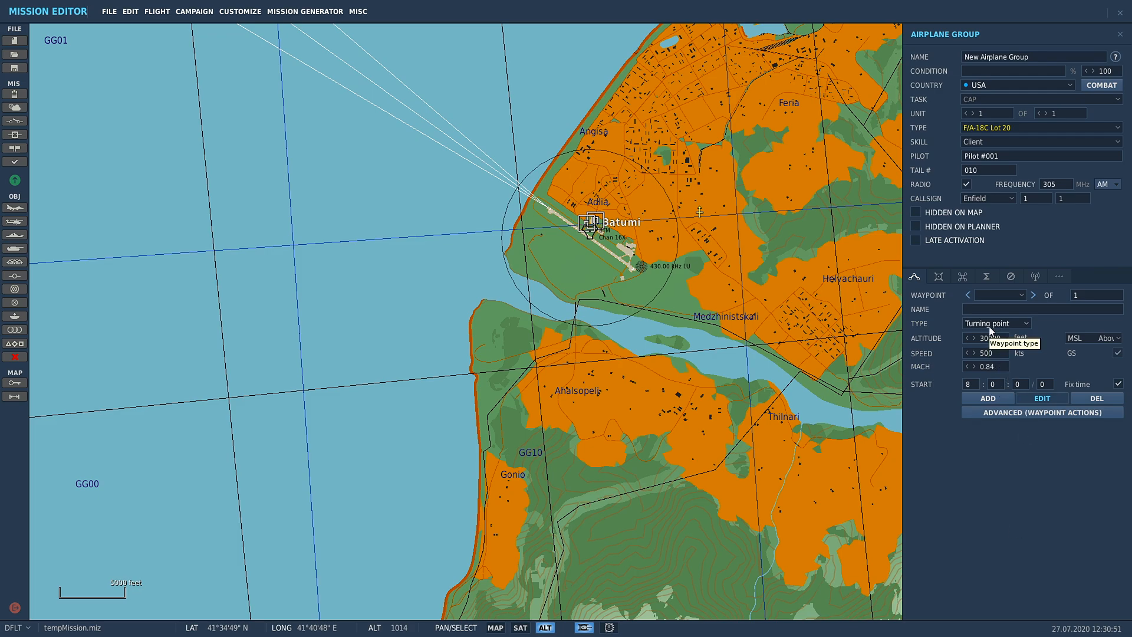
mouse_move(954, 325)
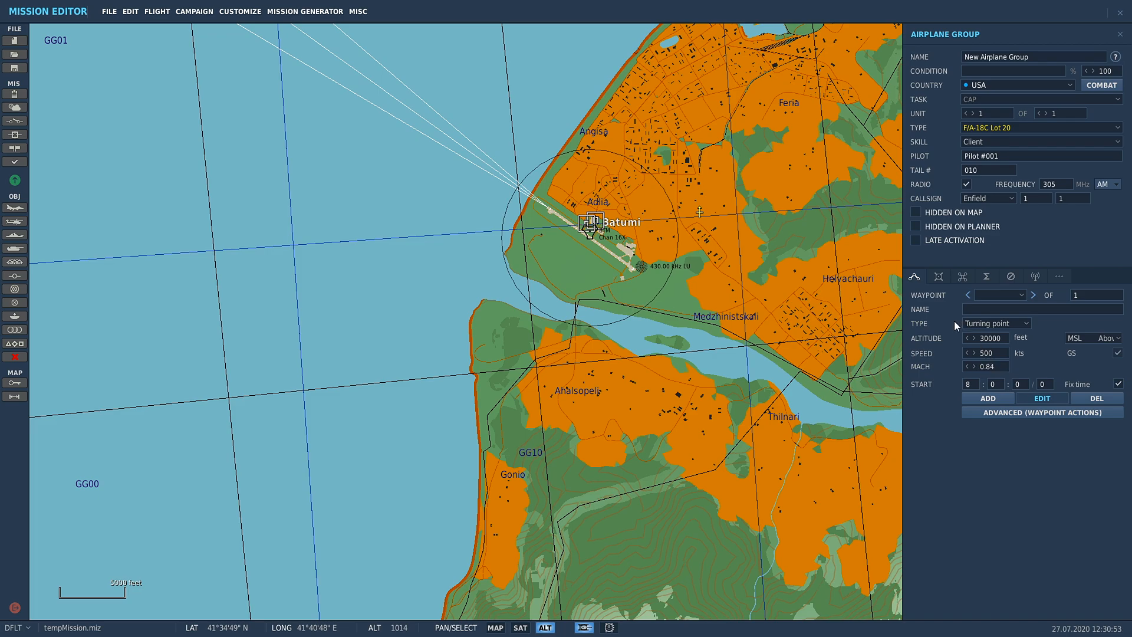
mouse_move(975, 350)
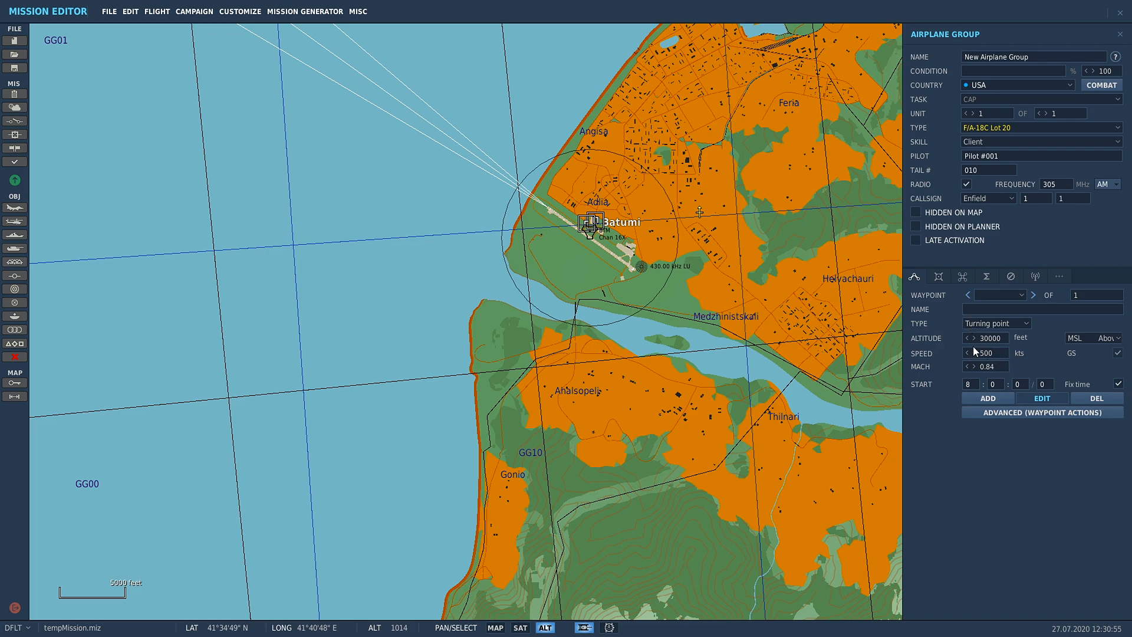
mouse_move(989, 332)
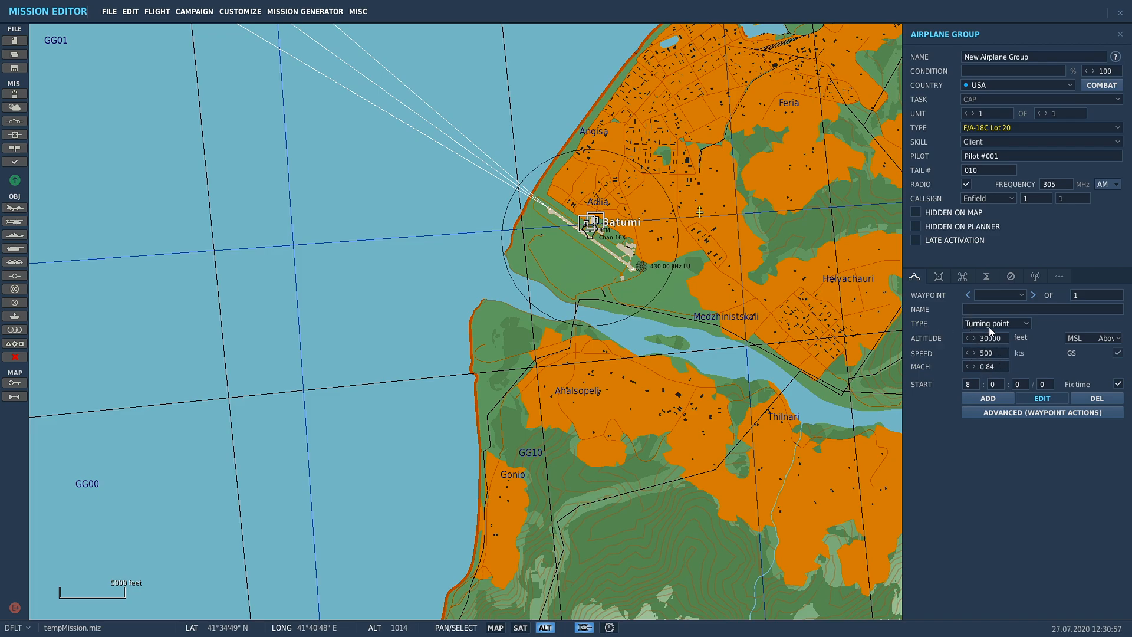
click(996, 322)
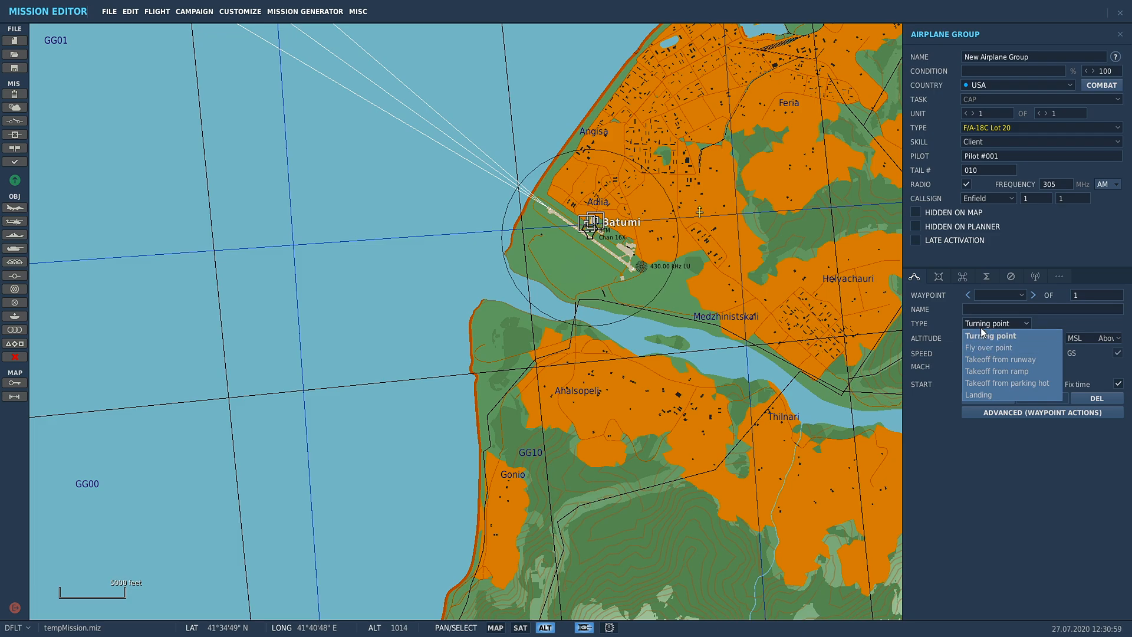
click(988, 347)
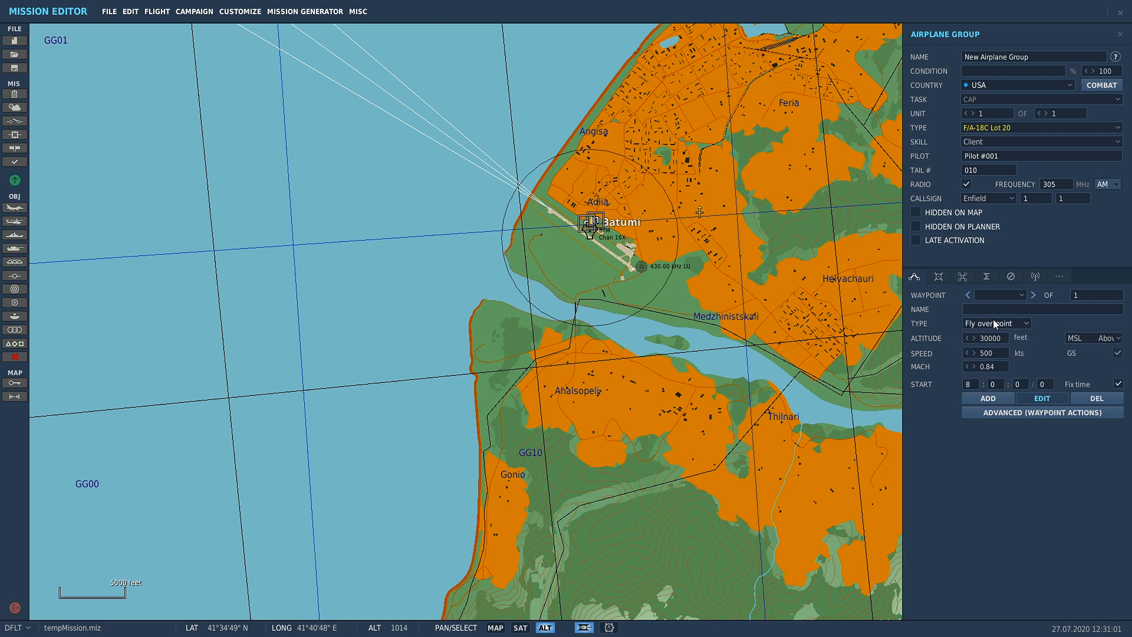
Step: Briefly set the first waypoint to Takeoff from runway, then revert it to Turning point
click(996, 322)
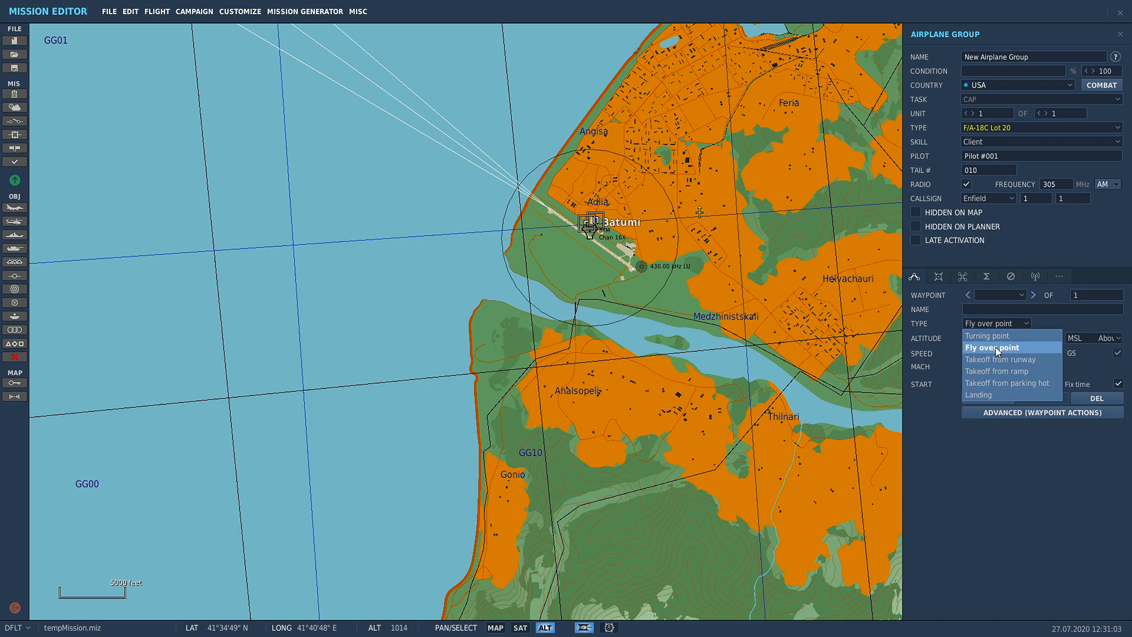
click(996, 347)
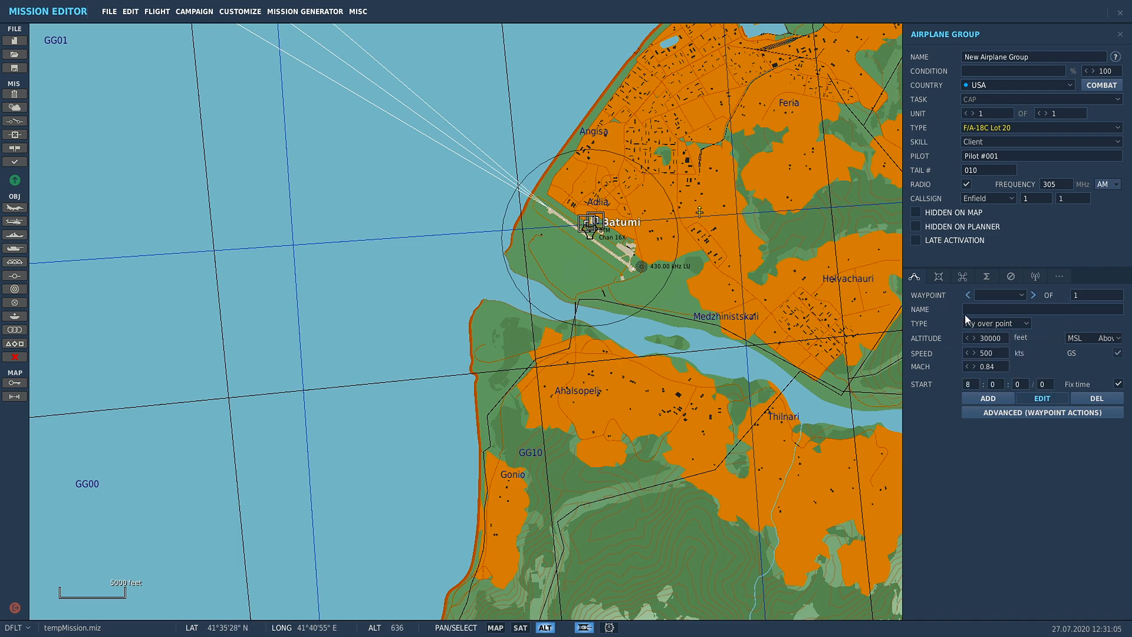
click(995, 323)
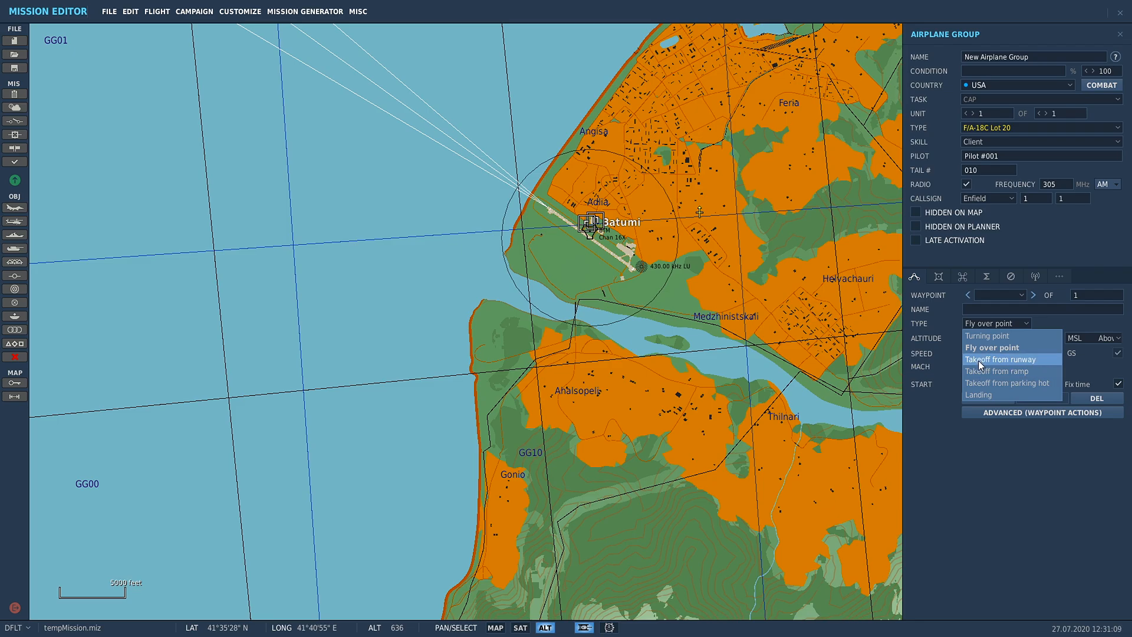
click(1003, 359)
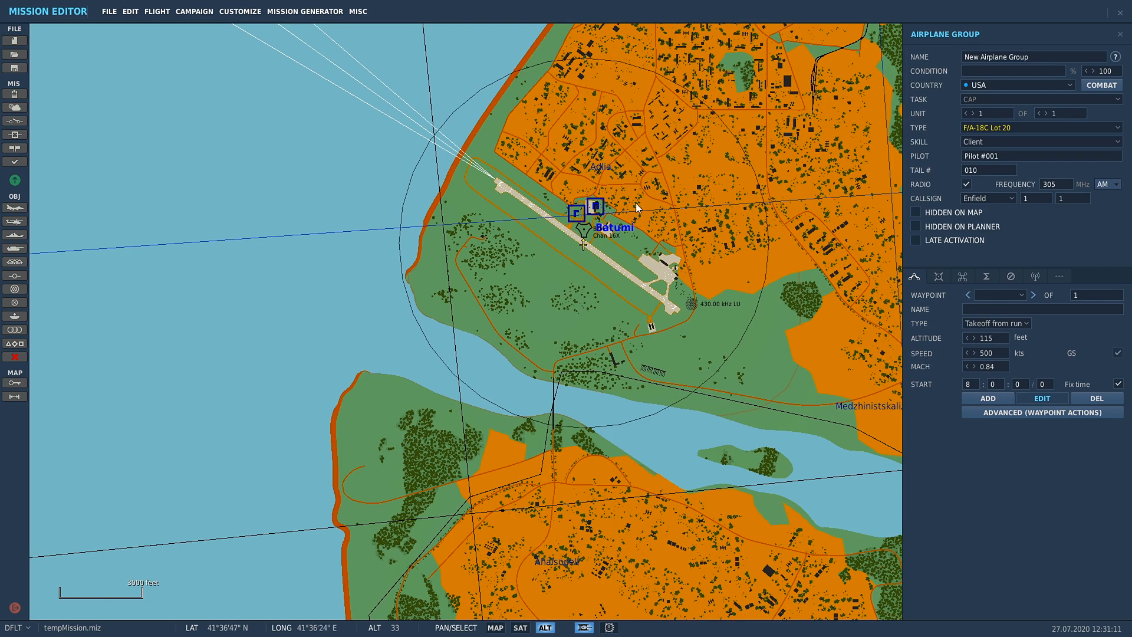
click(995, 322)
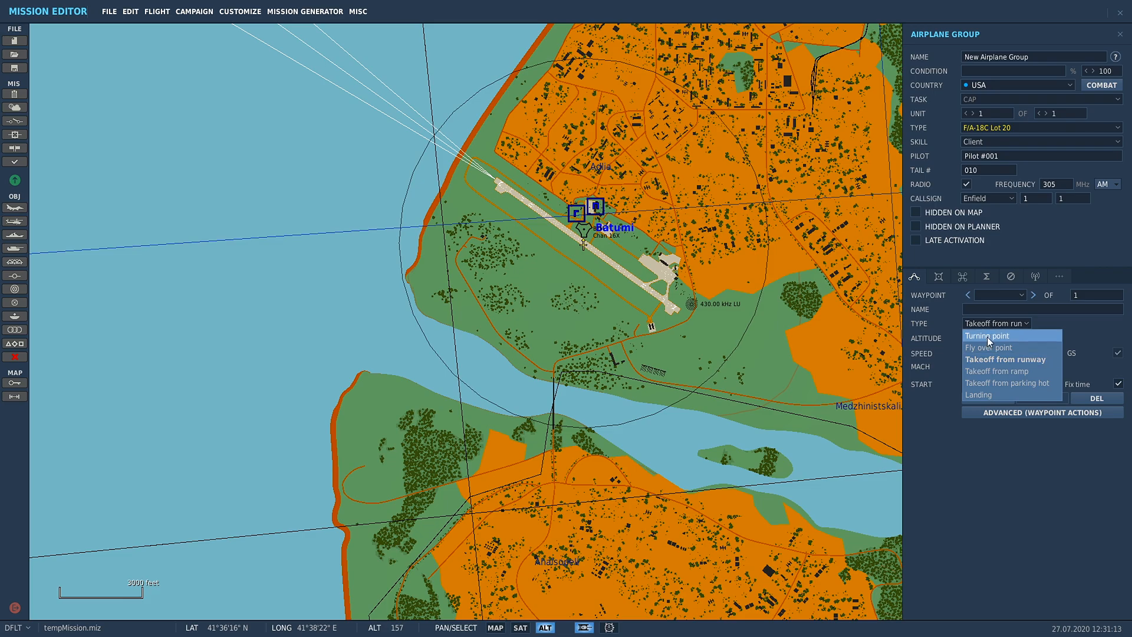
click(989, 335)
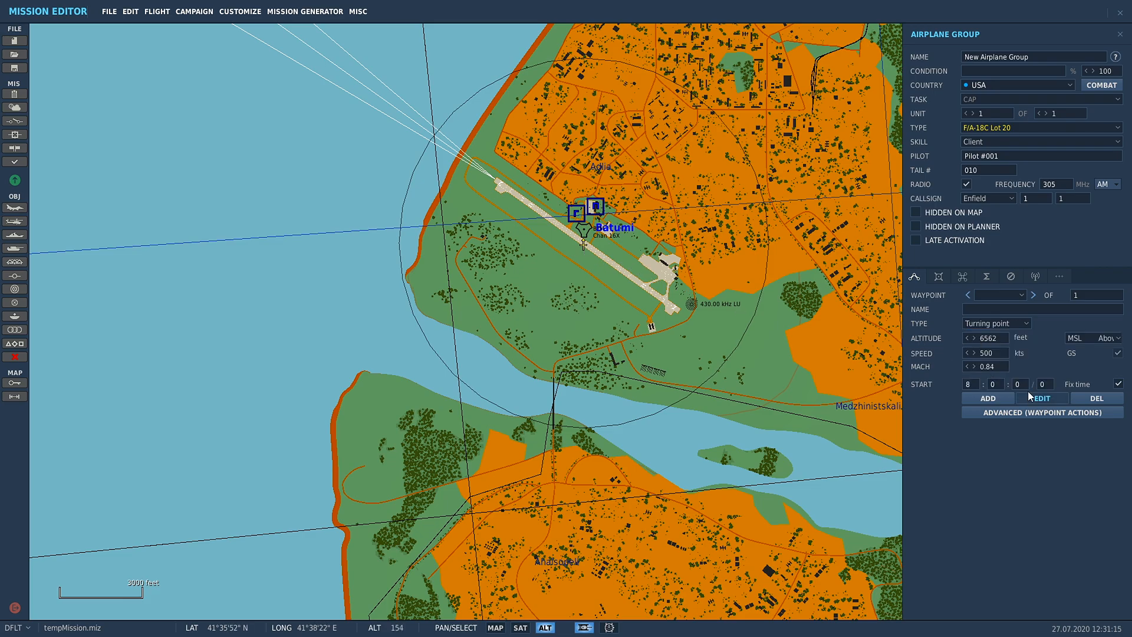
Step: Set the Hornet's first waypoint type to Takeoff from runway at Batumi
scroll(down, 3)
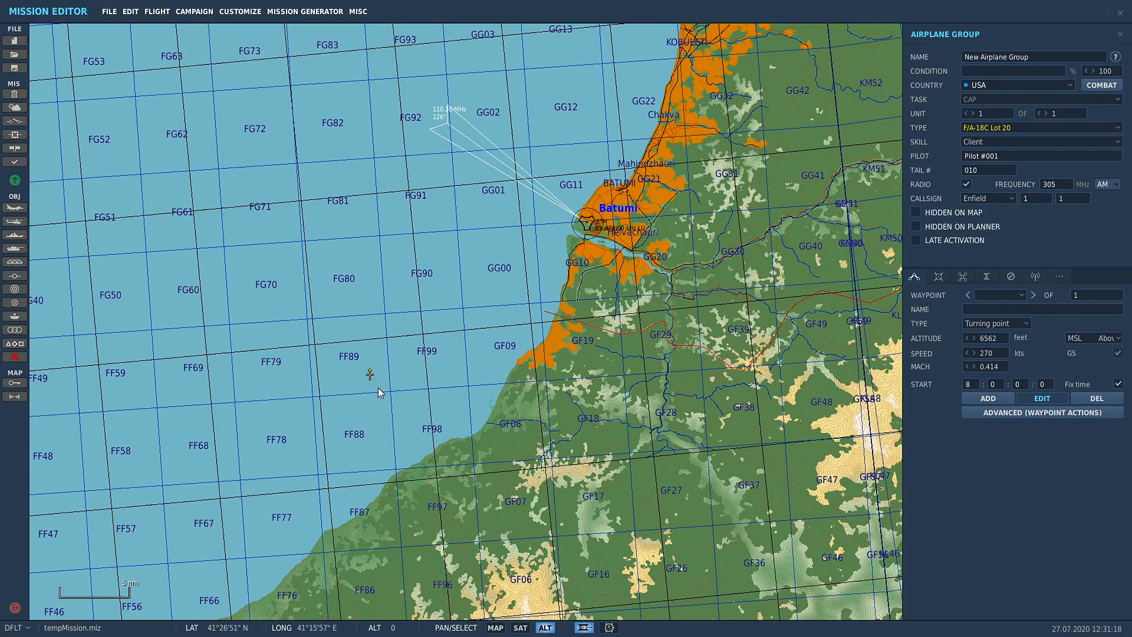
click(1026, 323)
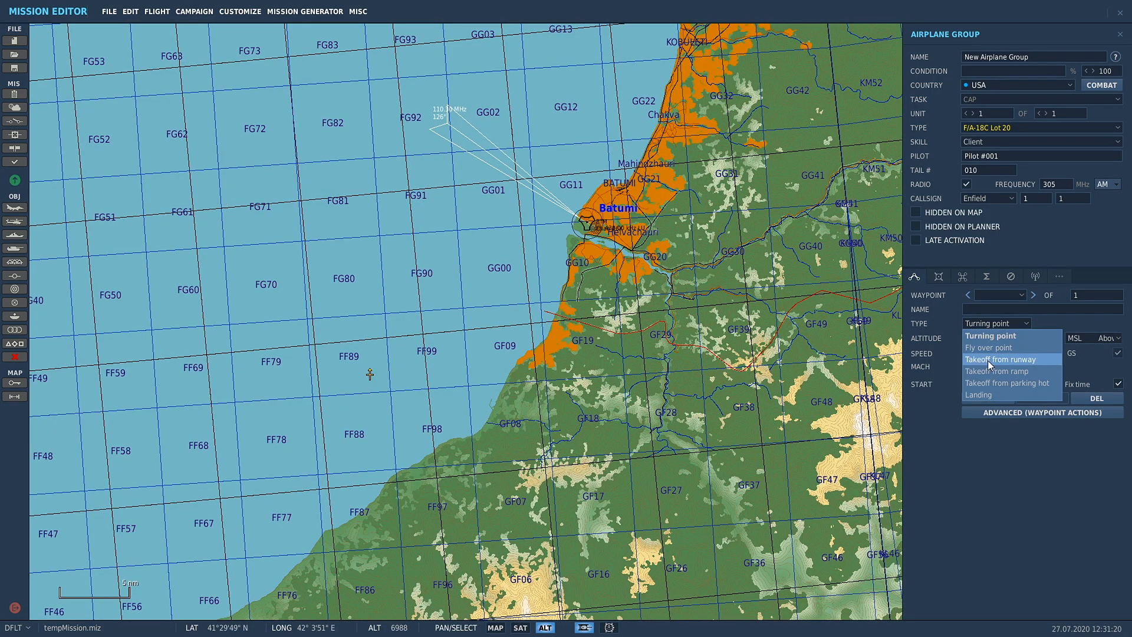
mouse_move(998, 383)
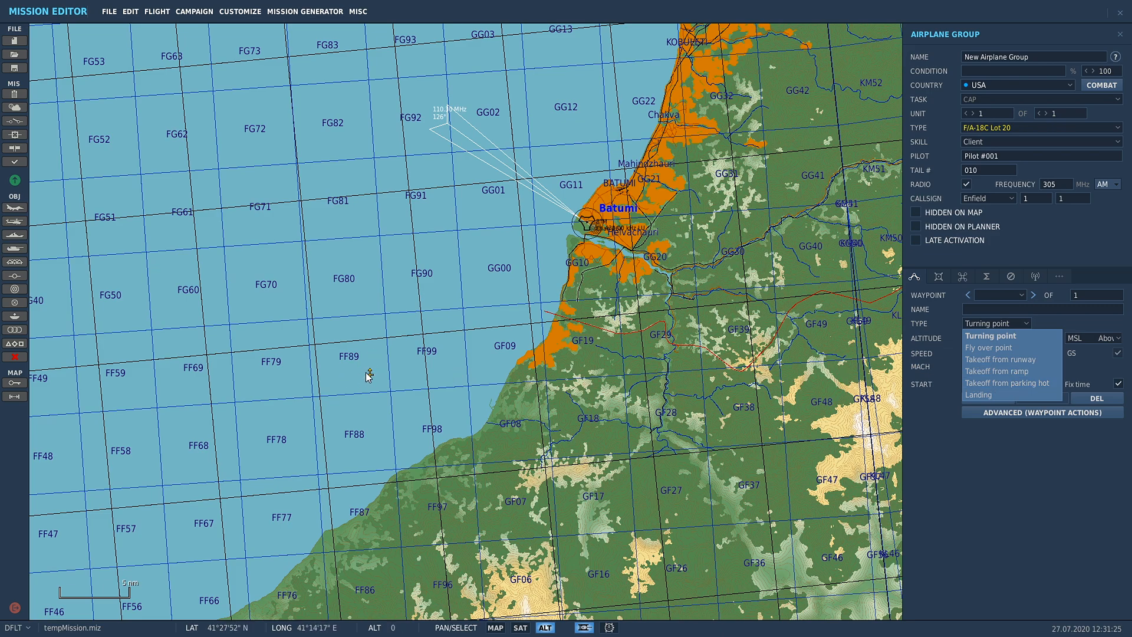
mouse_move(370, 374)
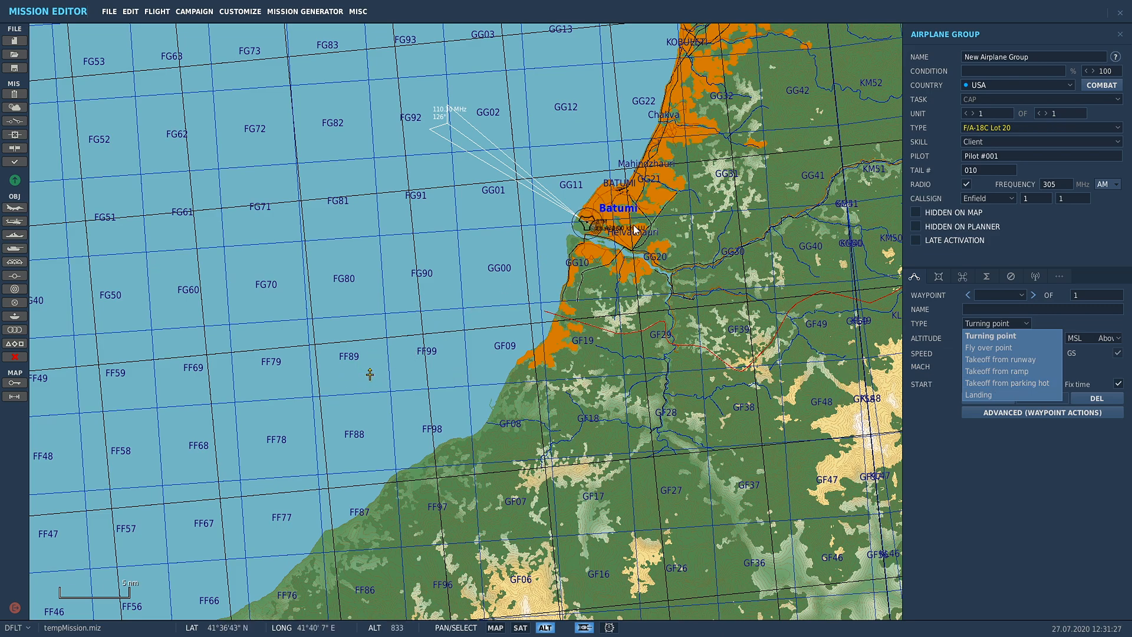
mouse_move(1004, 370)
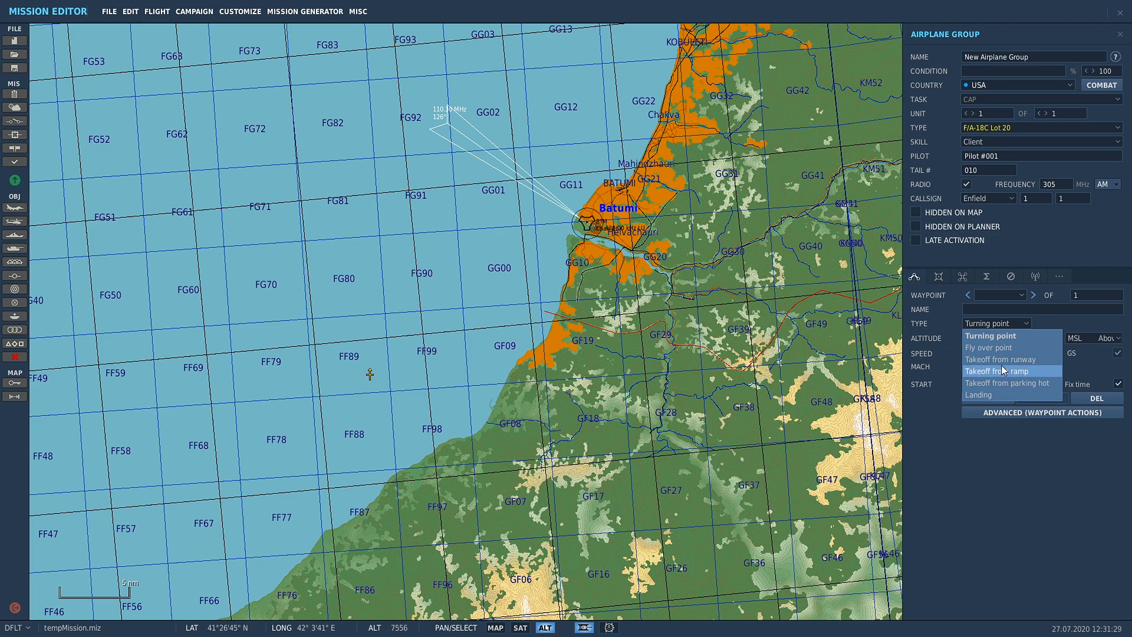
click(1001, 359)
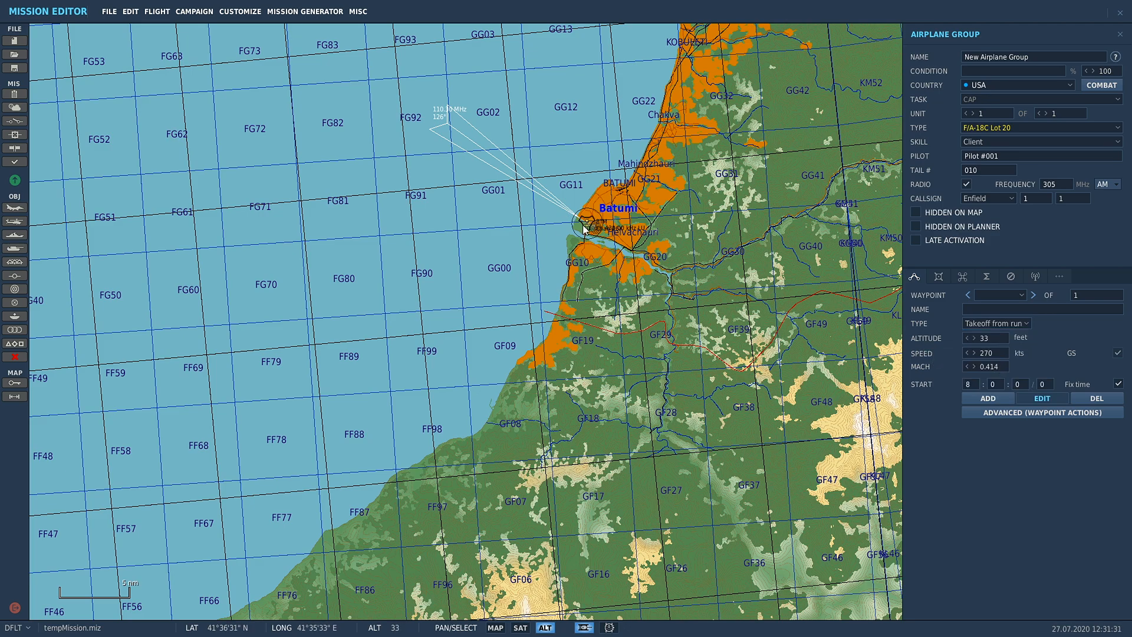
scroll(up, 3)
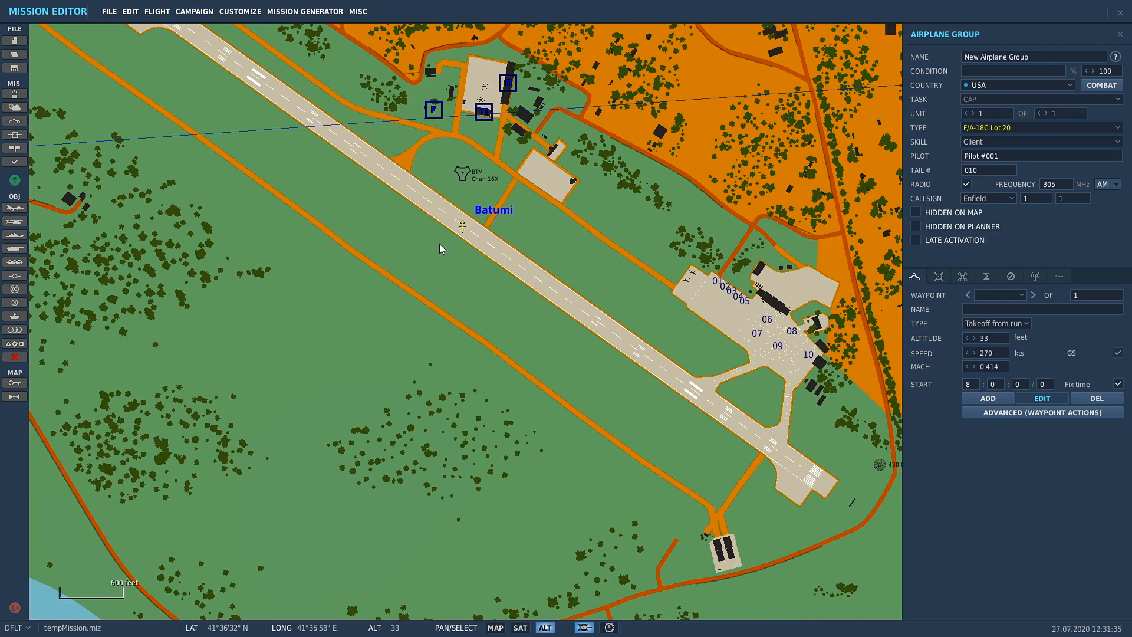
mouse_move(14, 181)
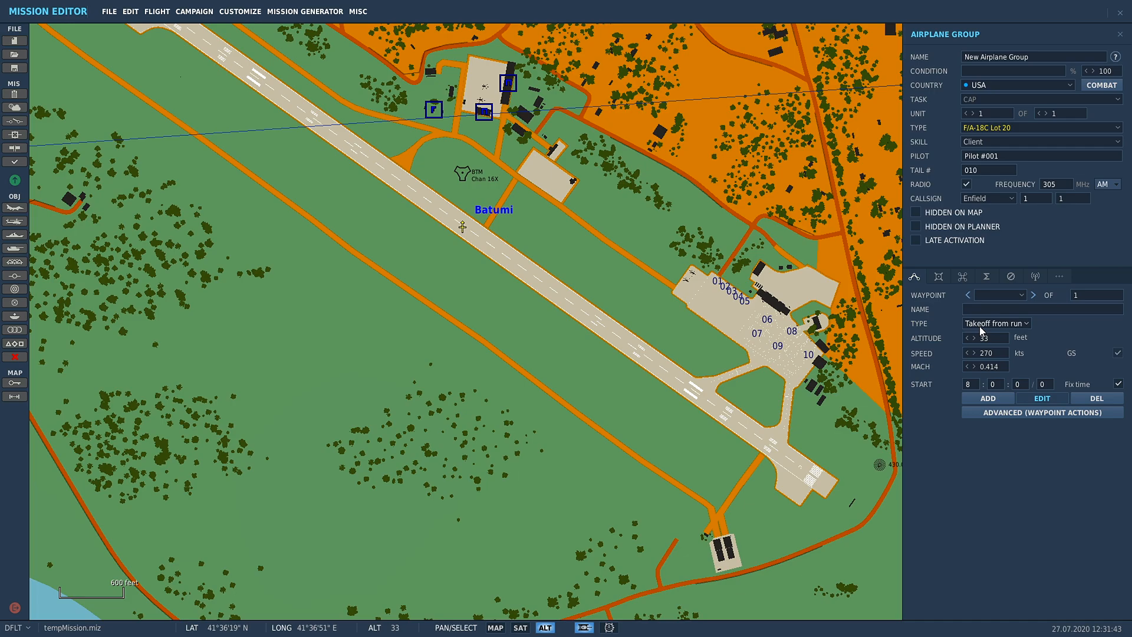
Step: Change the first waypoint type to Takeoff from ramp, placing the Hornet at stand 01
click(996, 323)
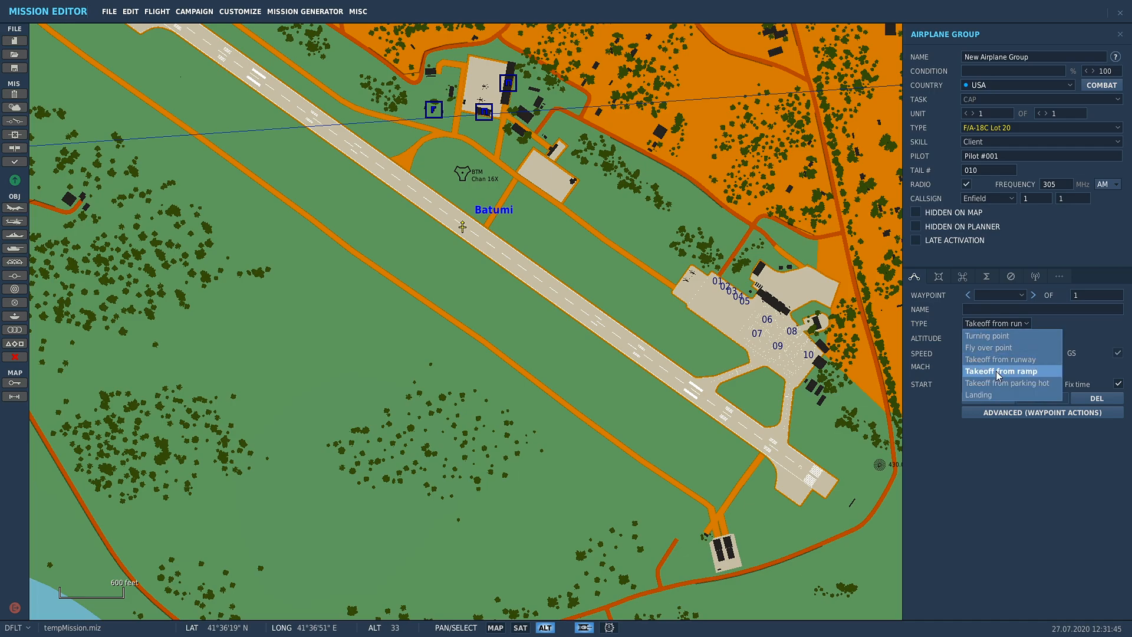
click(1000, 371)
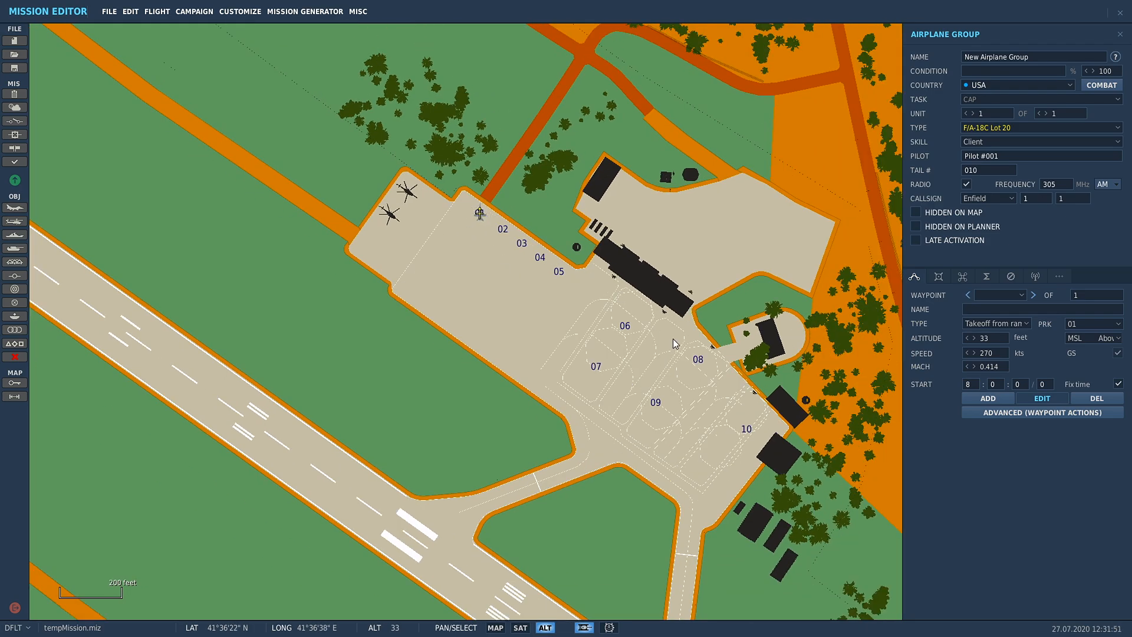
mouse_move(1035, 334)
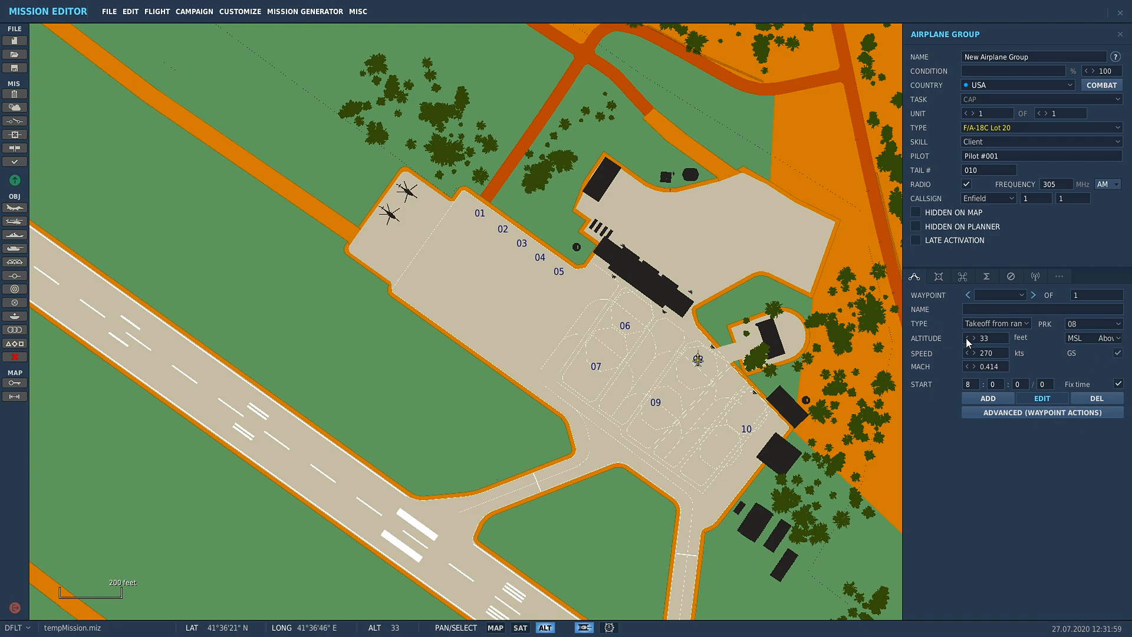
mouse_move(686, 352)
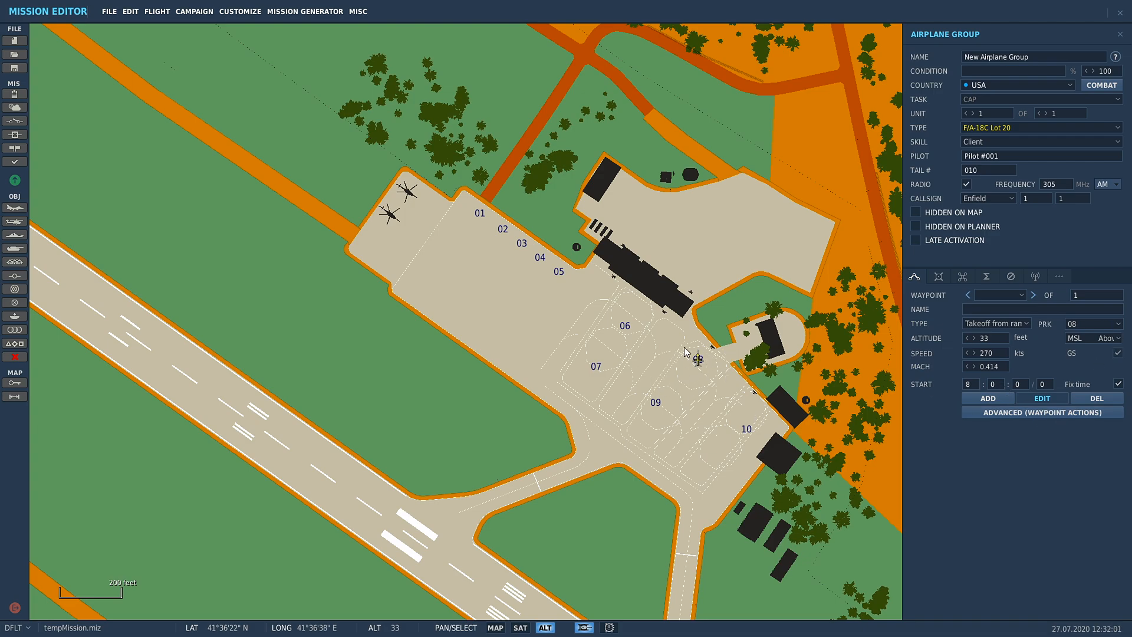
mouse_move(559, 255)
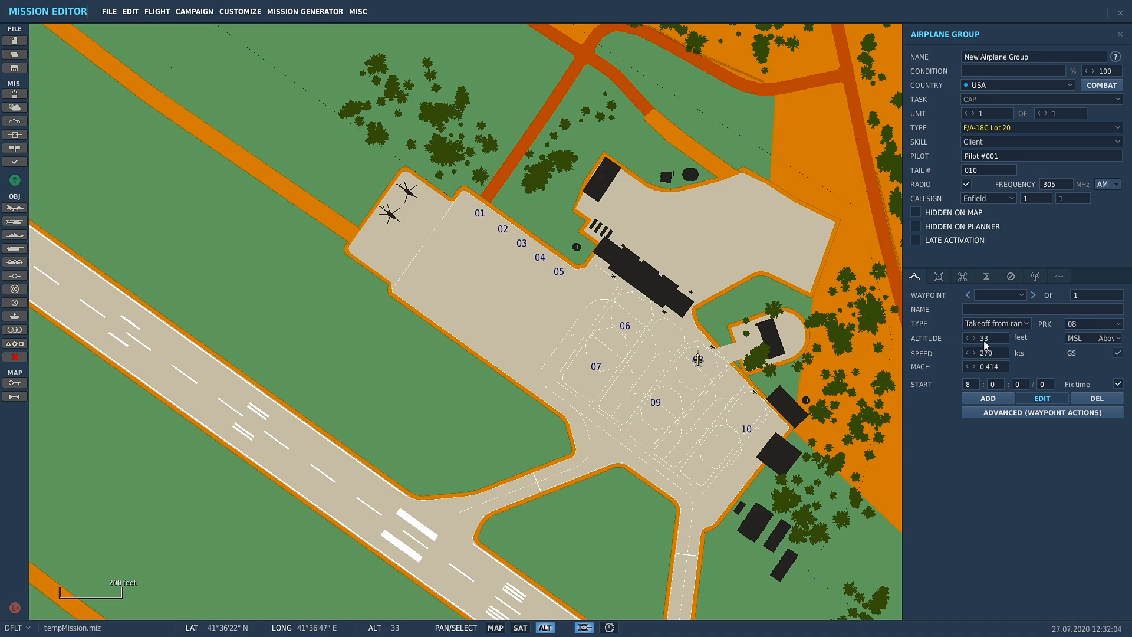
Step: Switch the first waypoint to Takeoff from parking hot at Batumi stand 08
click(995, 322)
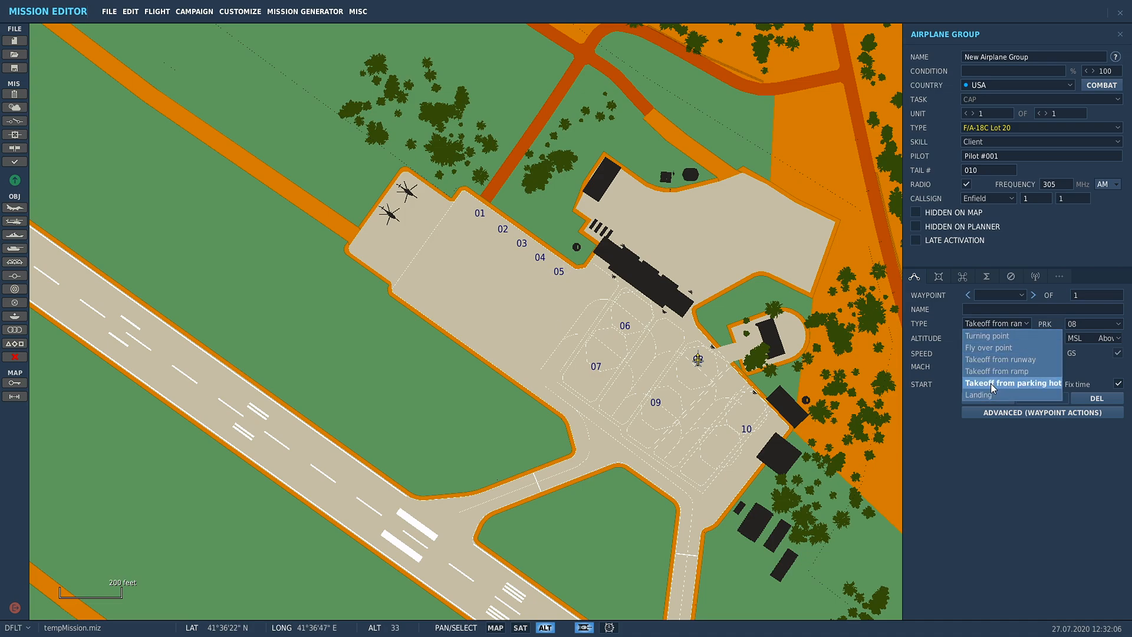
click(1012, 382)
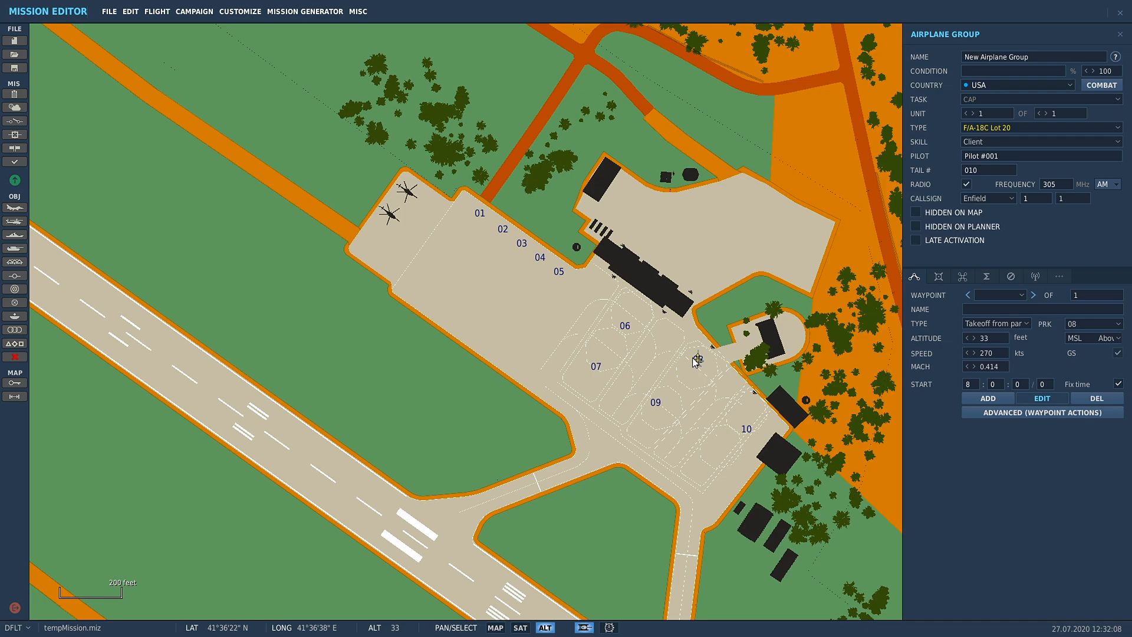
mouse_move(691, 392)
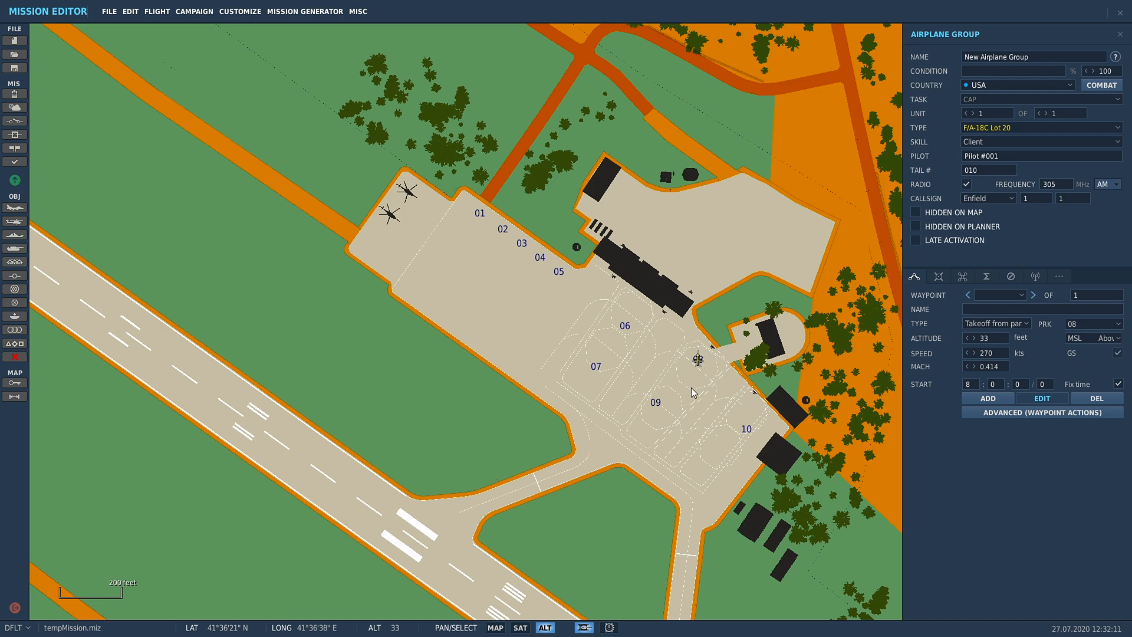
mouse_move(636, 398)
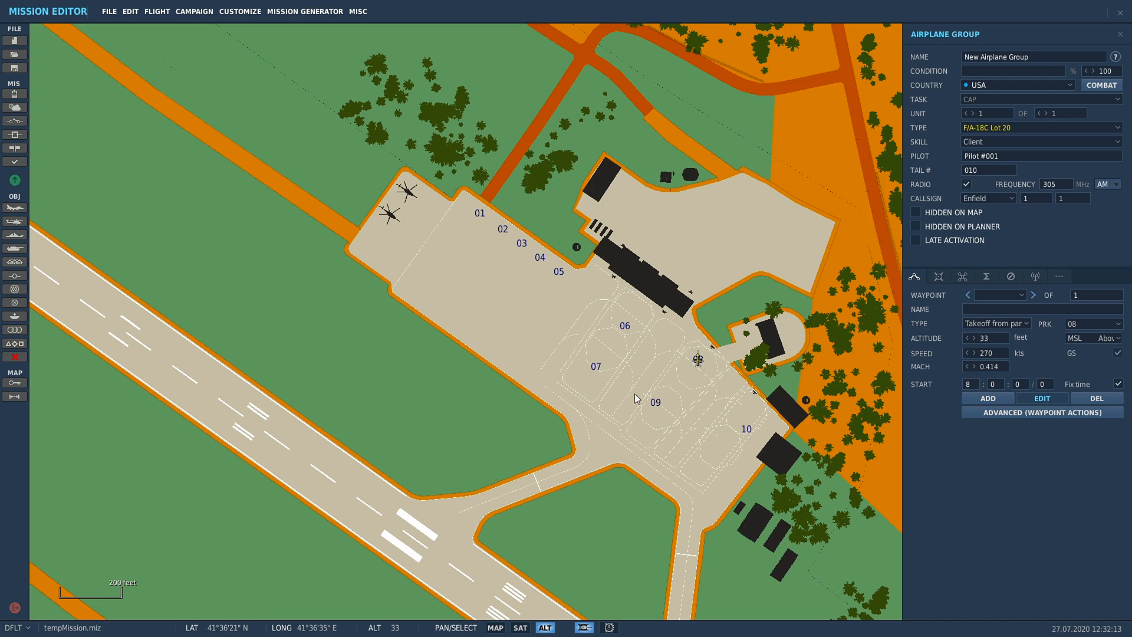
mouse_move(658, 380)
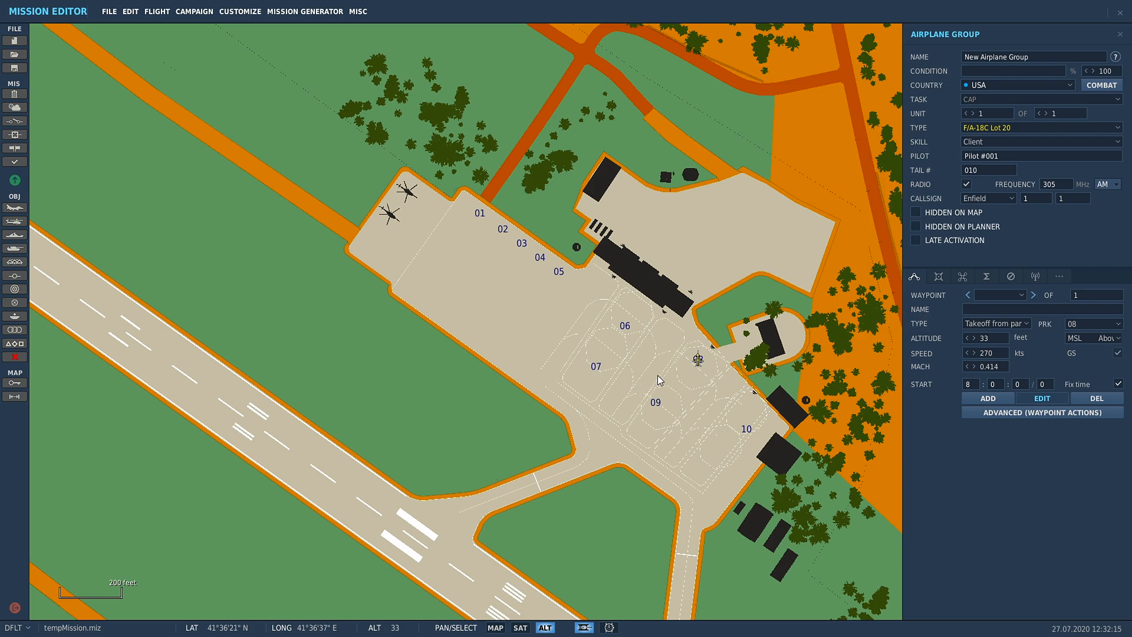
scroll(down, 3)
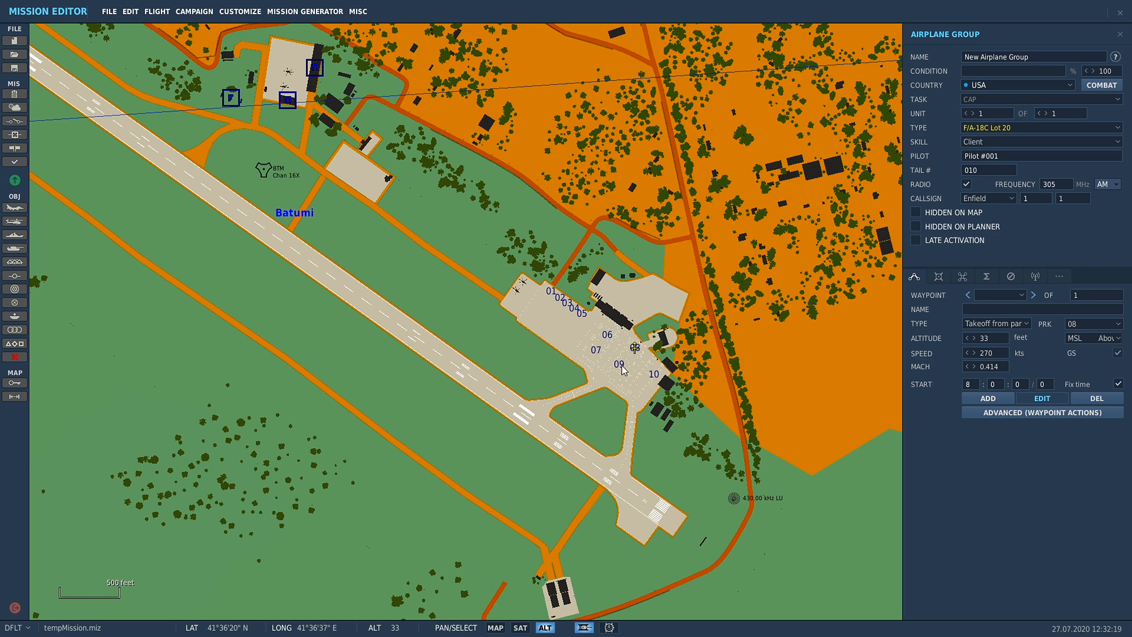
mouse_move(634, 353)
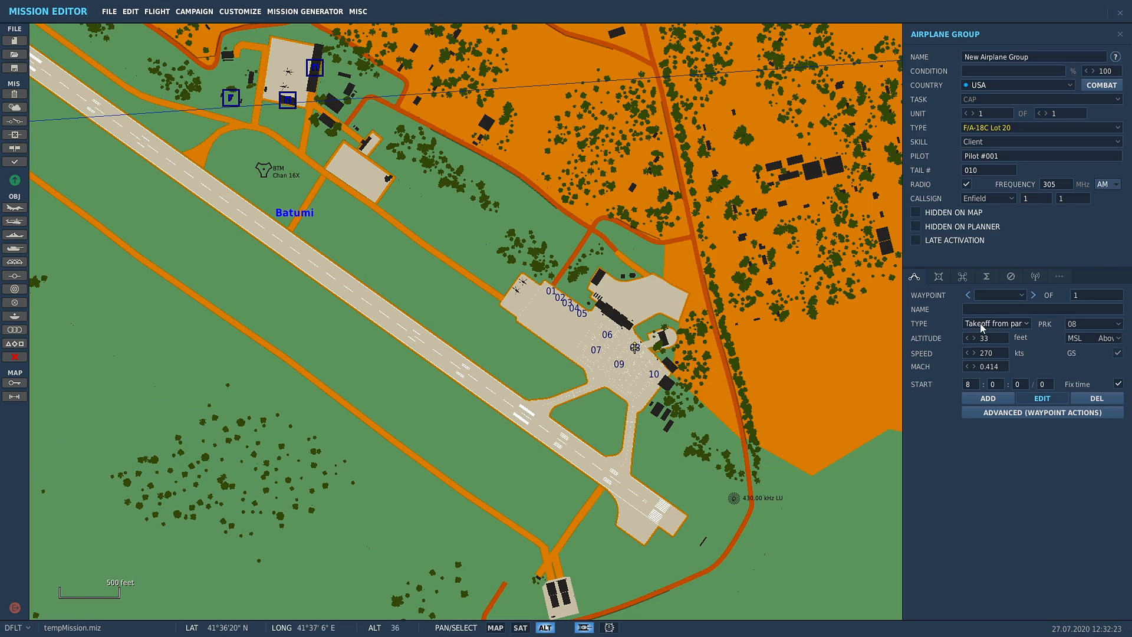
click(996, 322)
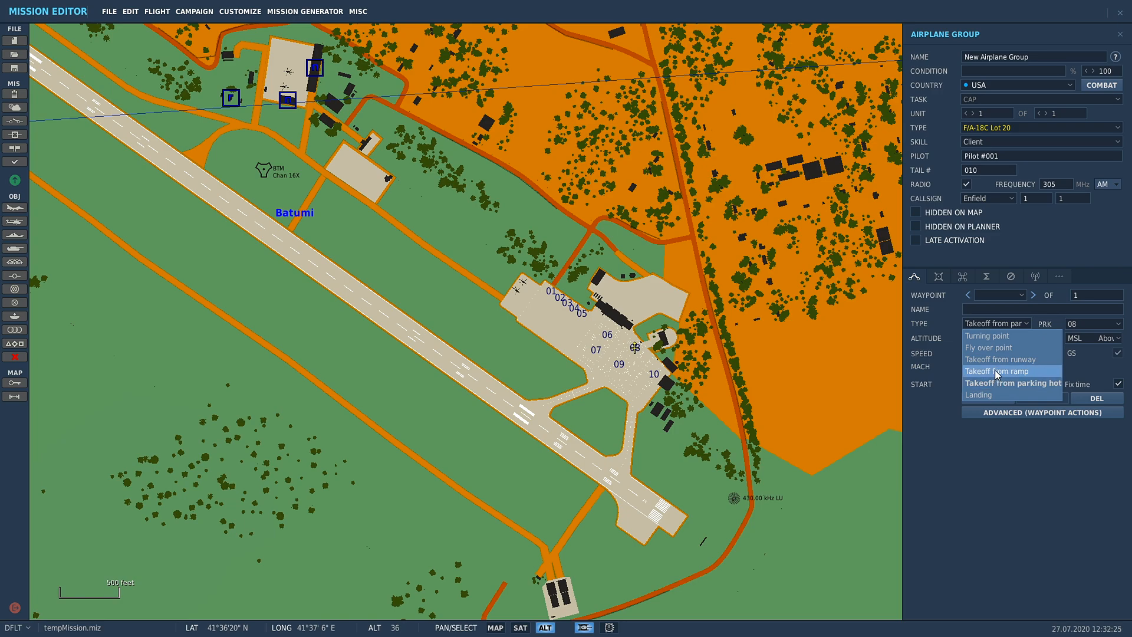
mouse_move(987, 335)
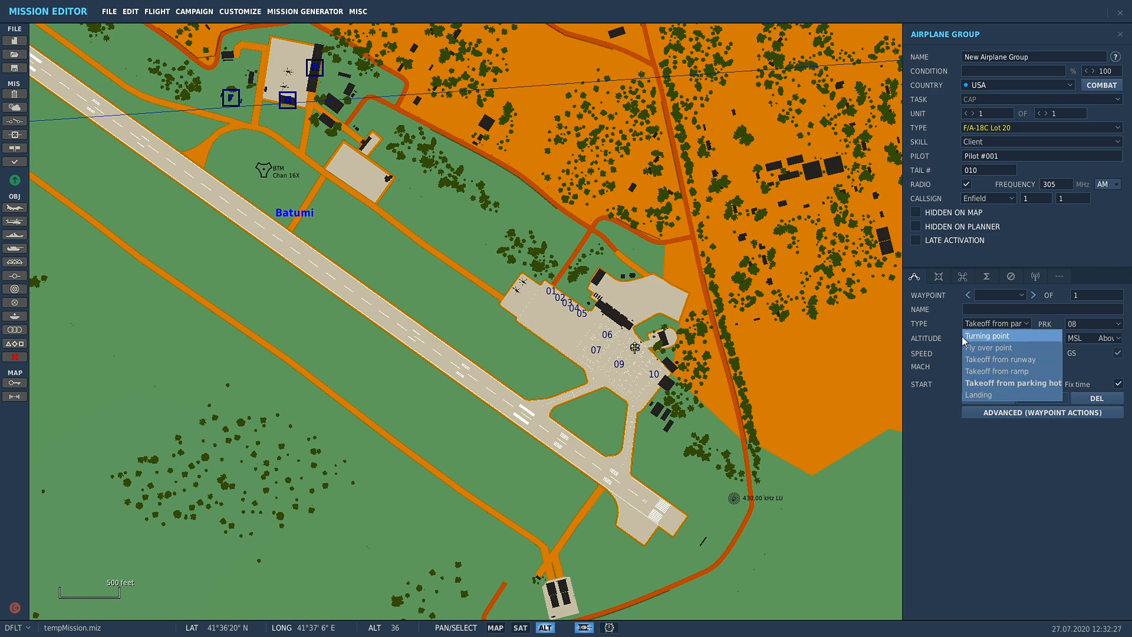
mouse_move(1036, 391)
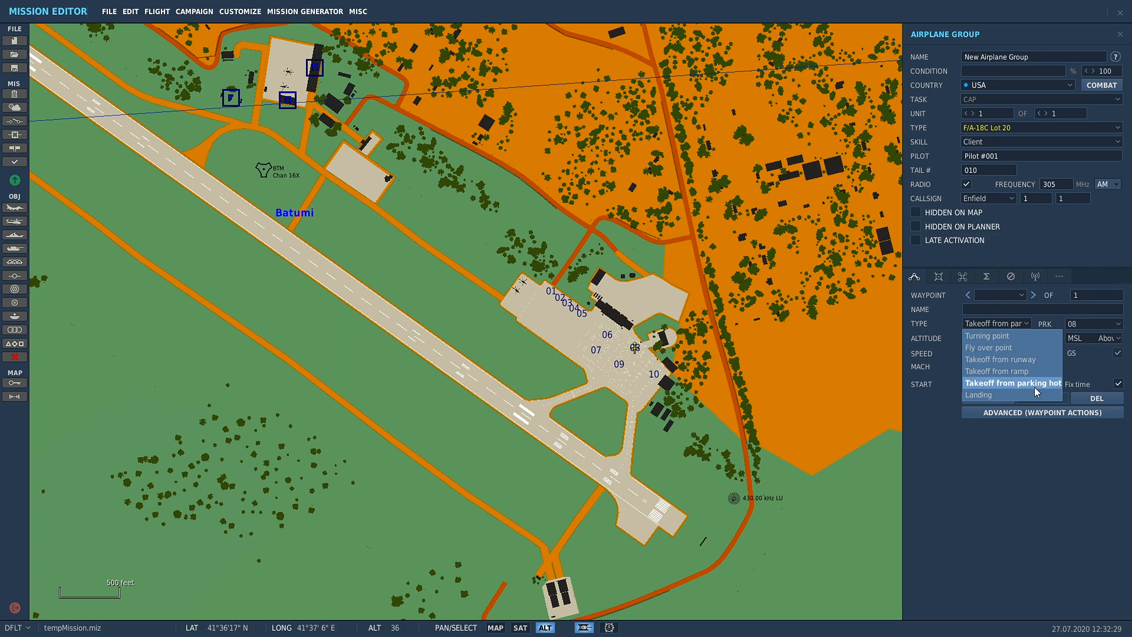
mouse_move(990, 395)
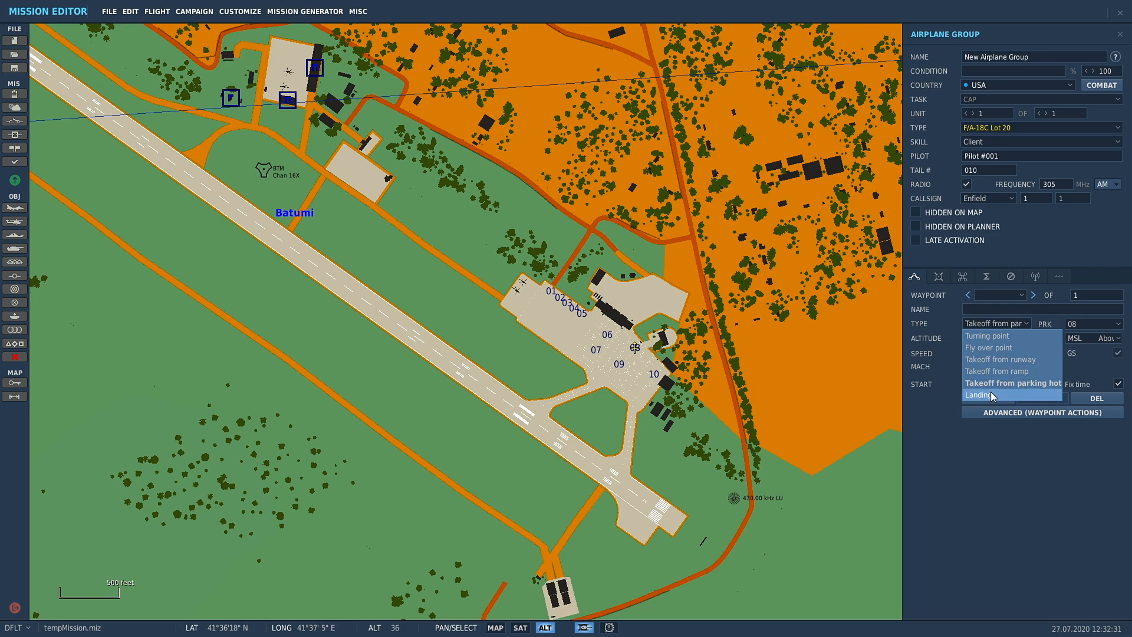
mouse_move(1012, 401)
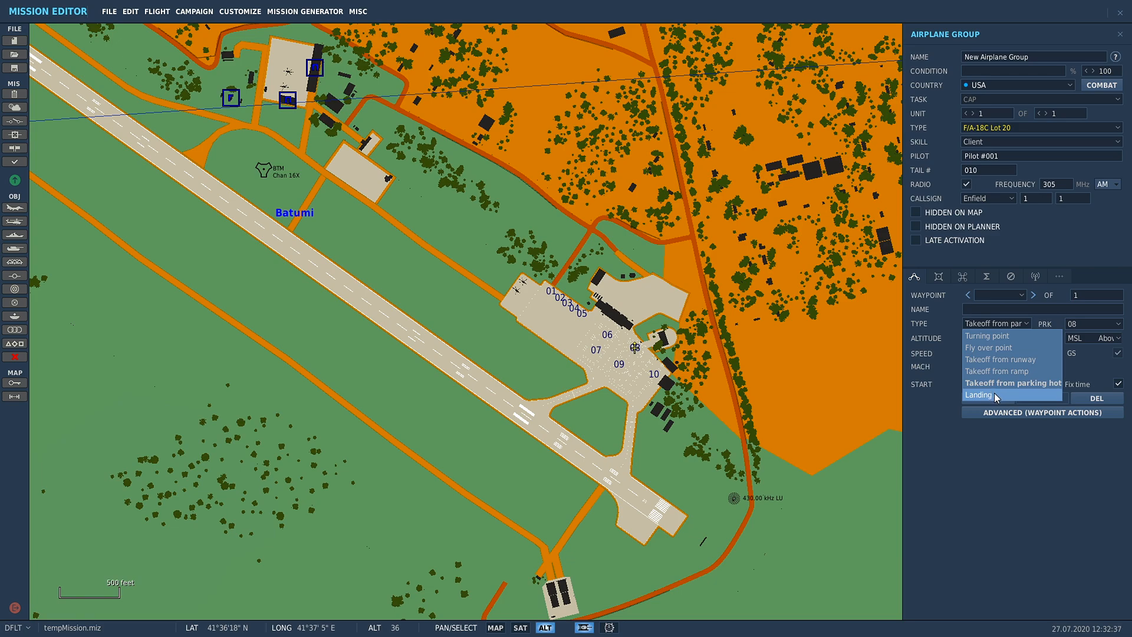
mouse_move(989, 398)
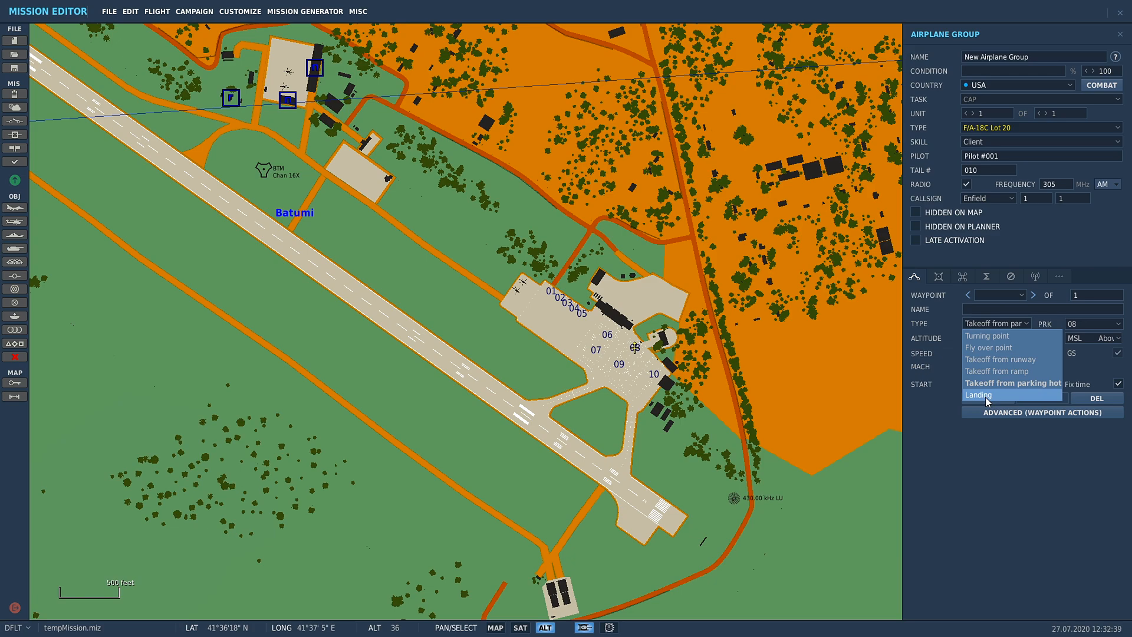
mouse_move(959, 401)
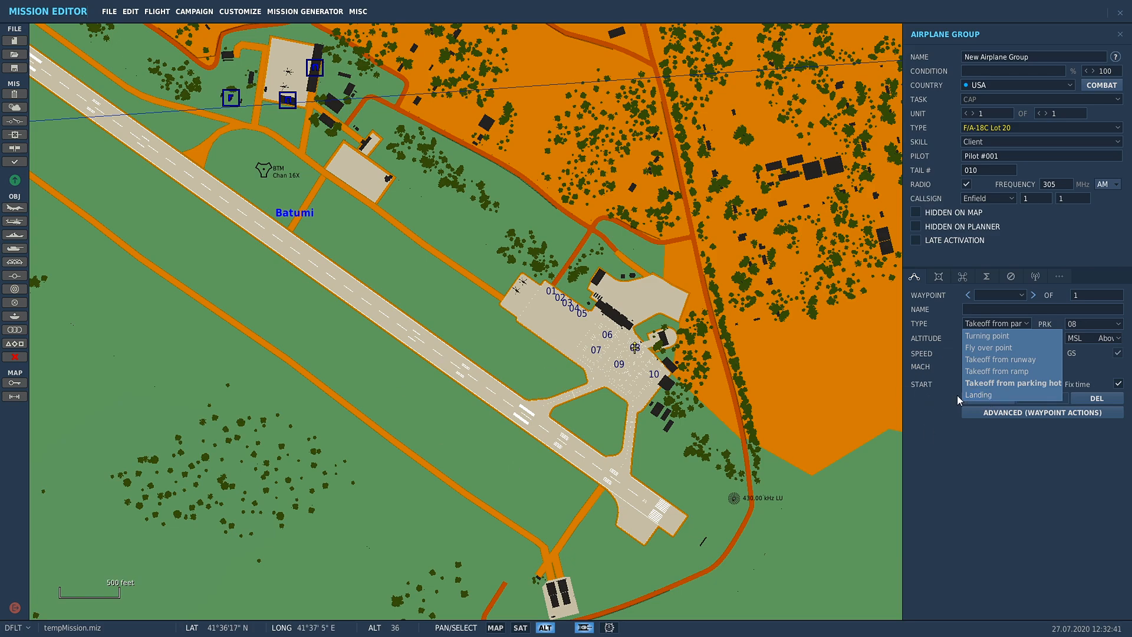
click(1010, 383)
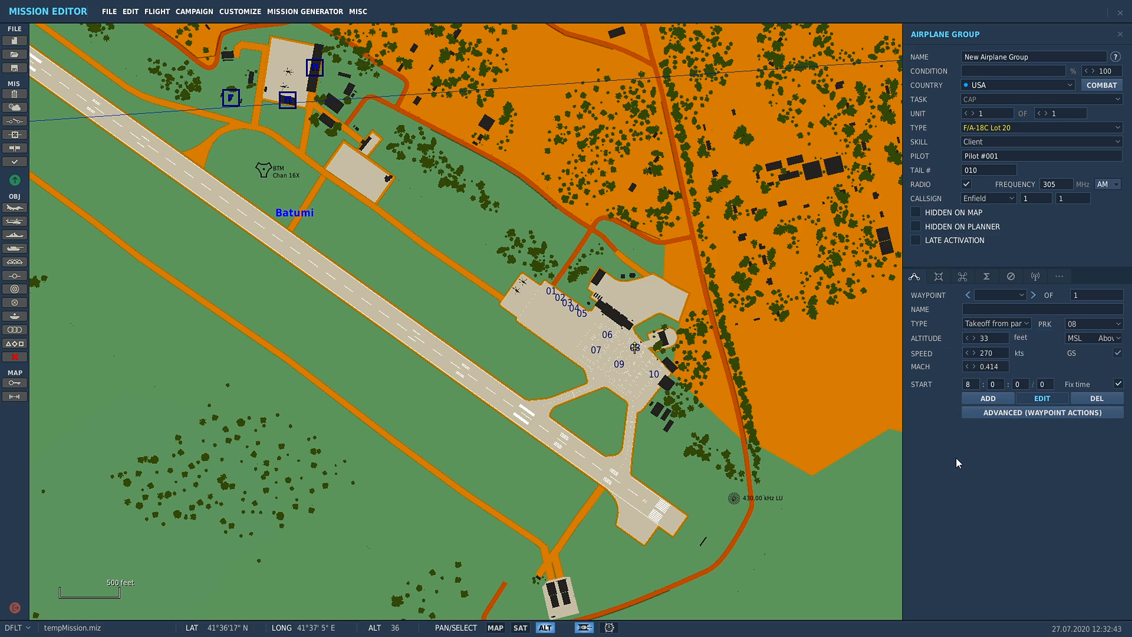
mouse_move(426, 314)
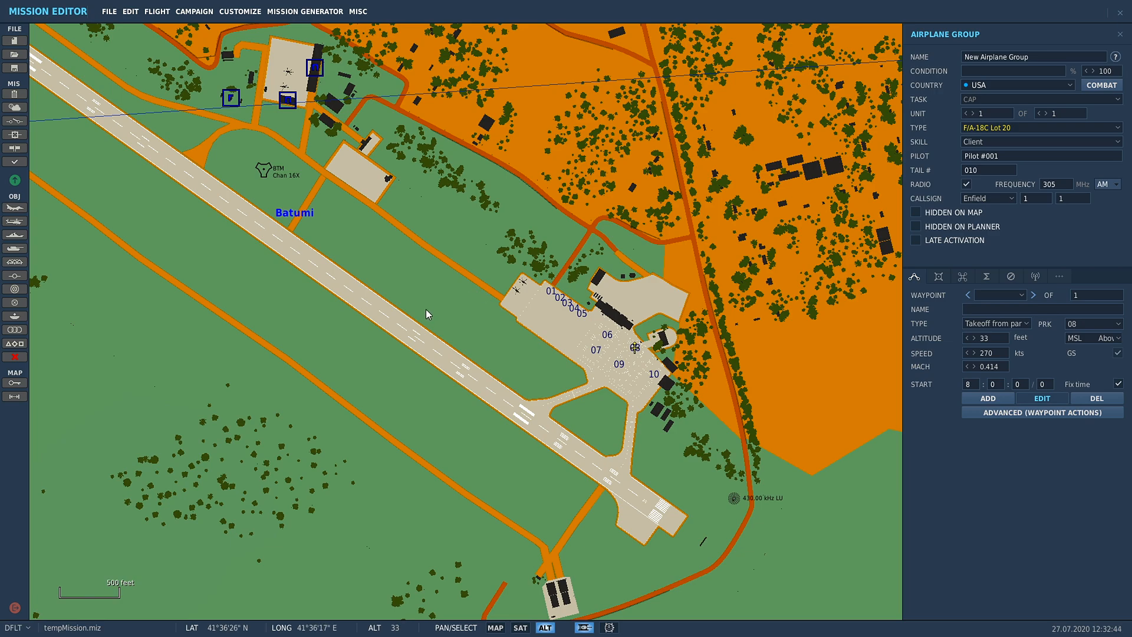
mouse_move(158, 298)
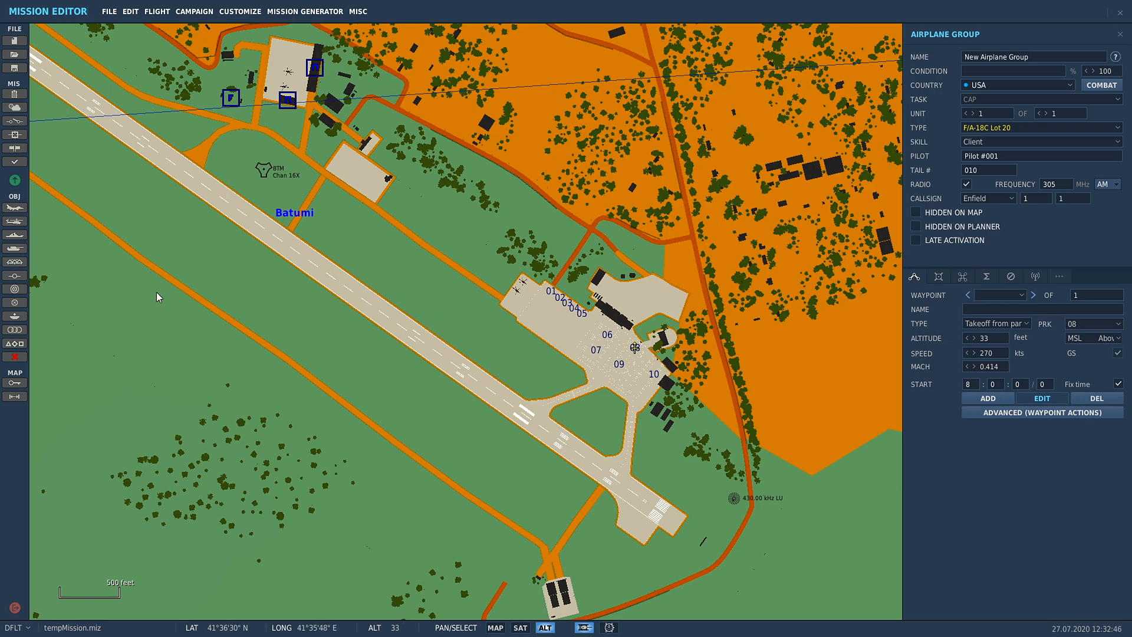
mouse_move(495, 313)
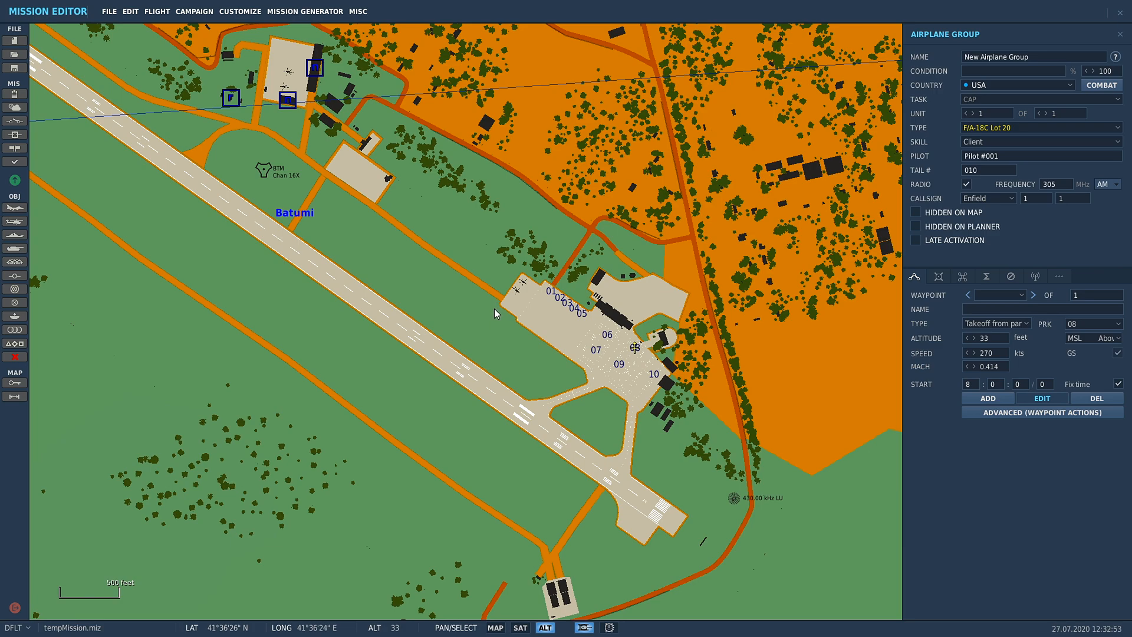
mouse_move(781, 503)
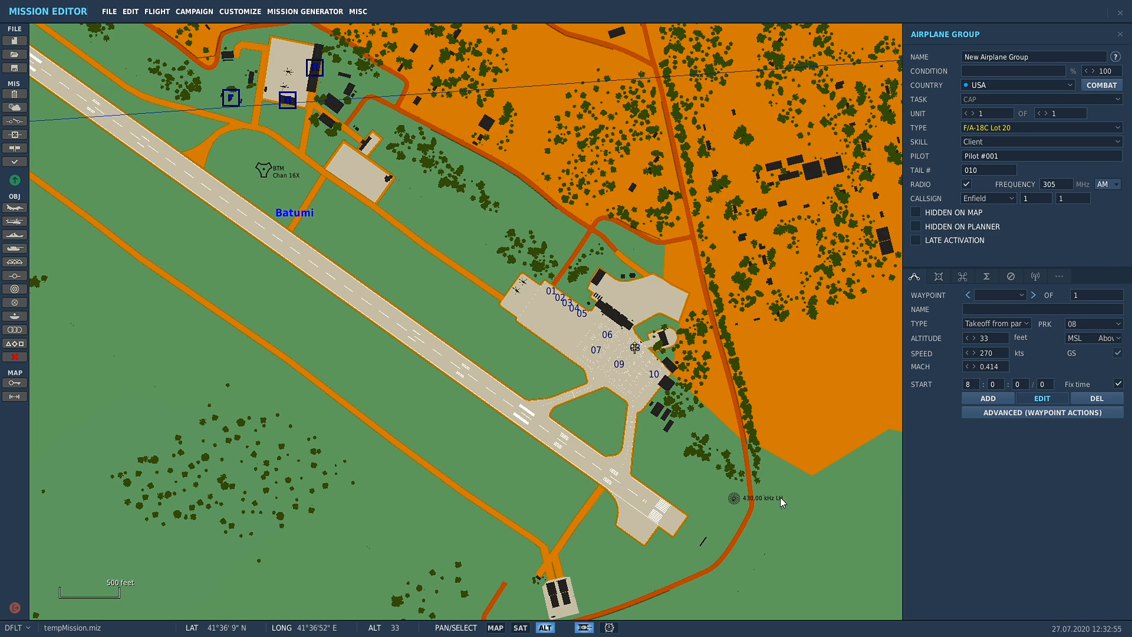
mouse_move(780, 503)
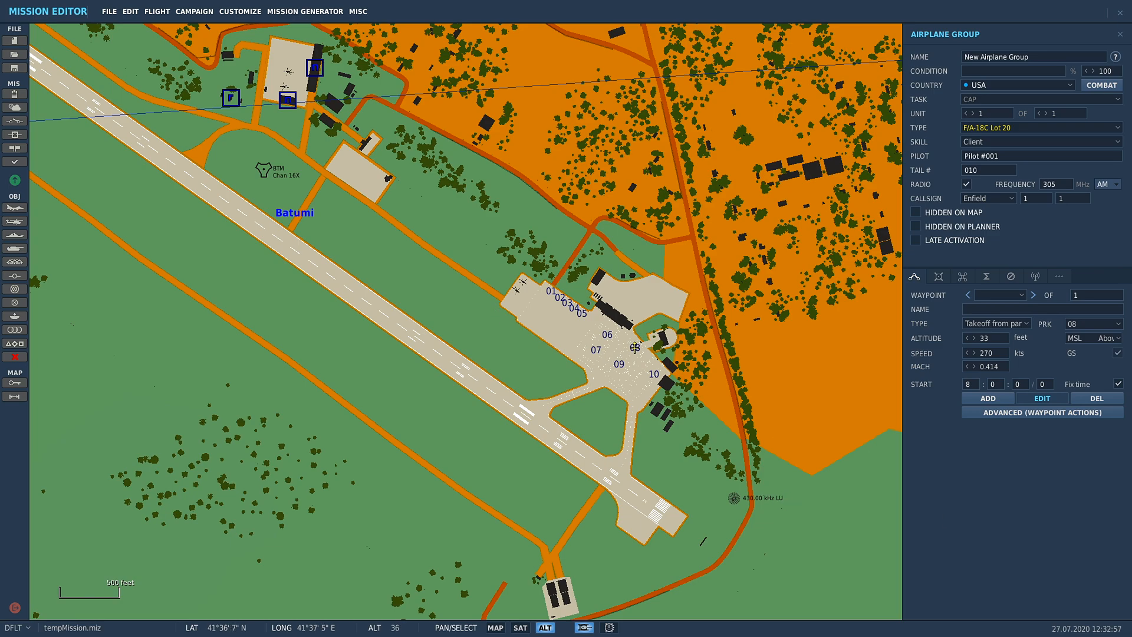